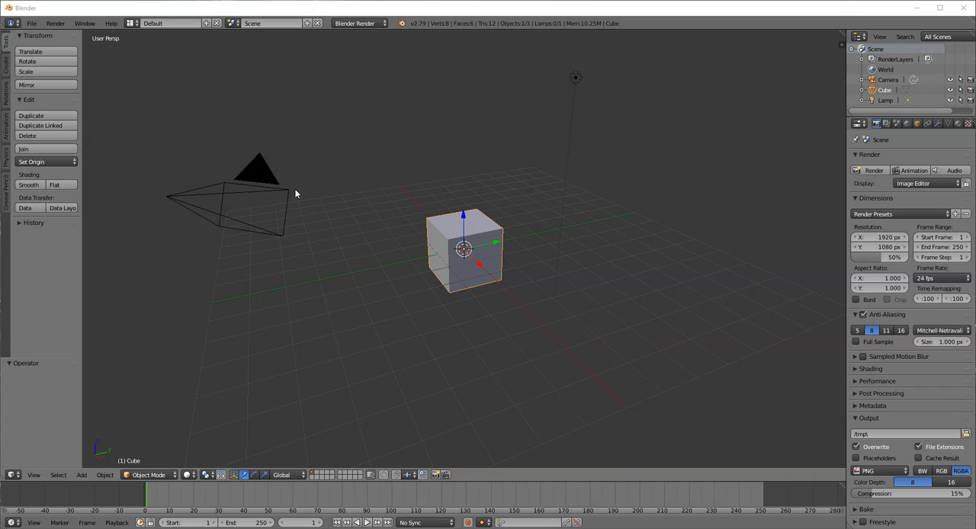
mouse_move(324, 204)
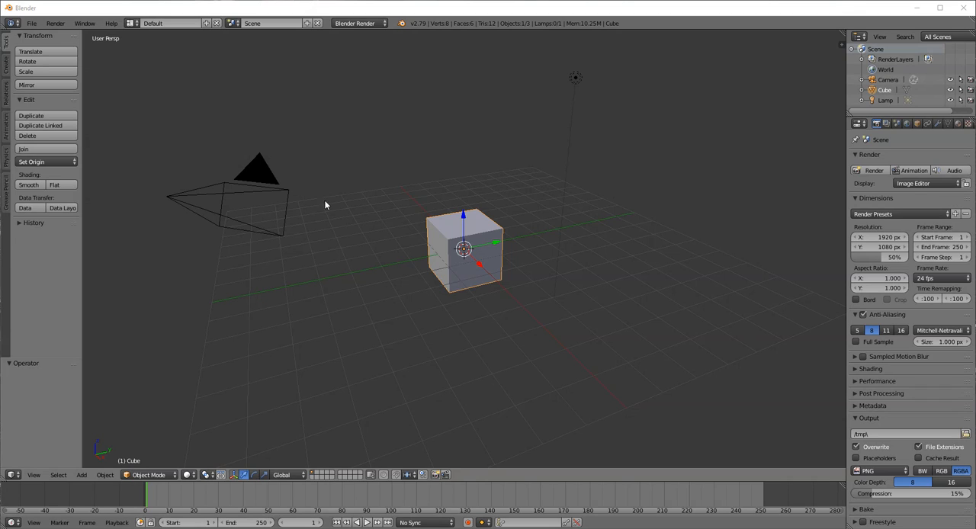
mouse_move(418, 217)
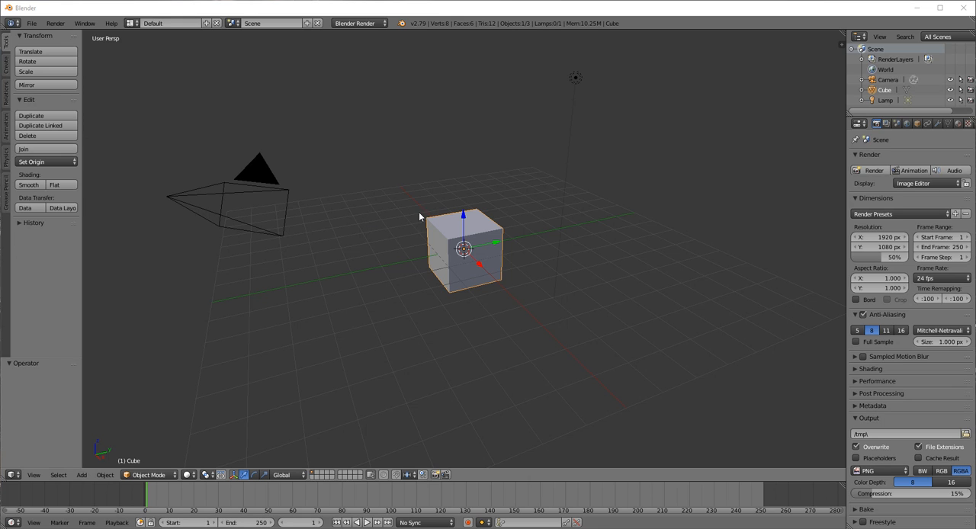
mouse_move(644, 203)
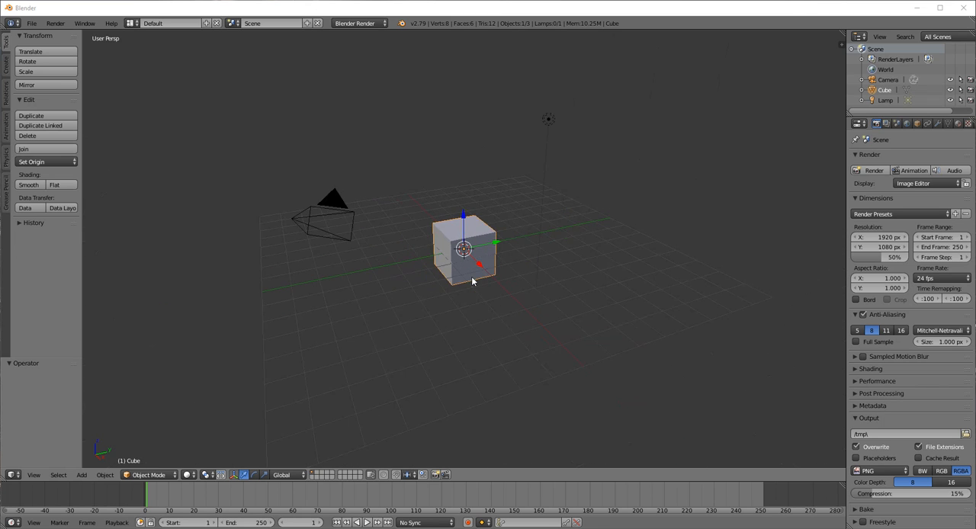
mouse_move(467, 253)
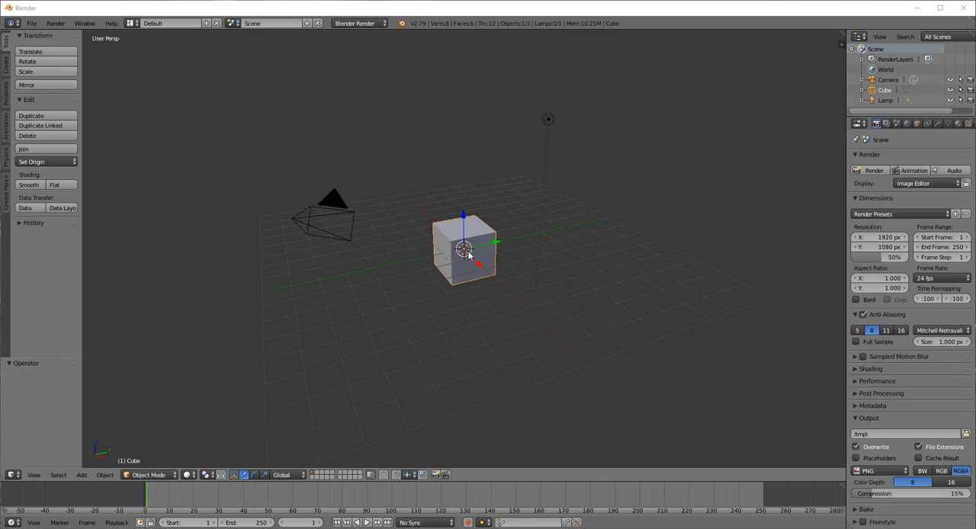
mouse_move(347, 482)
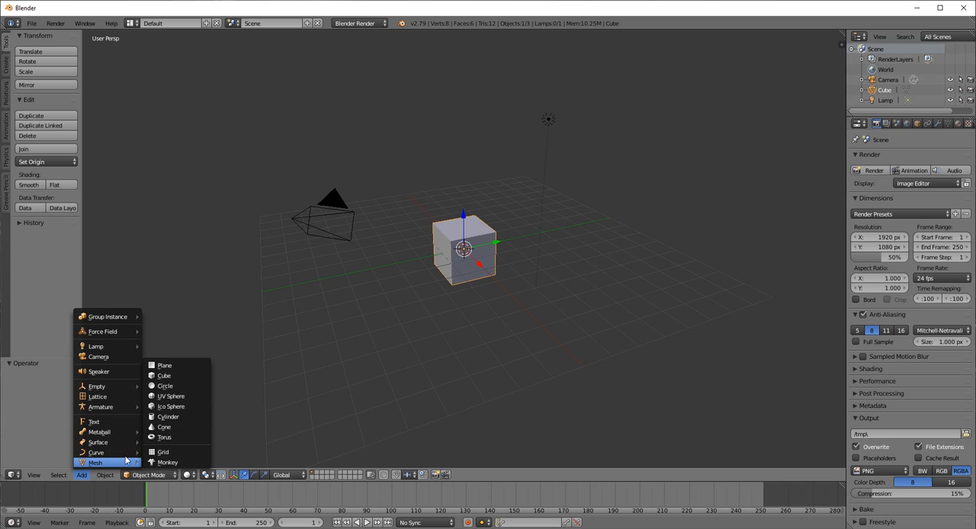
Add a plane mesh as a ground floor under the cube and split the 3D view into two.
click(164, 366)
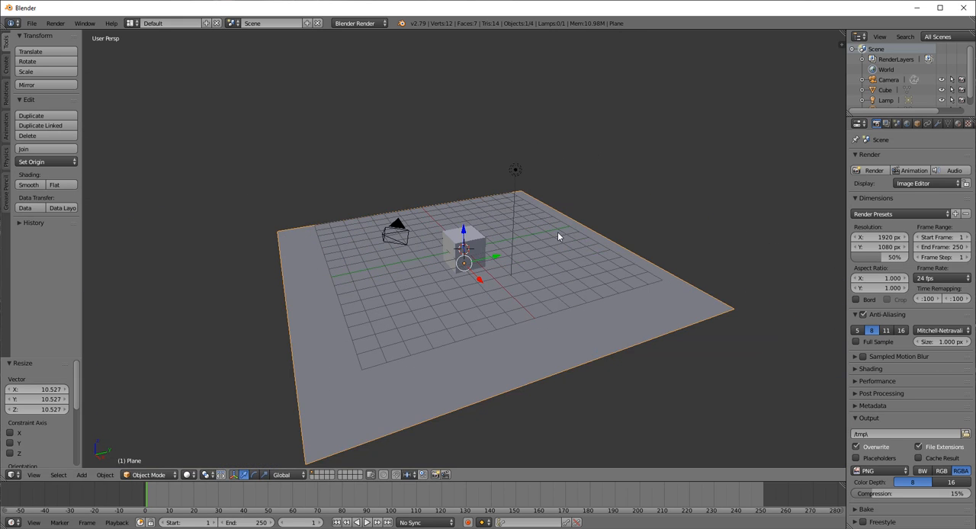
drag(561, 236, 372, 305)
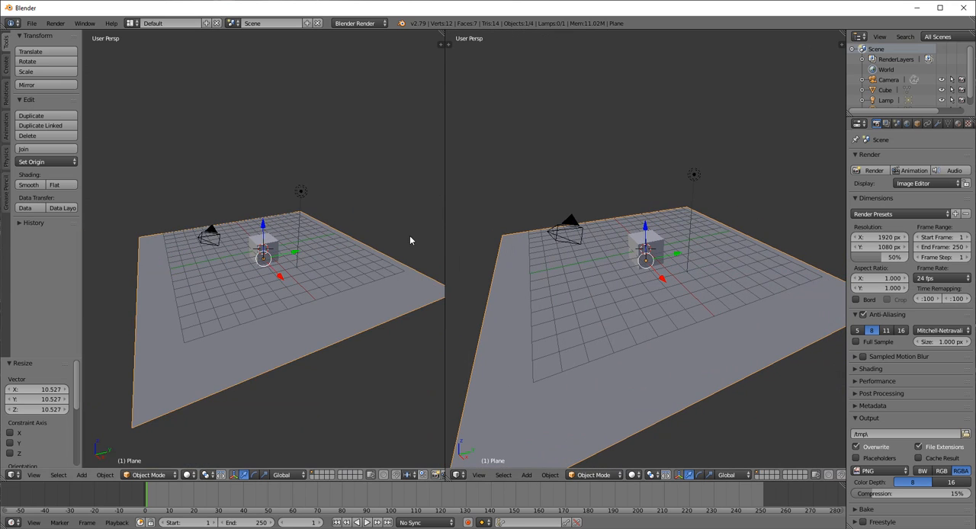
mouse_move(619, 222)
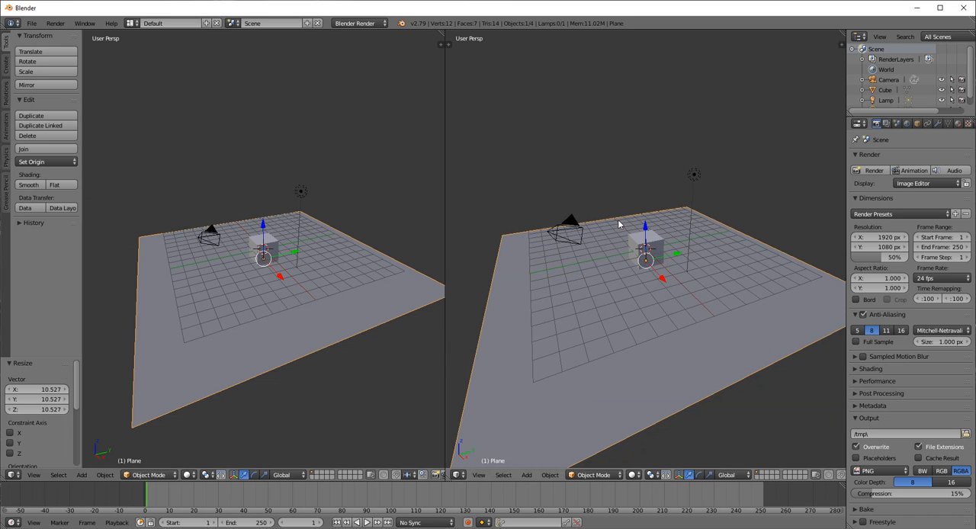
mouse_move(455, 462)
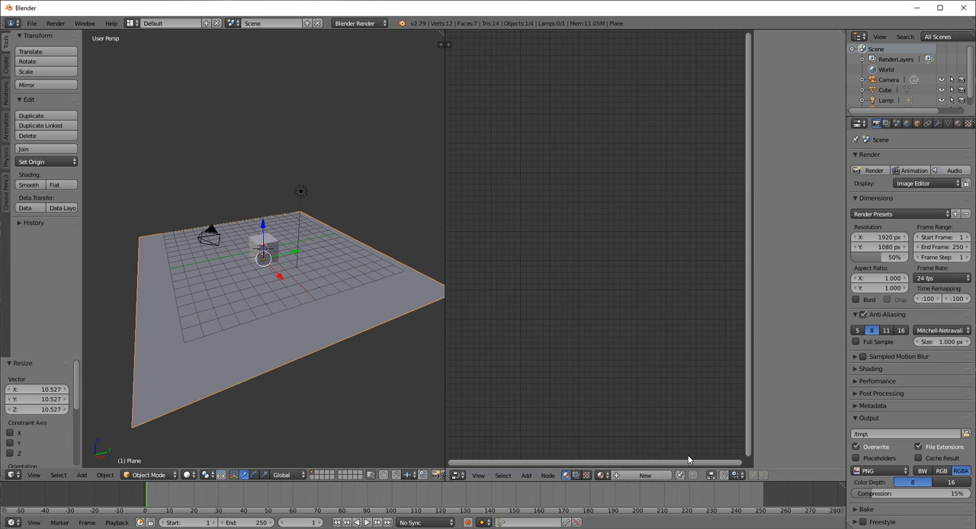
mouse_move(695, 433)
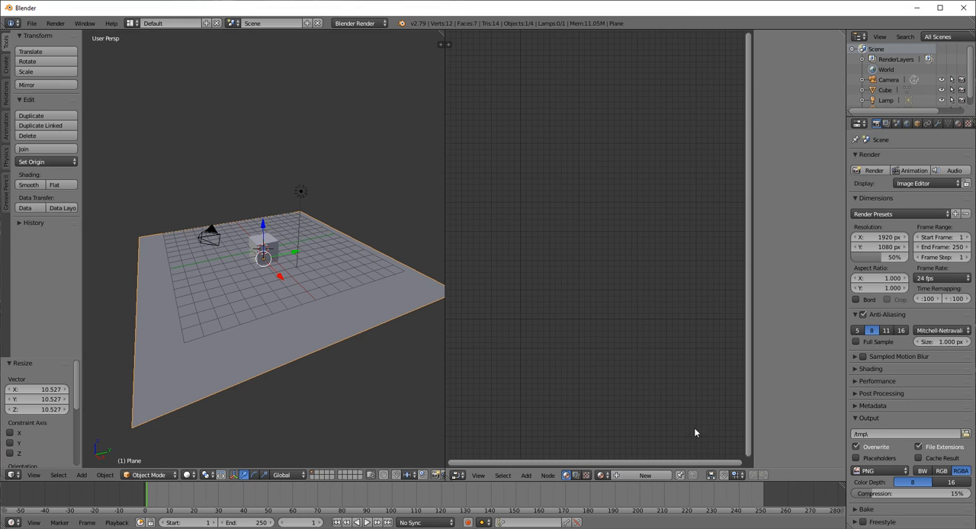
mouse_move(566, 442)
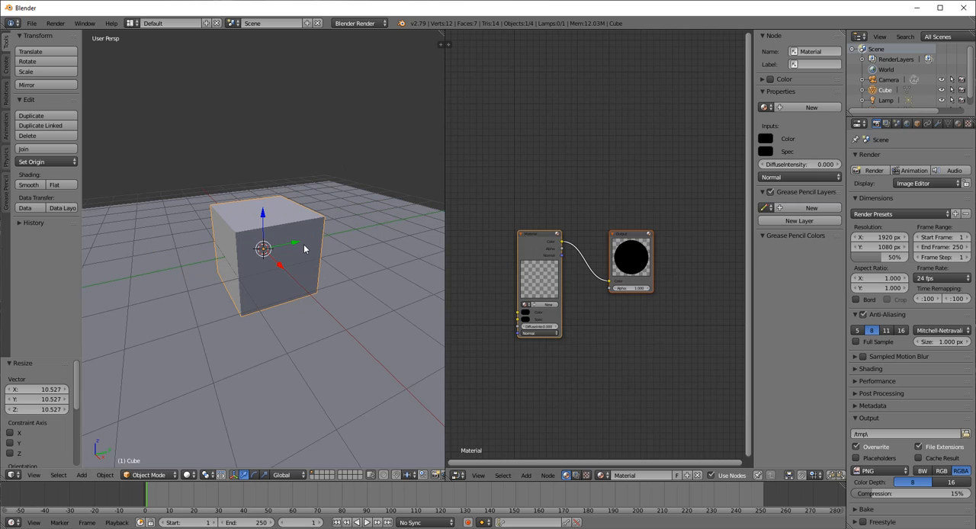
mouse_move(655, 470)
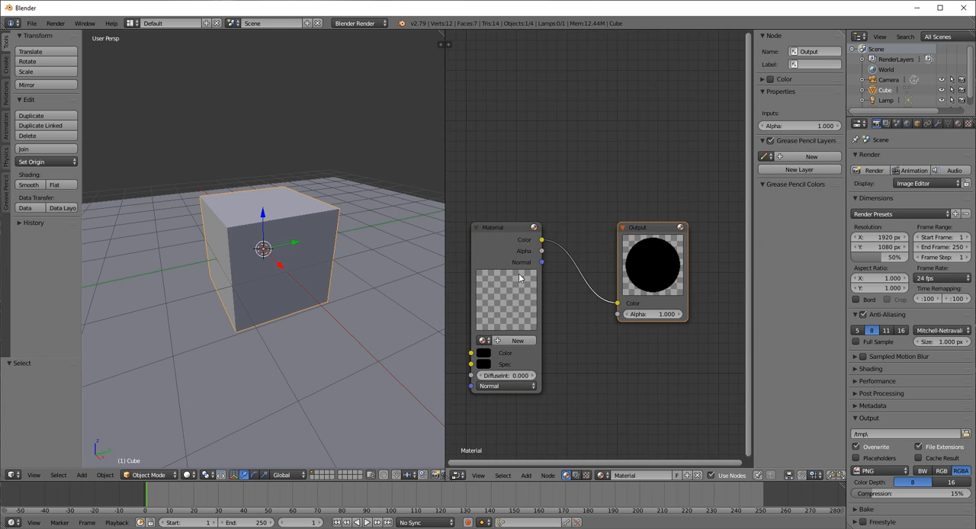
mouse_move(482, 272)
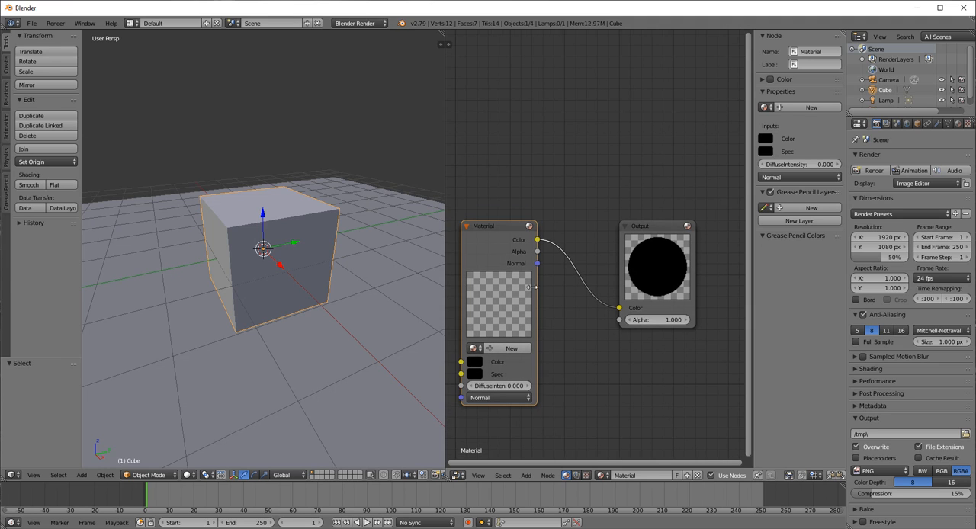
mouse_move(503, 220)
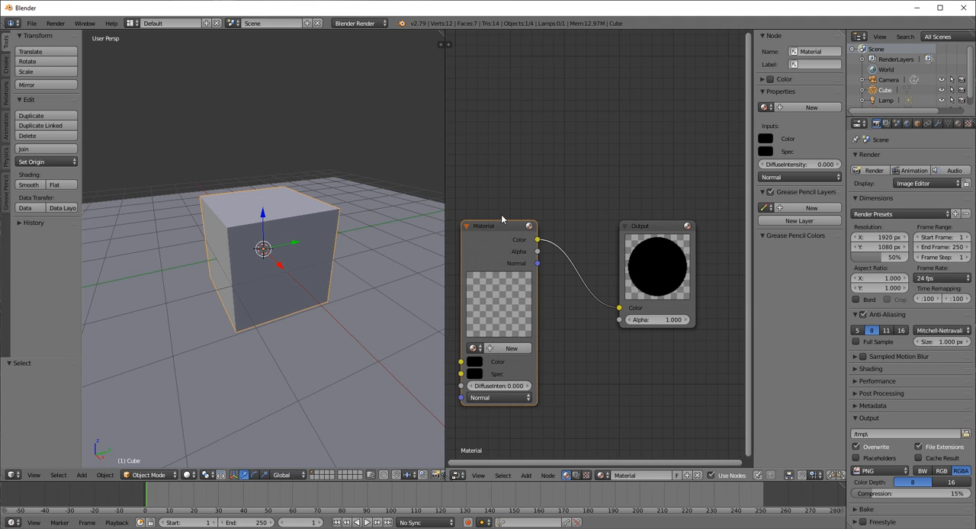
mouse_move(517, 277)
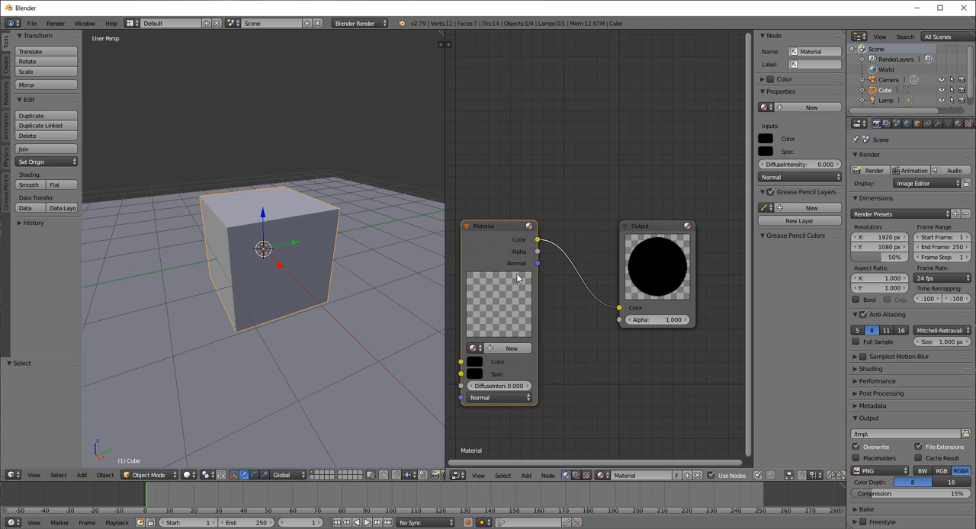
mouse_move(512, 304)
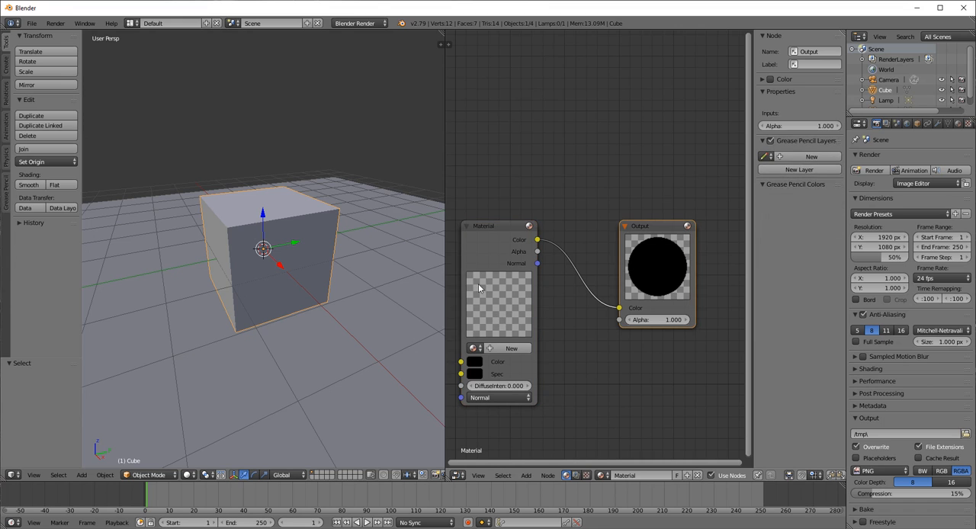
Select the cube's Material node feeding the Output node in the Node Editor.
click(484, 225)
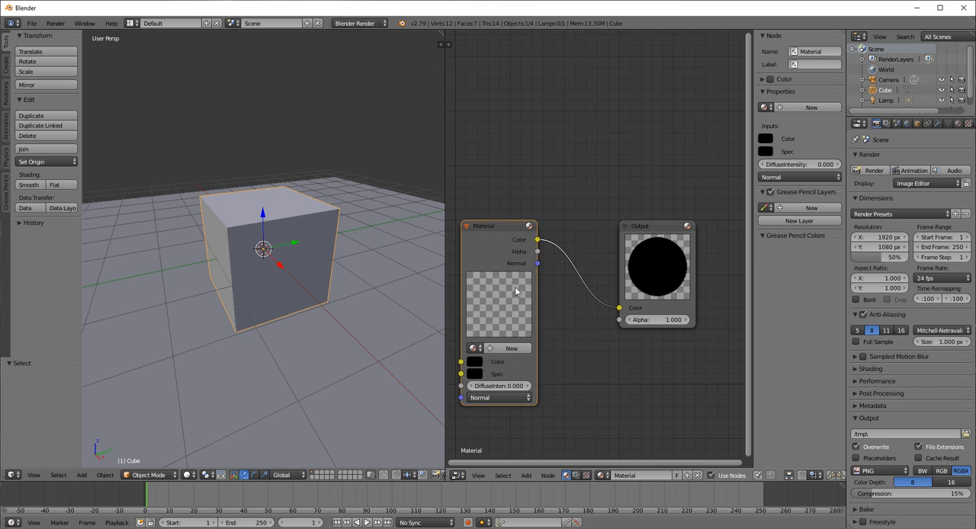
mouse_move(912, 151)
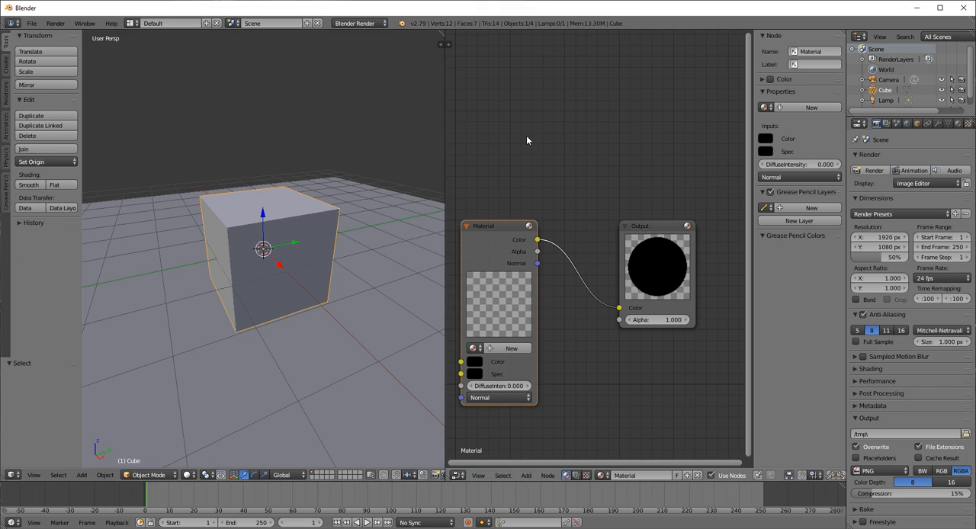
mouse_move(547, 309)
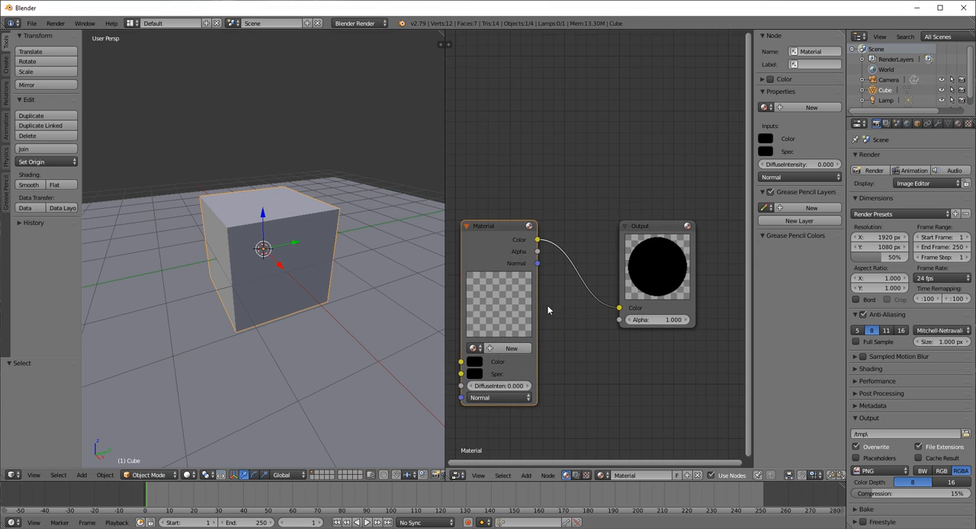
mouse_move(568, 311)
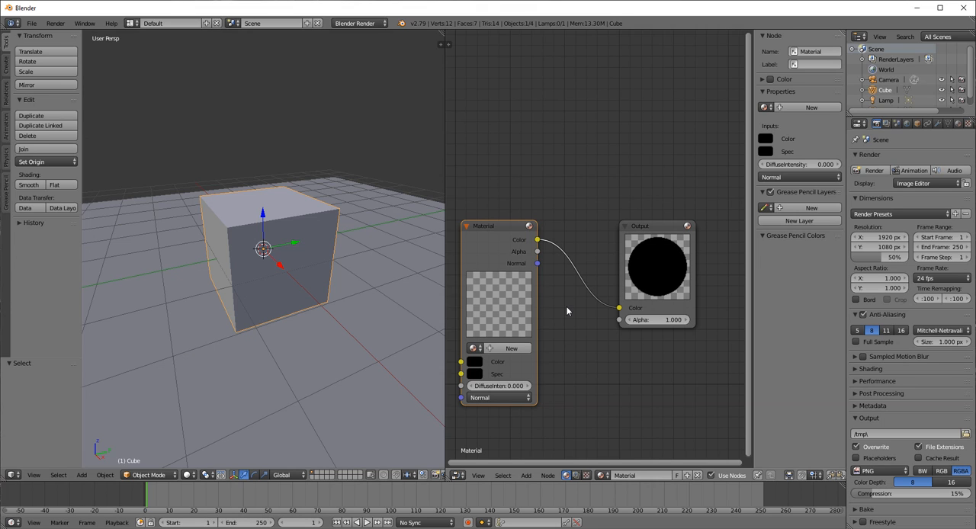
mouse_move(295, 144)
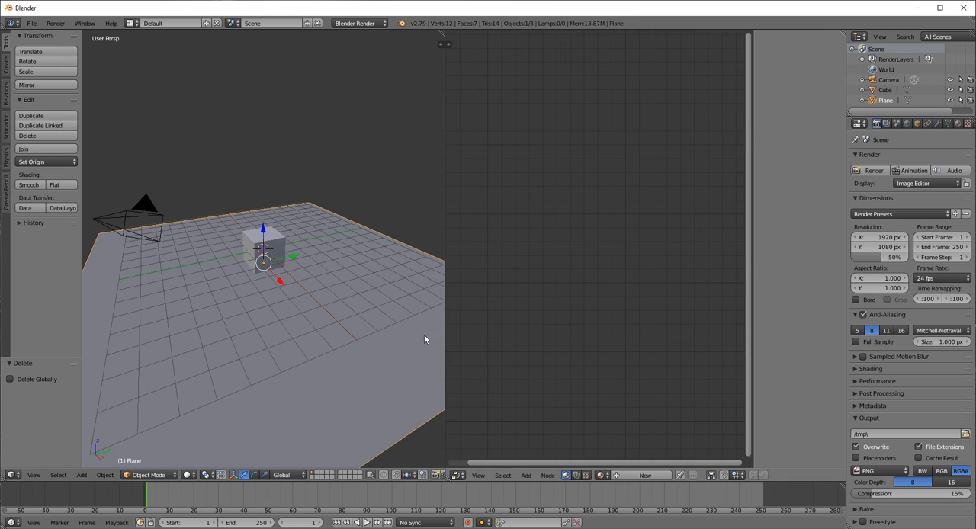
Reselect the cube so its Material-to-Output node setup shows again.
click(267, 252)
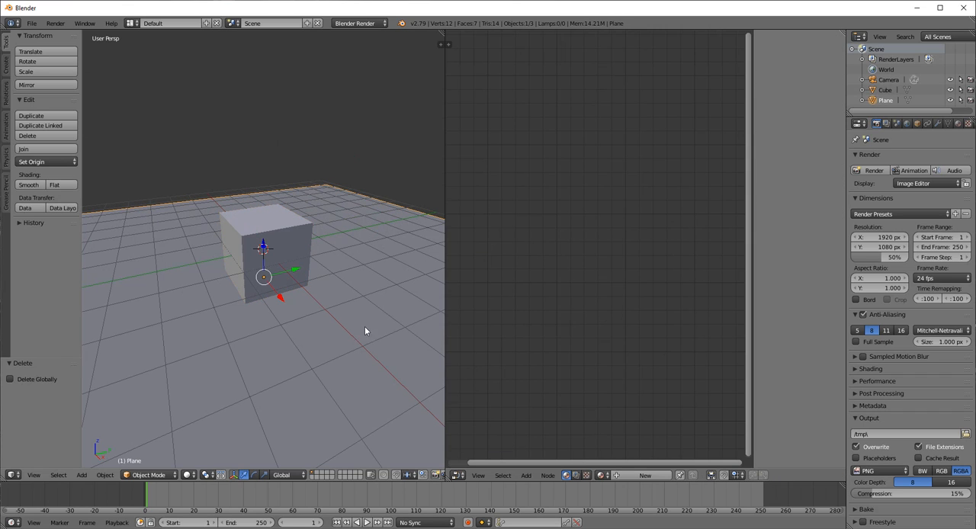
click(262, 251)
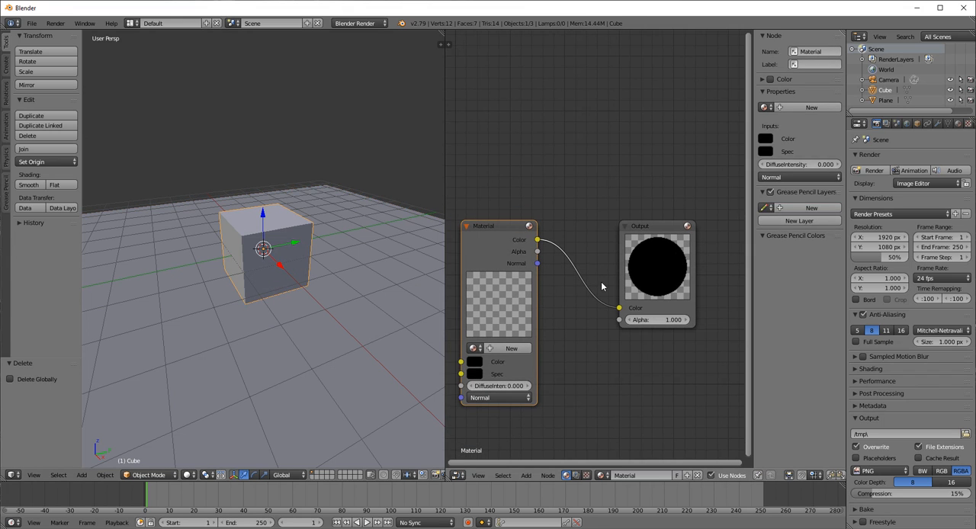
mouse_move(577, 299)
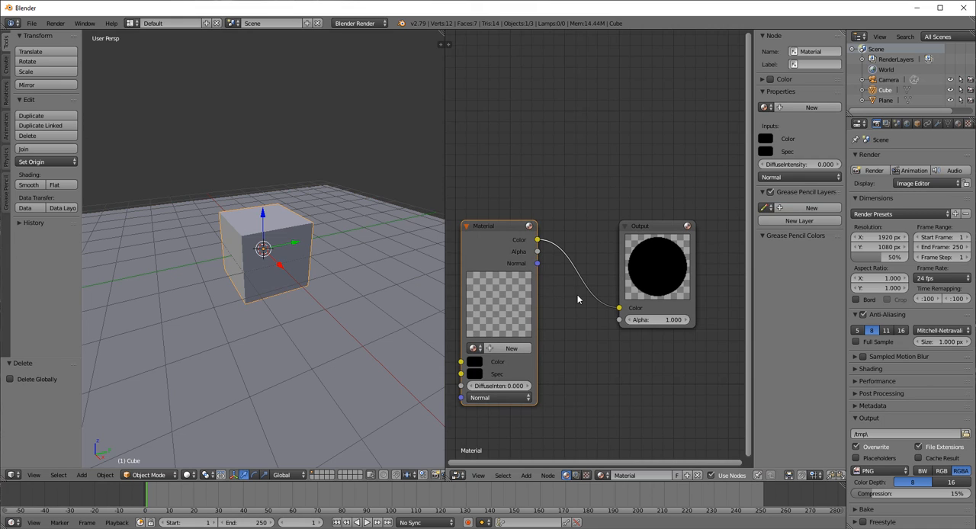
click(359, 23)
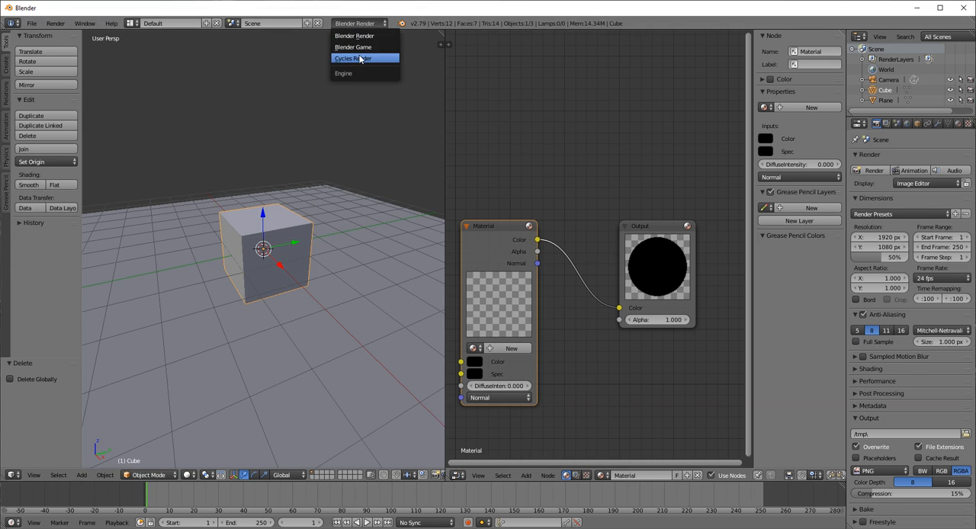
click(353, 57)
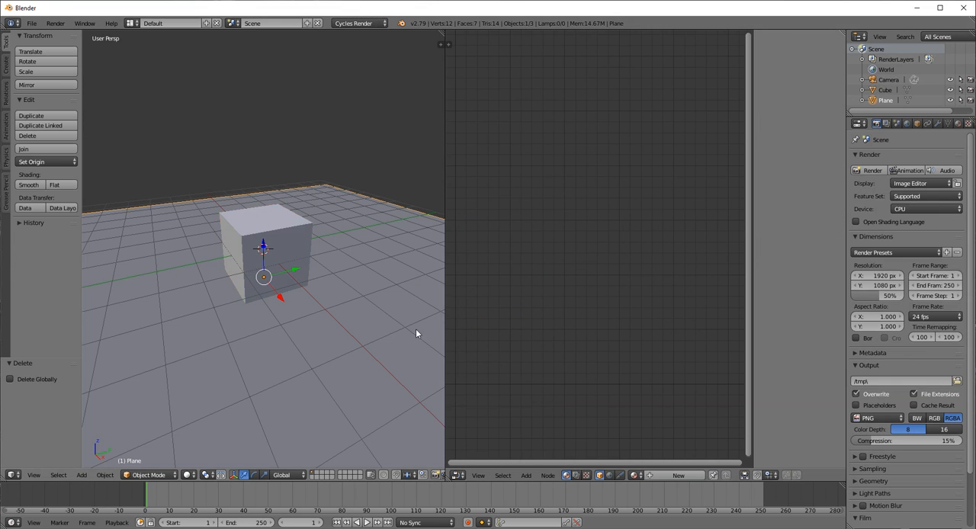
mouse_move(675, 475)
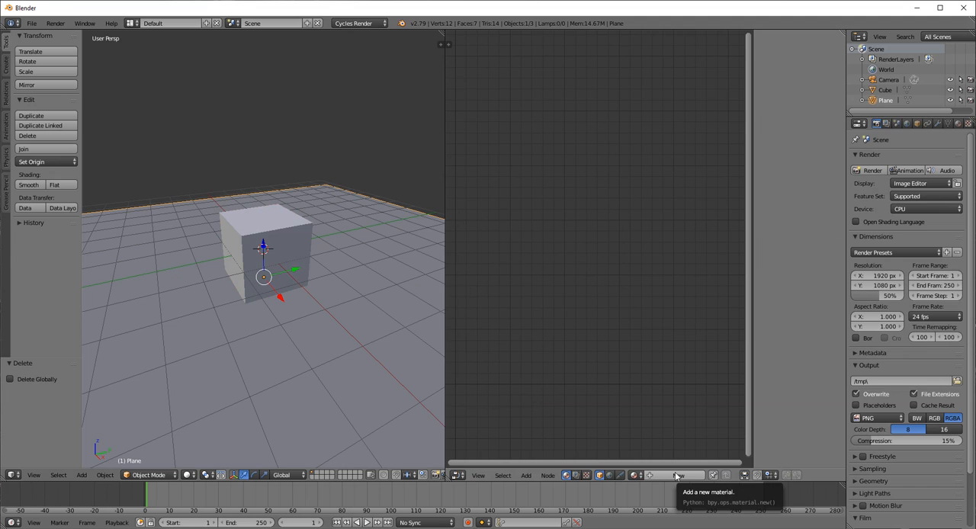
click(674, 476)
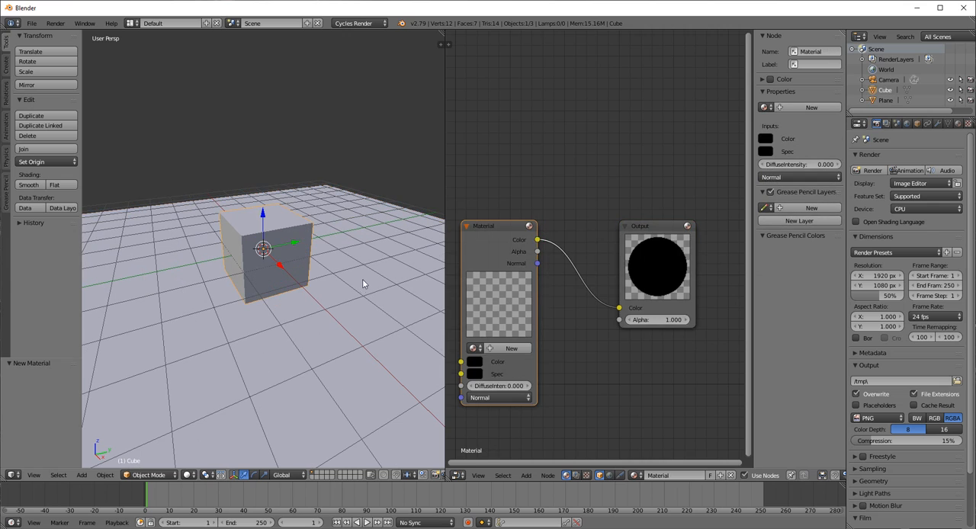
click(884, 100)
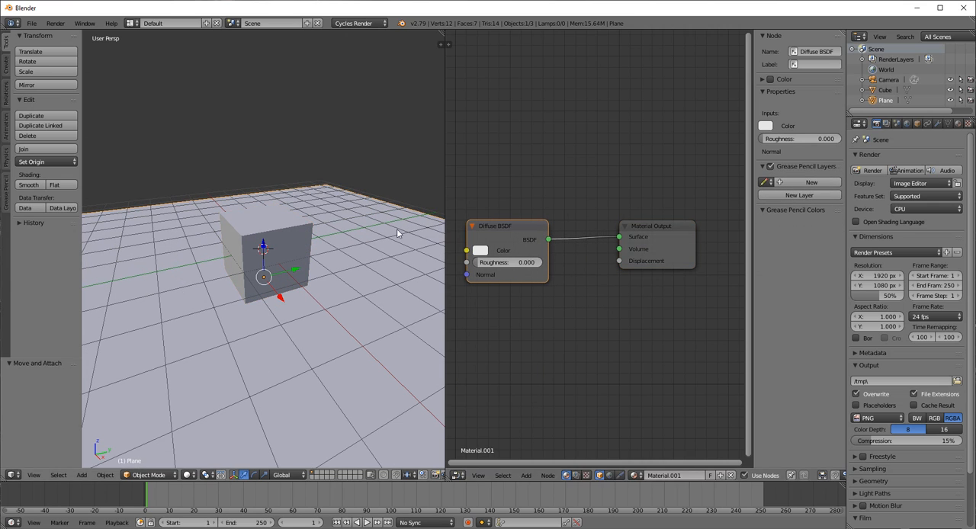
mouse_move(323, 286)
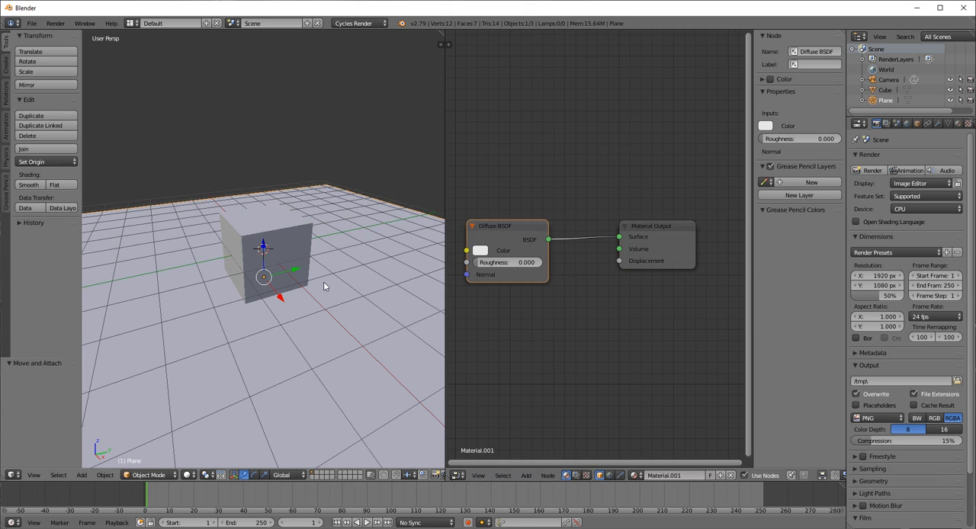
mouse_move(345, 317)
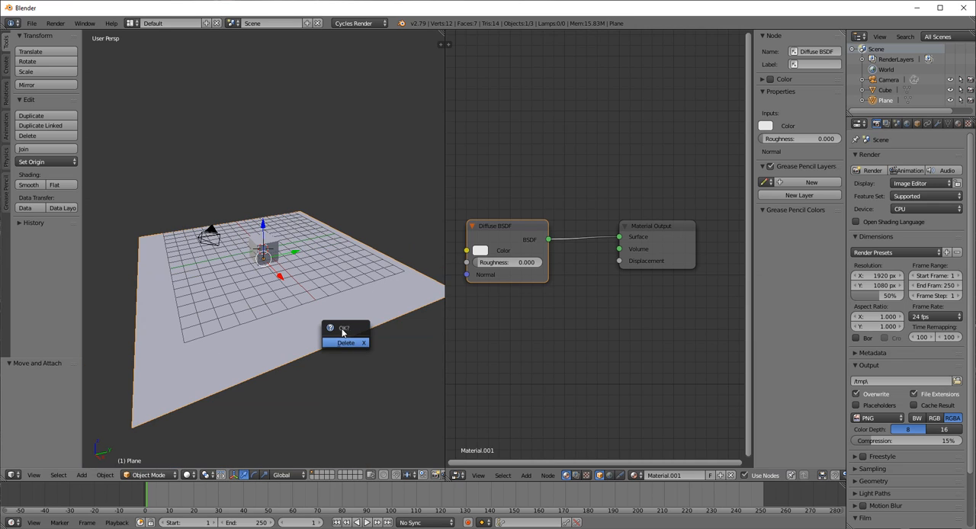
Delete the old ground plane and add a fresh plane mesh beneath the cube.
click(345, 342)
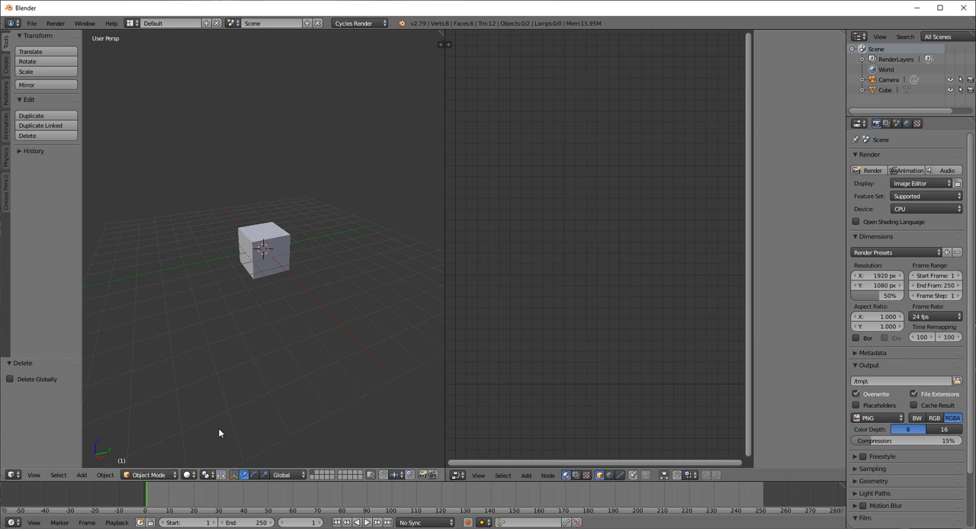
click(526, 475)
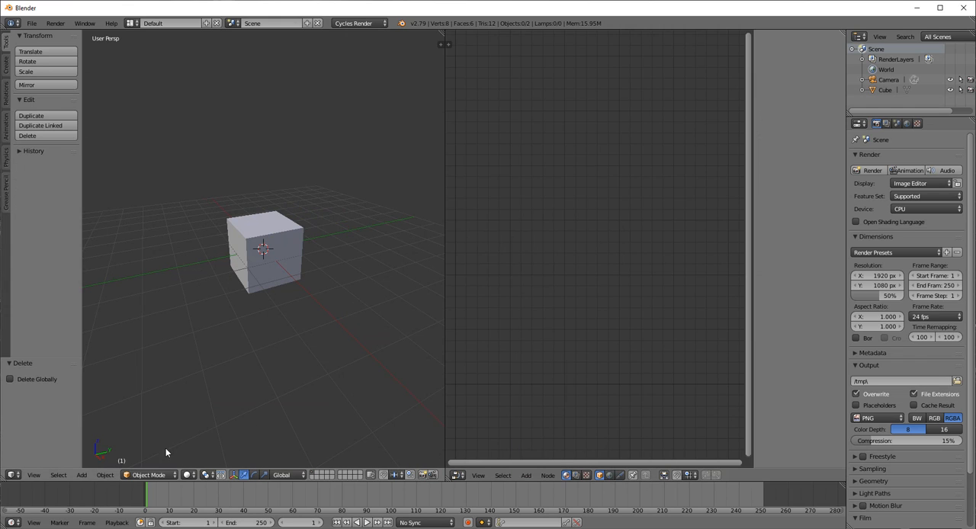
click(80, 476)
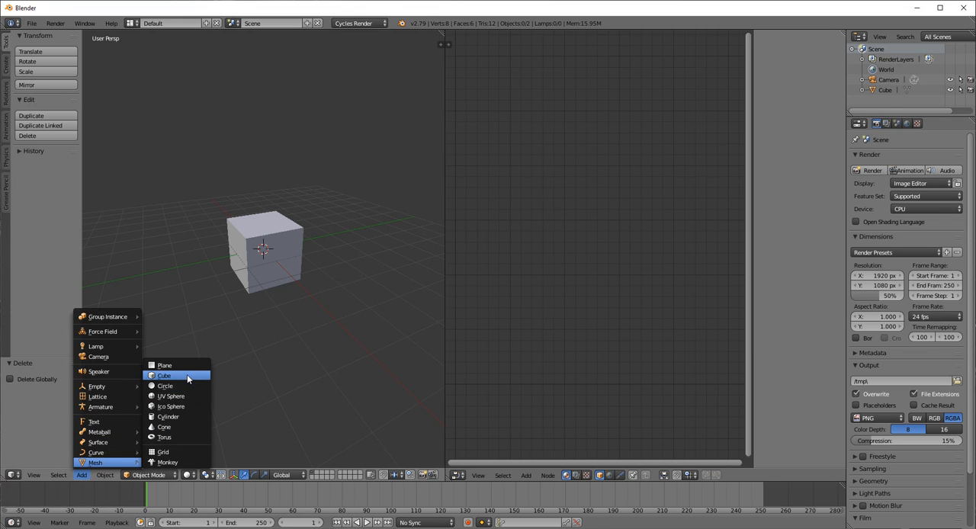
click(165, 366)
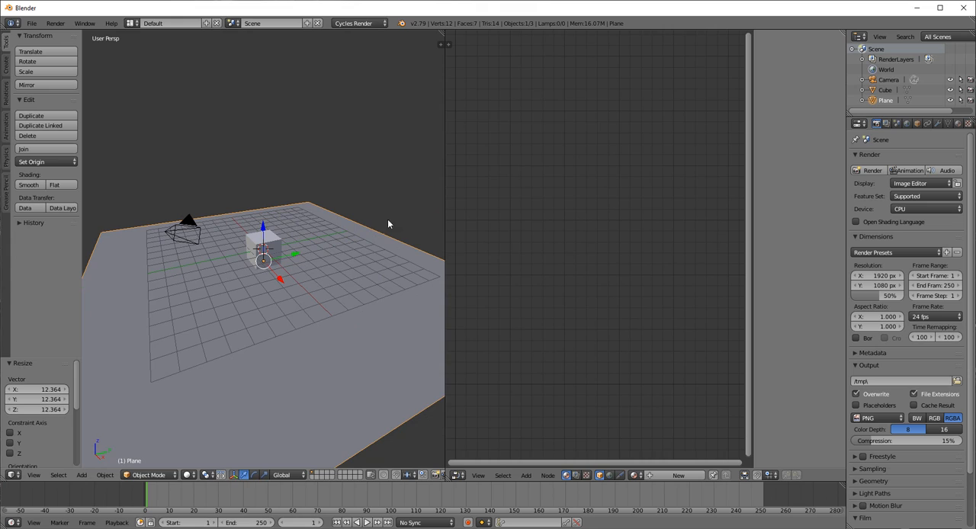
mouse_move(281, 309)
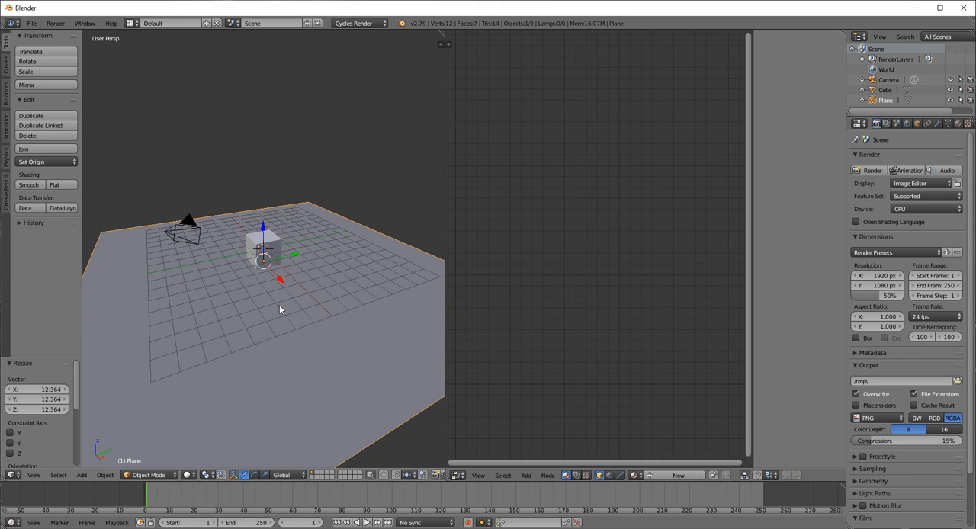
Create Material.002 for the new plane, a Diffuse BSDF feeding Material Output.
click(677, 475)
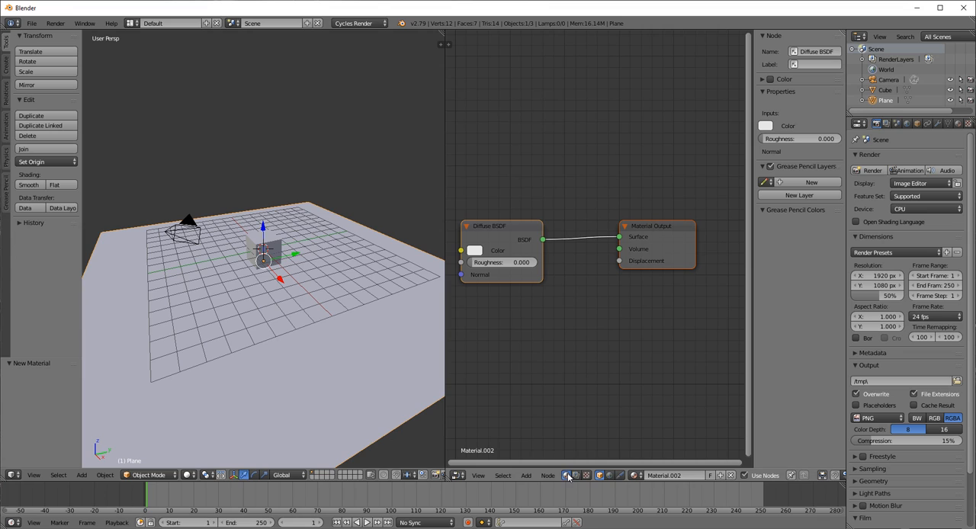
mouse_move(567, 476)
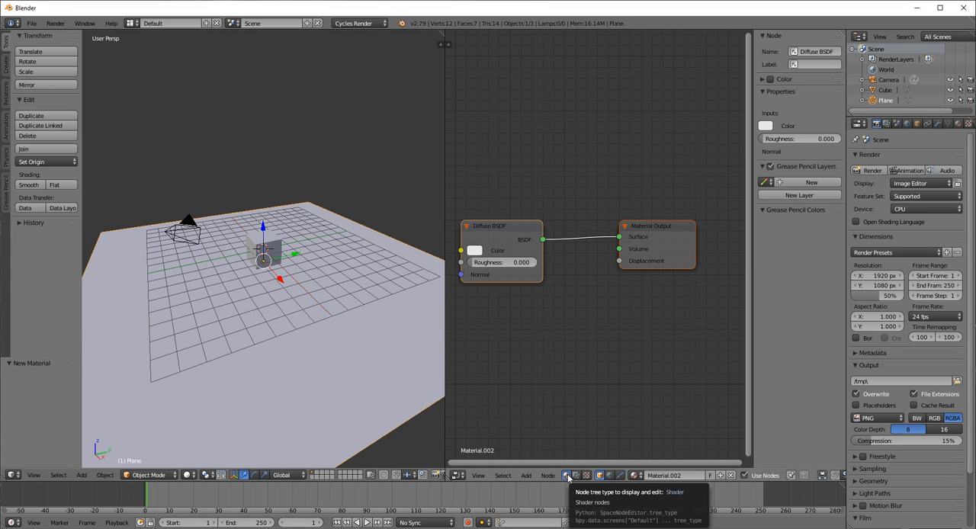
mouse_move(586, 476)
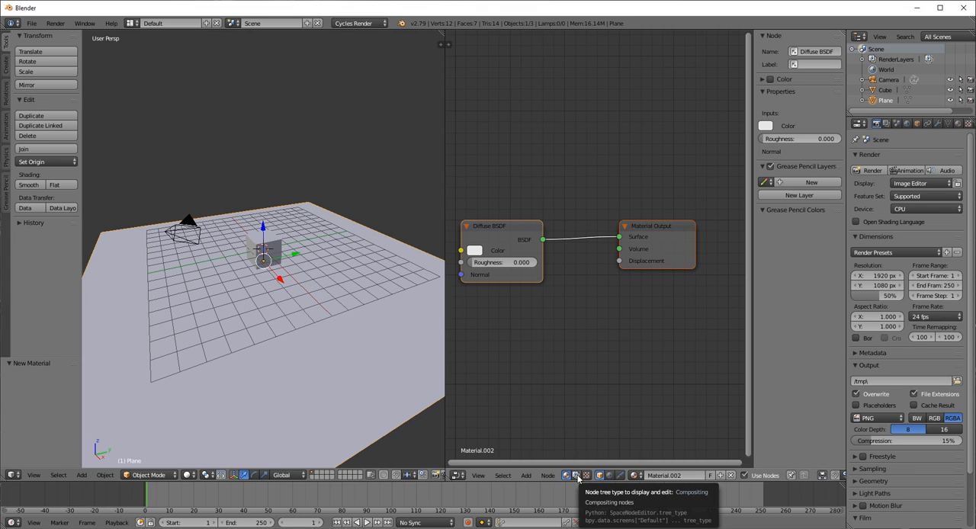
mouse_move(586, 476)
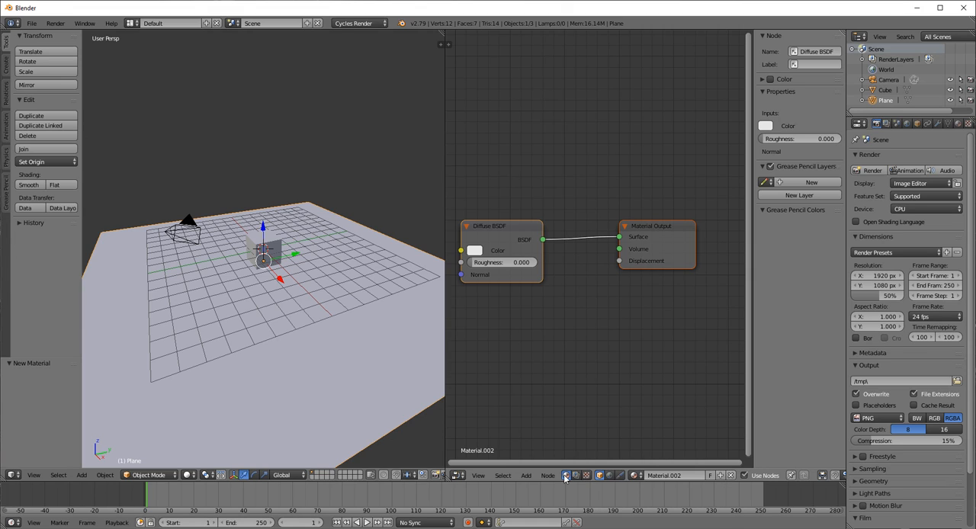
mouse_move(346, 247)
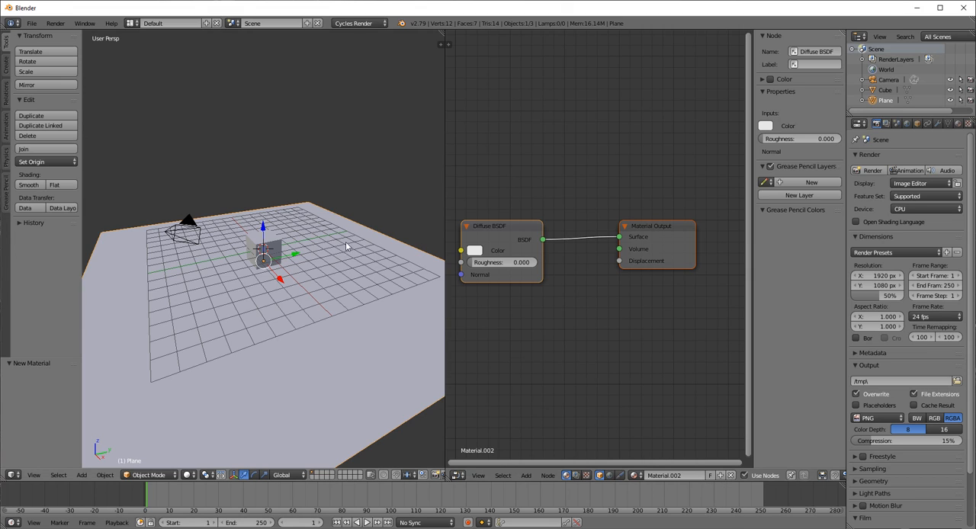
mouse_move(324, 245)
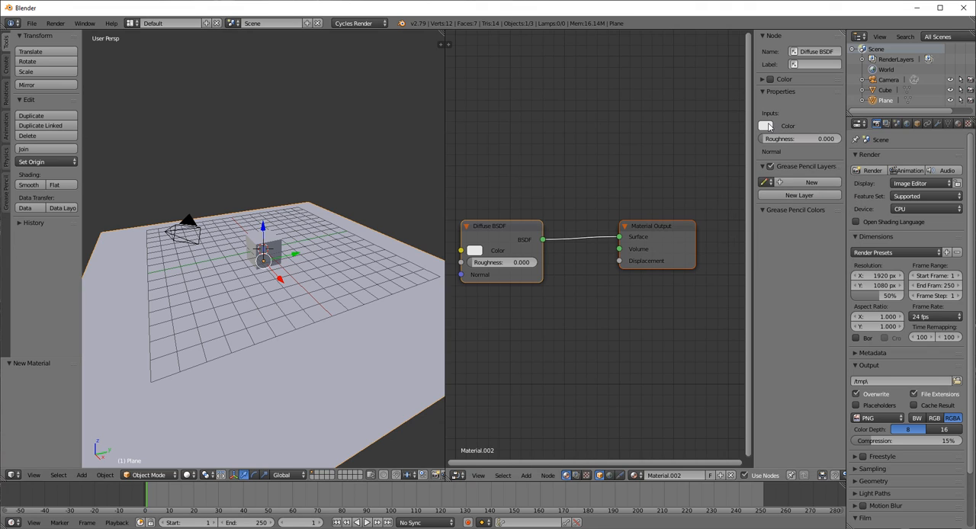
Set the plane's Diffuse BSDF colour to a red shade, then darken it toward orange-brown.
click(766, 125)
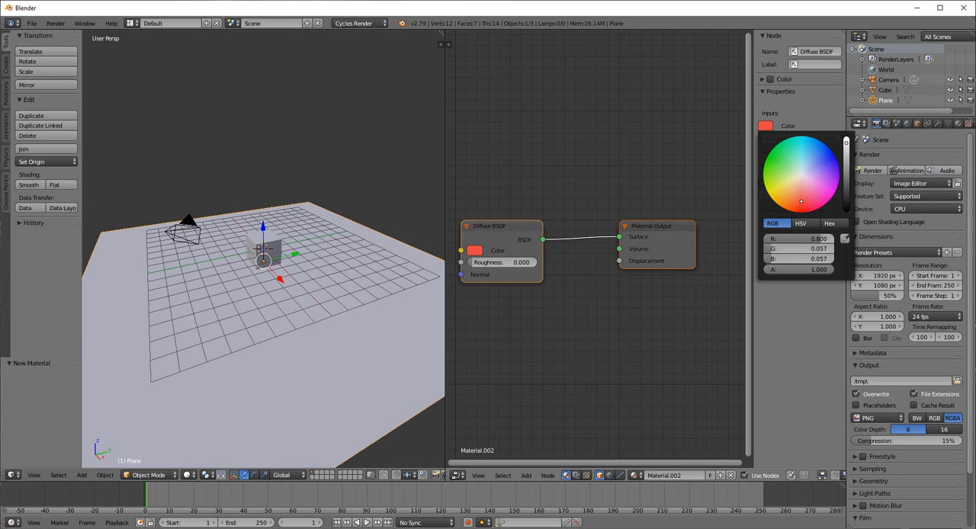
click(801, 201)
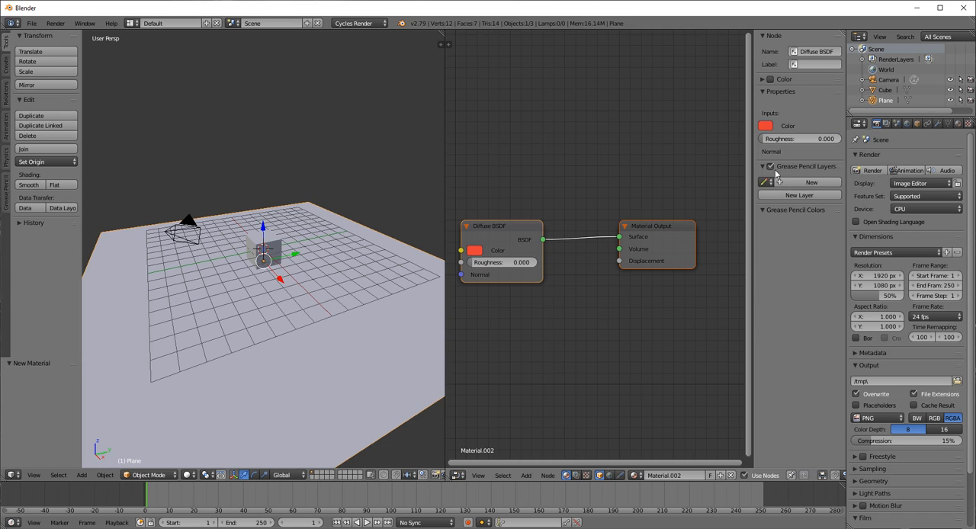
click(765, 125)
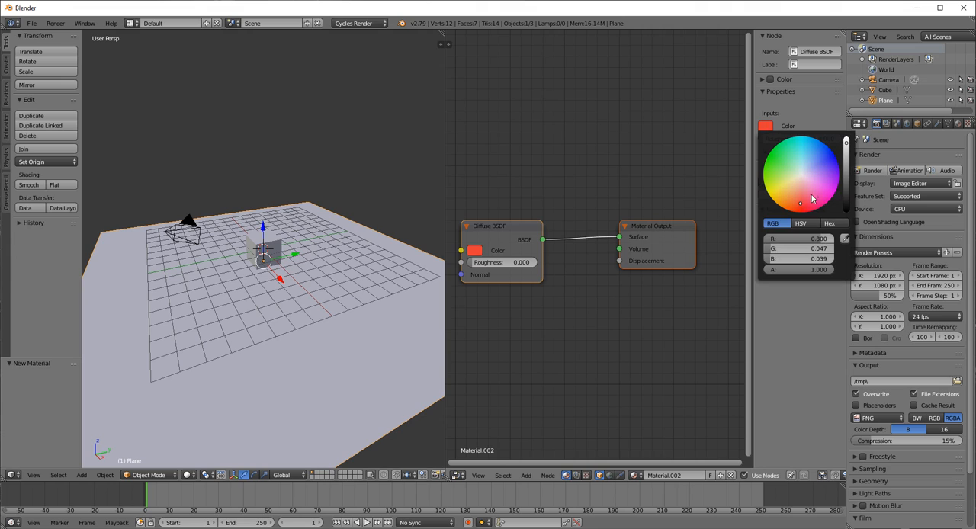
mouse_move(777, 213)
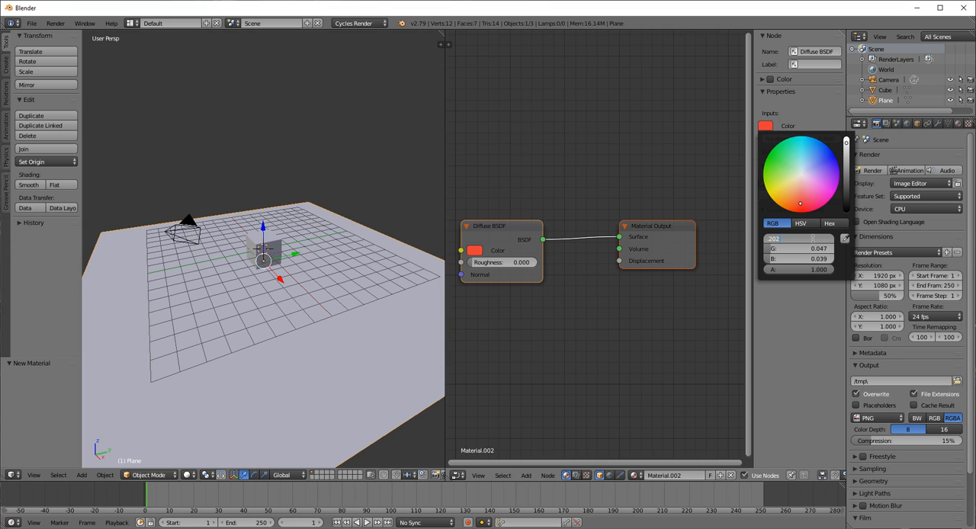
click(799, 195)
text(.036)
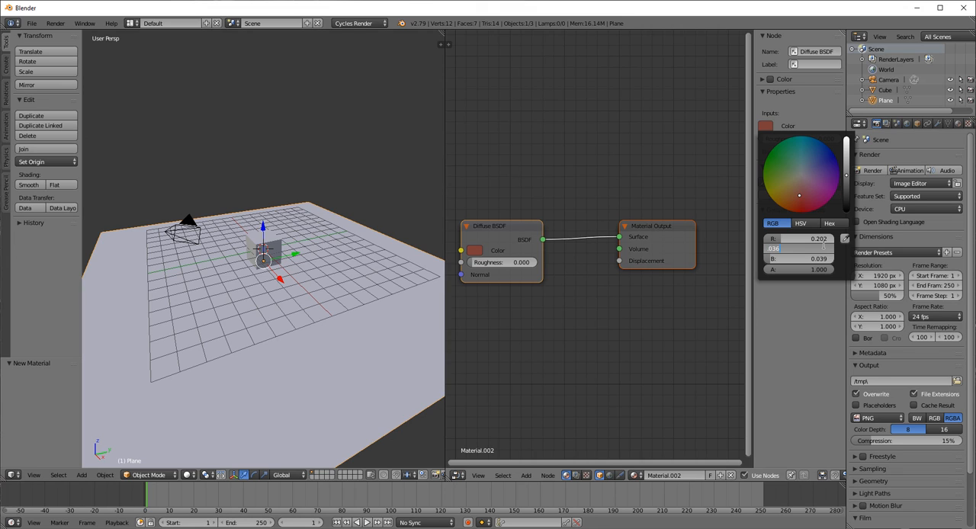
click(796, 249)
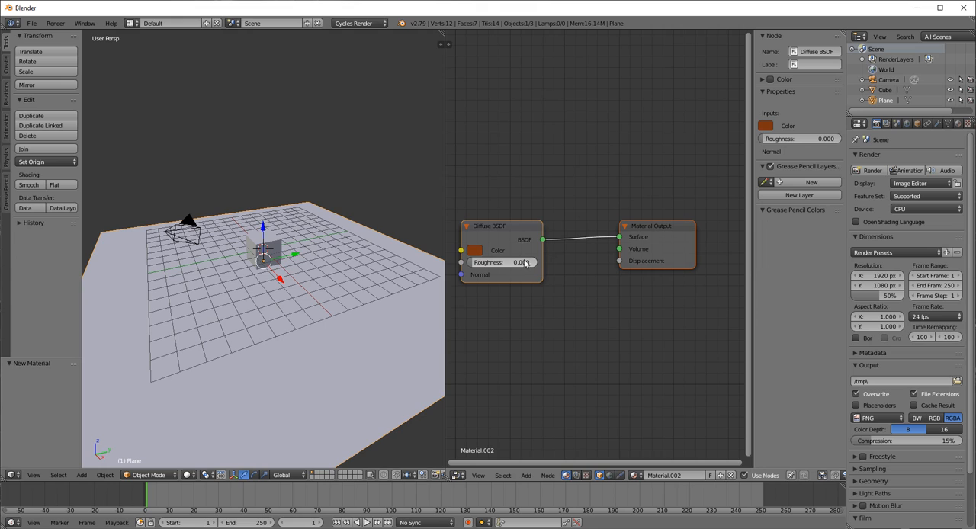
mouse_move(519, 262)
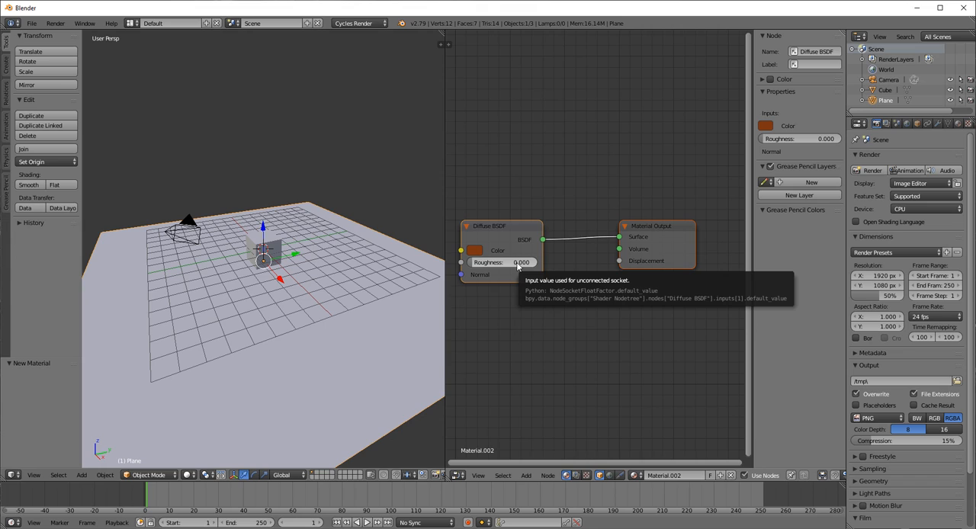
mouse_move(503, 263)
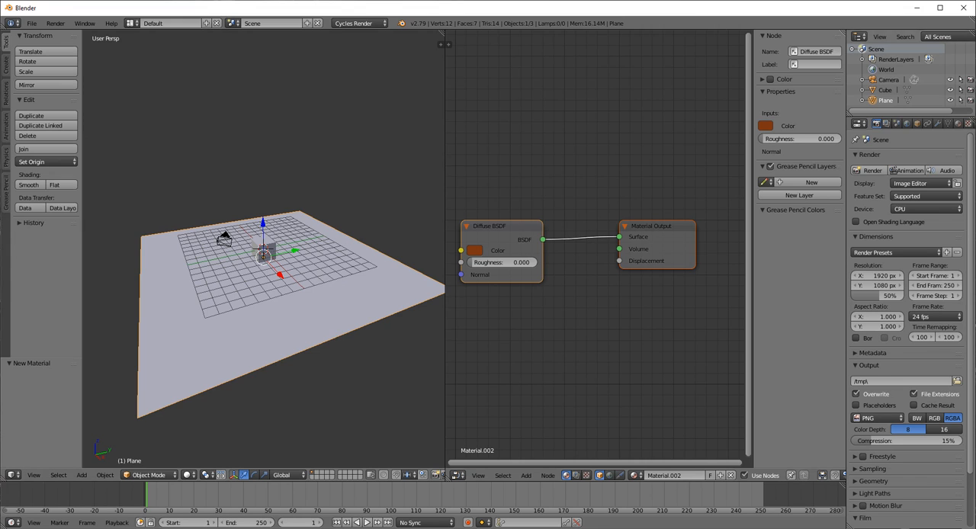
Select the cube in the viewport for deletion.
click(871, 170)
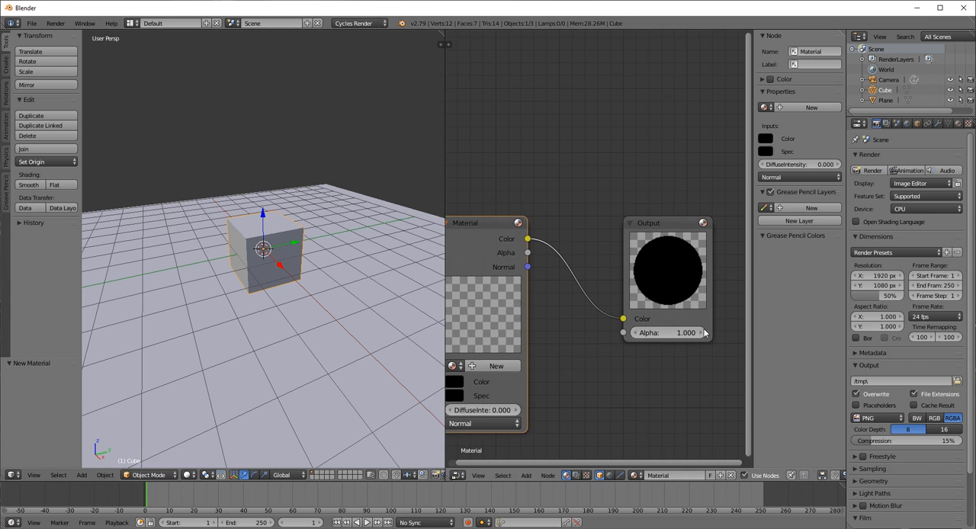
mouse_move(630, 436)
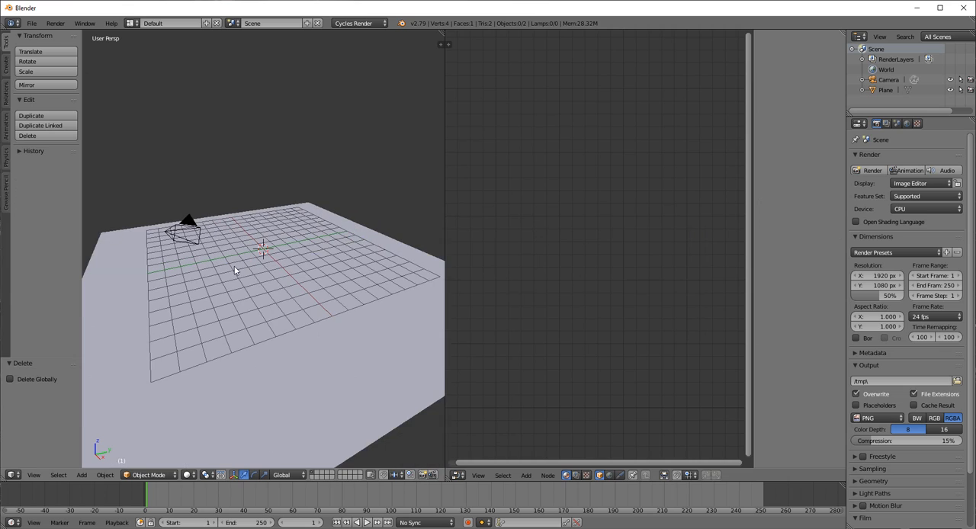
mouse_move(171, 221)
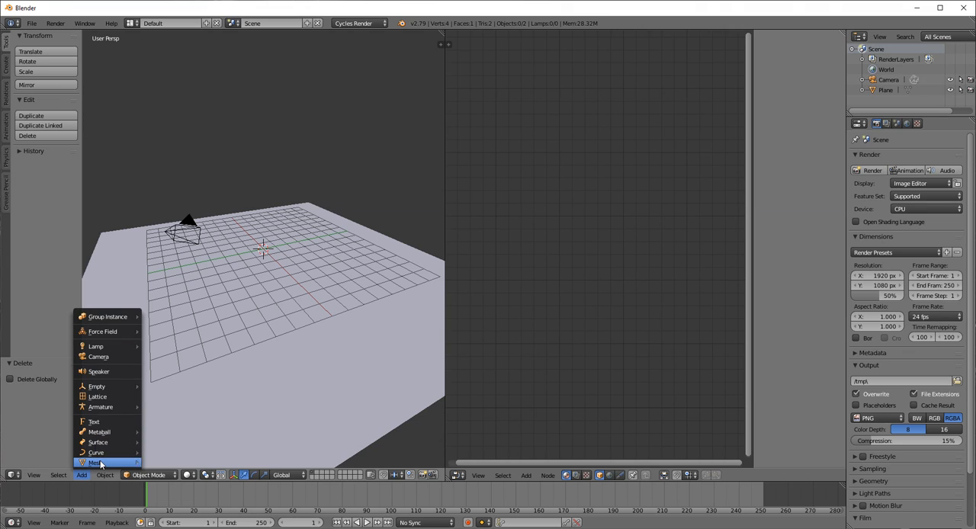
mouse_move(95, 463)
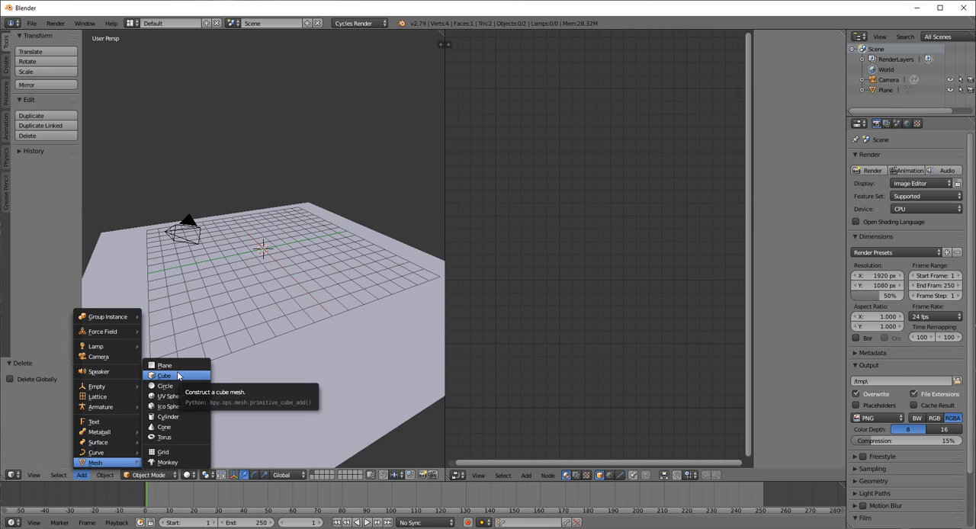
Add a new cube mesh to the scene.
click(165, 375)
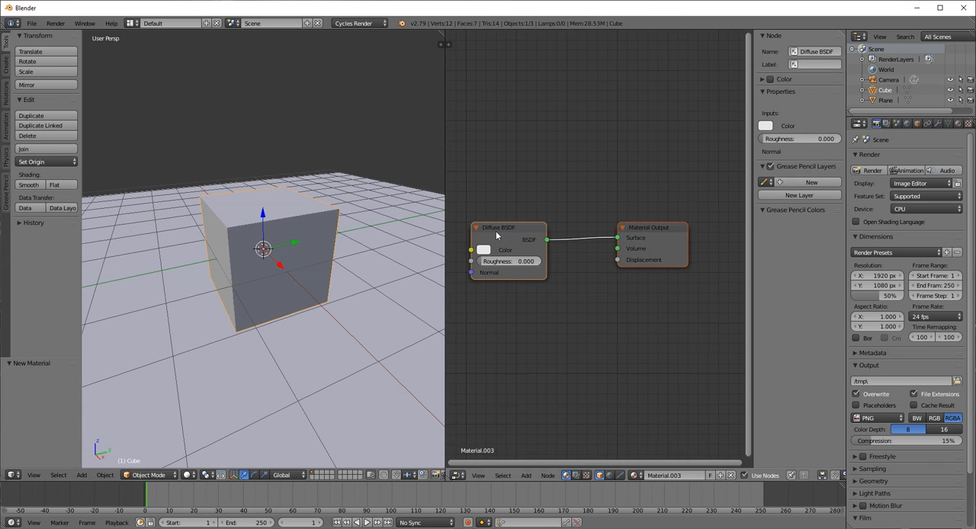
Set the new cube's Diffuse BSDF colour to purple.
click(483, 250)
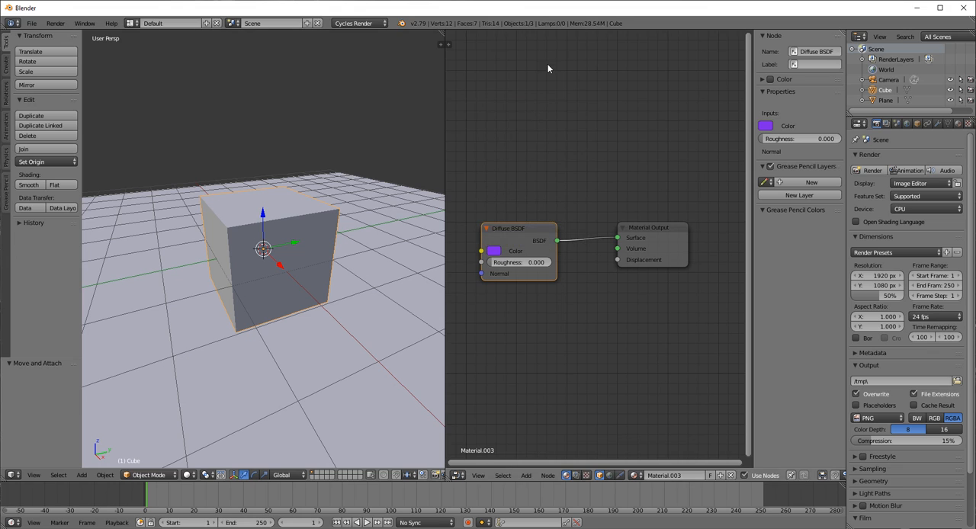
click(870, 169)
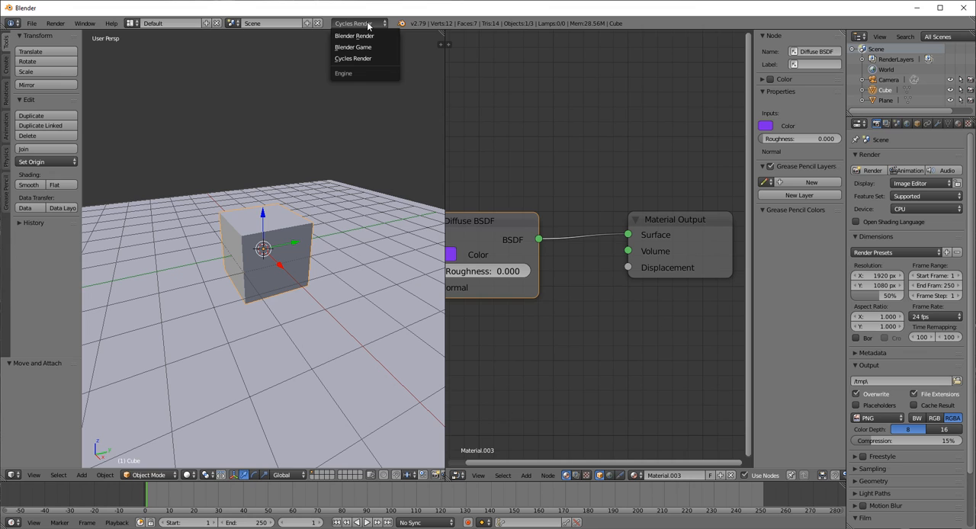
Adjust the Node Editor view so the Diffuse BSDF and Material Output nodes are visible.
click(354, 58)
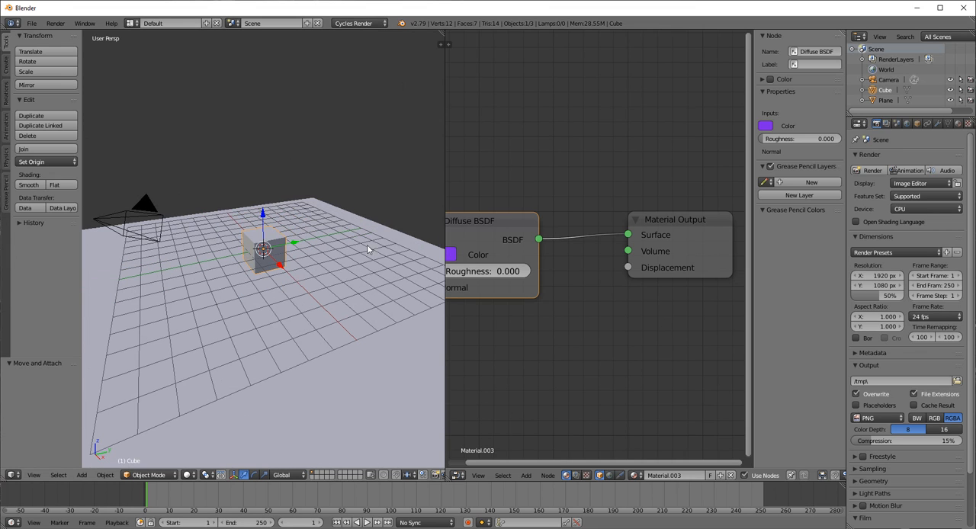
mouse_move(267, 250)
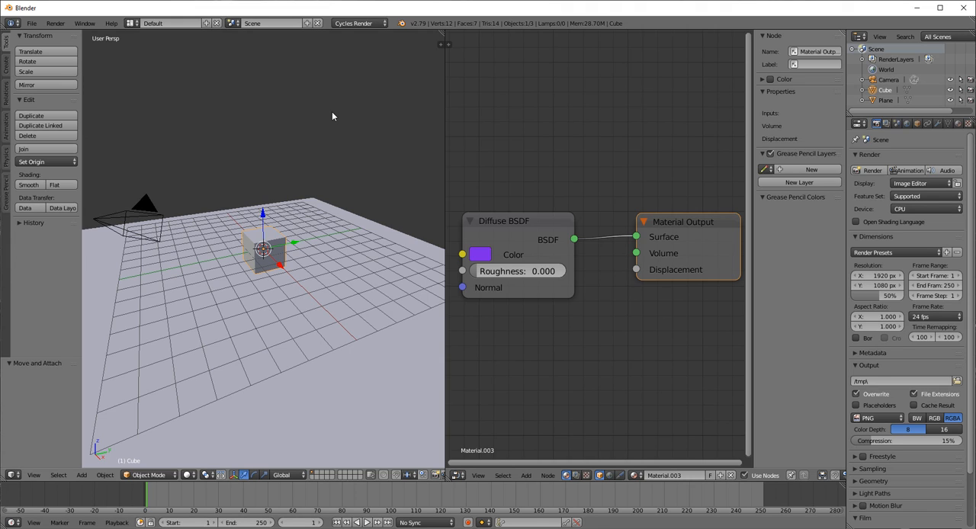
Drag the Diffuse BSDF node up and to the left, away from the Material Output.
click(511, 221)
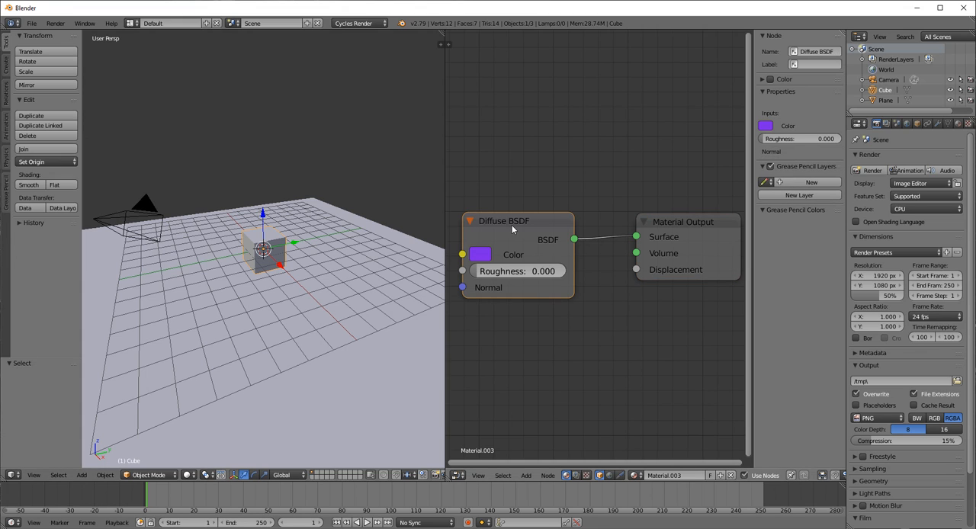
drag(512, 228, 482, 197)
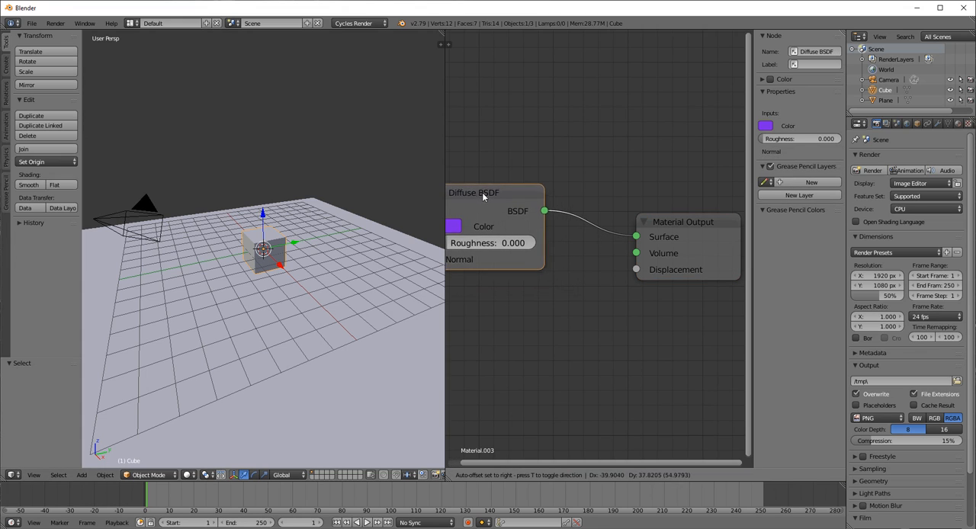
drag(473, 192, 526, 192)
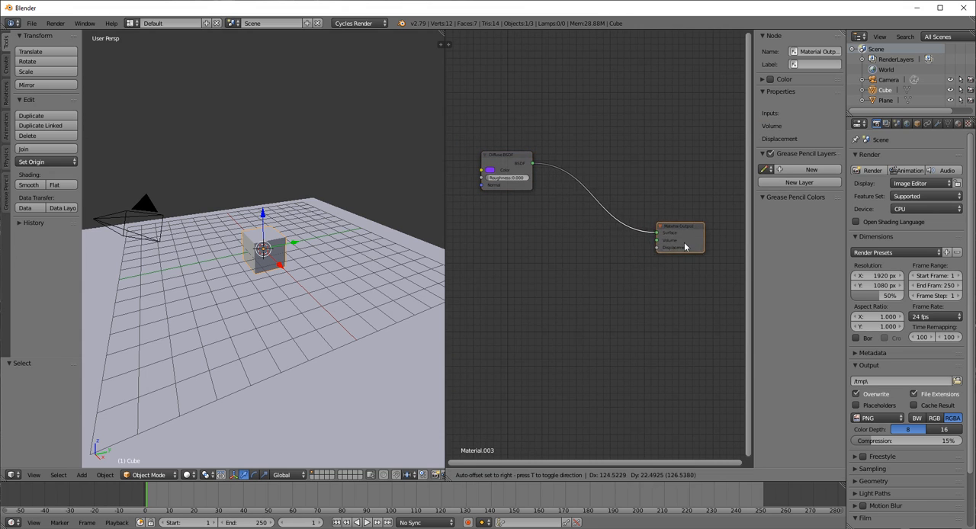
drag(679, 237, 713, 208)
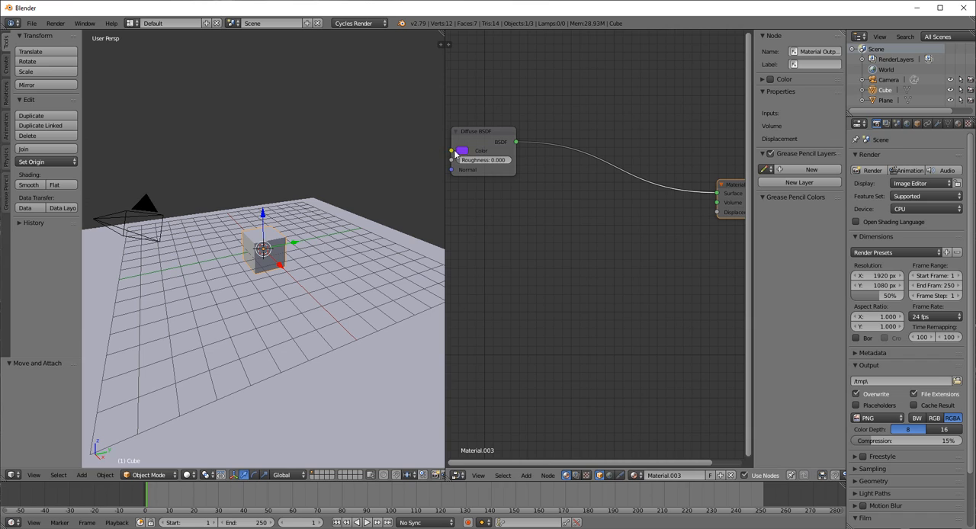
mouse_move(451, 161)
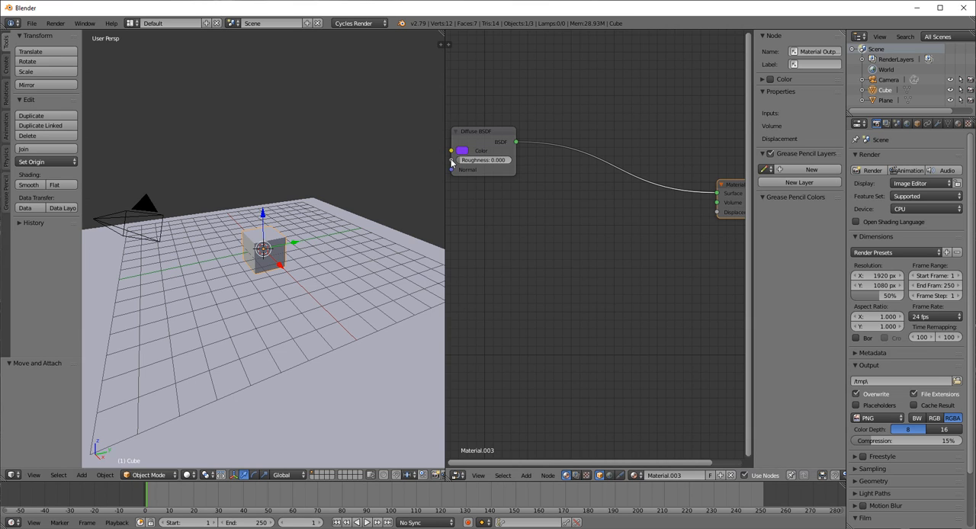
mouse_move(475, 180)
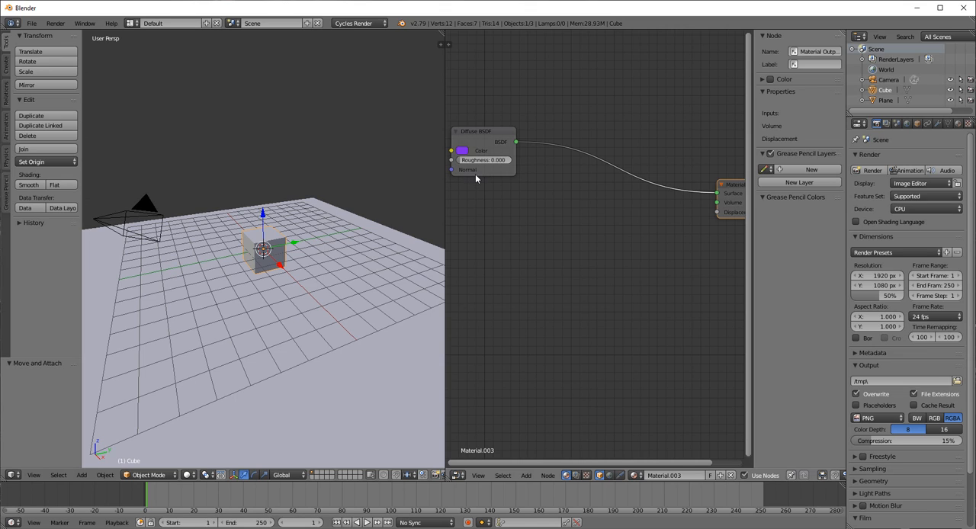
mouse_move(468, 180)
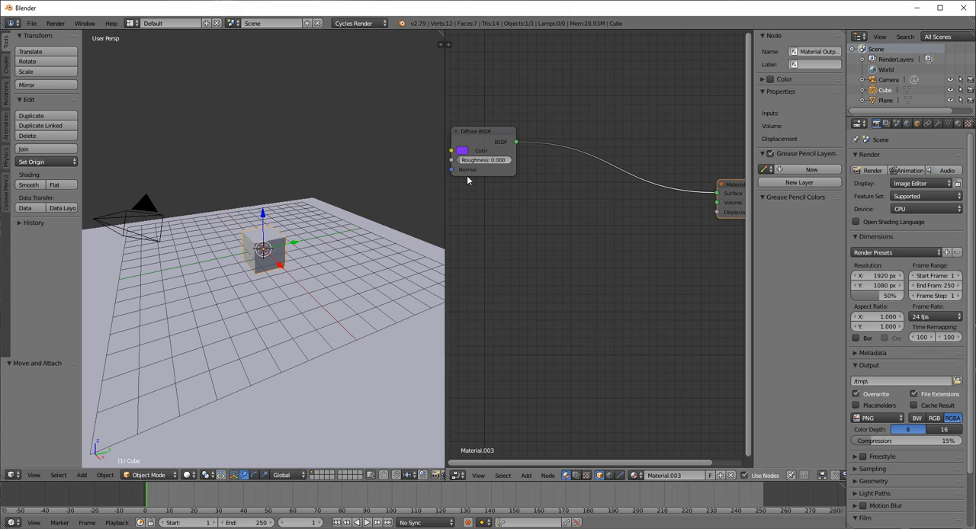
Add a Mix Shader node from Add > Shader to the cube's material.
click(526, 476)
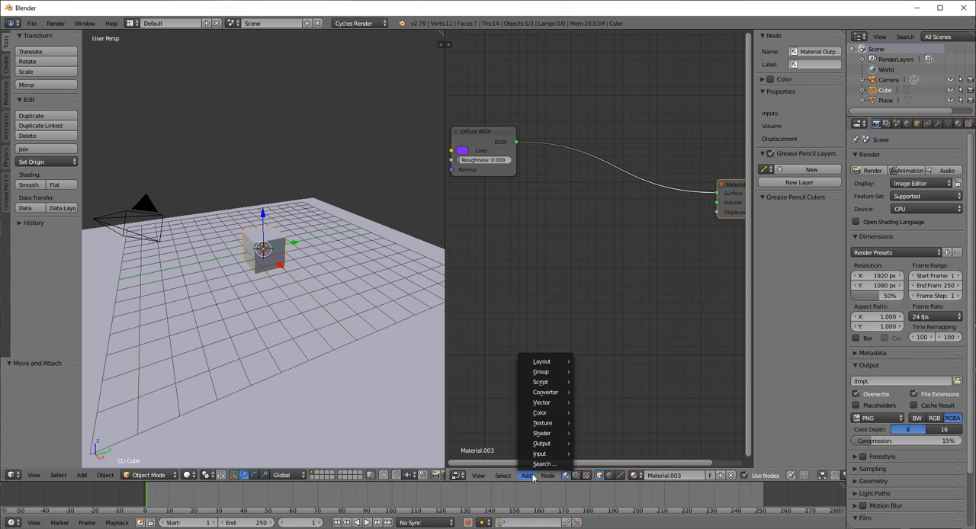
mouse_move(542, 402)
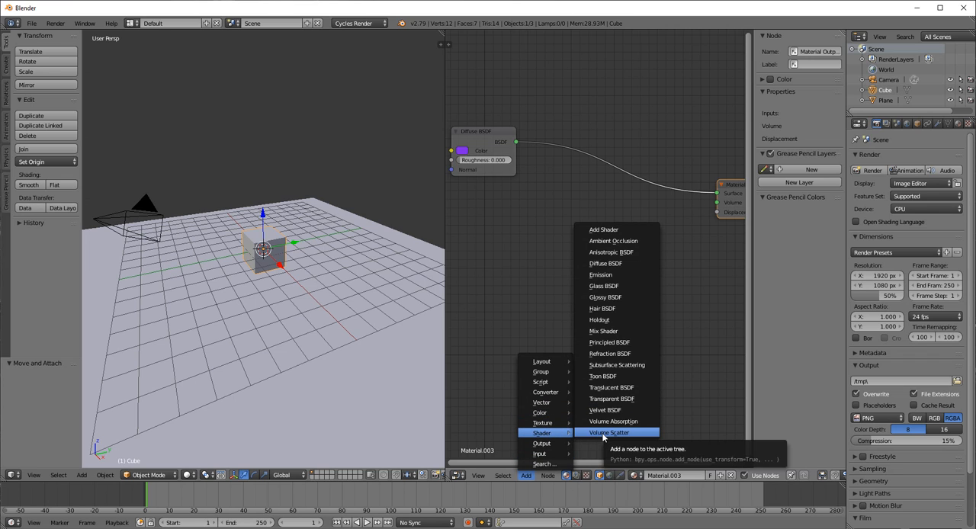
mouse_move(623, 330)
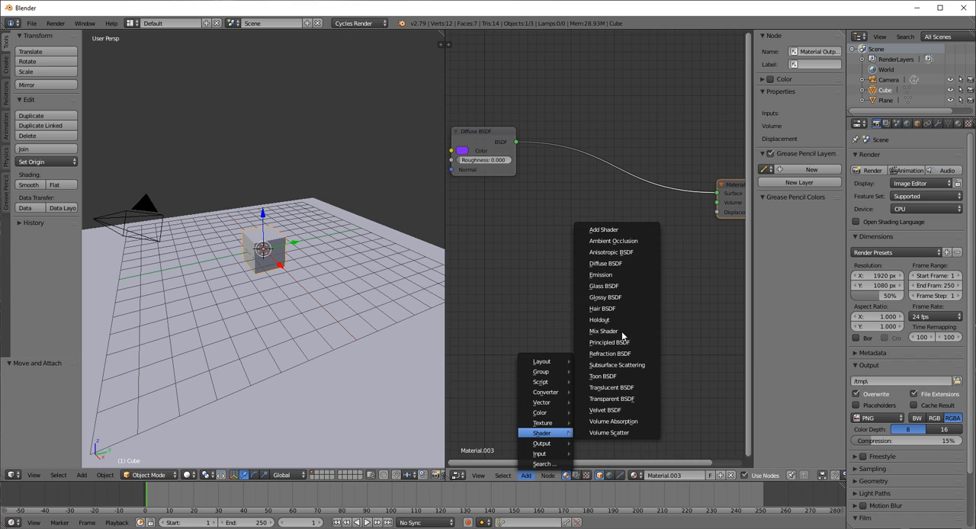
mouse_move(604, 331)
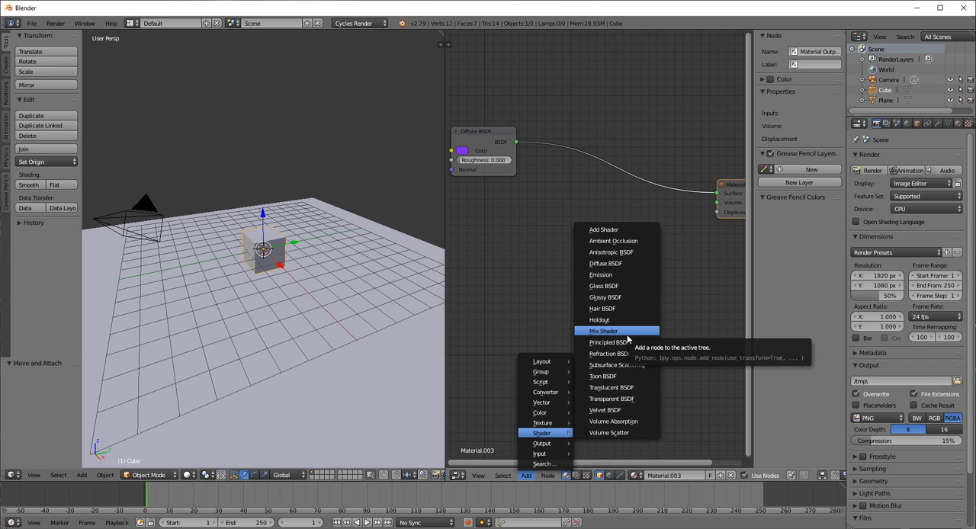
click(604, 331)
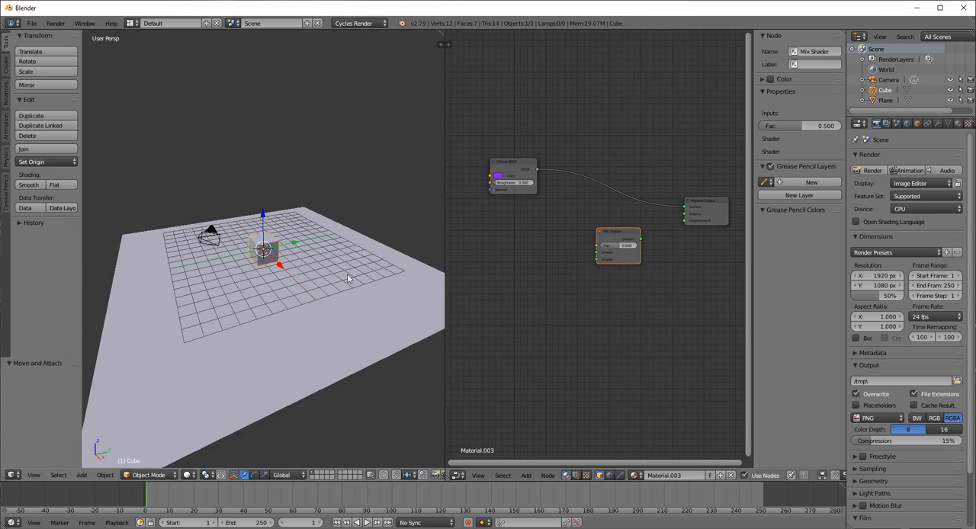
mouse_move(396, 250)
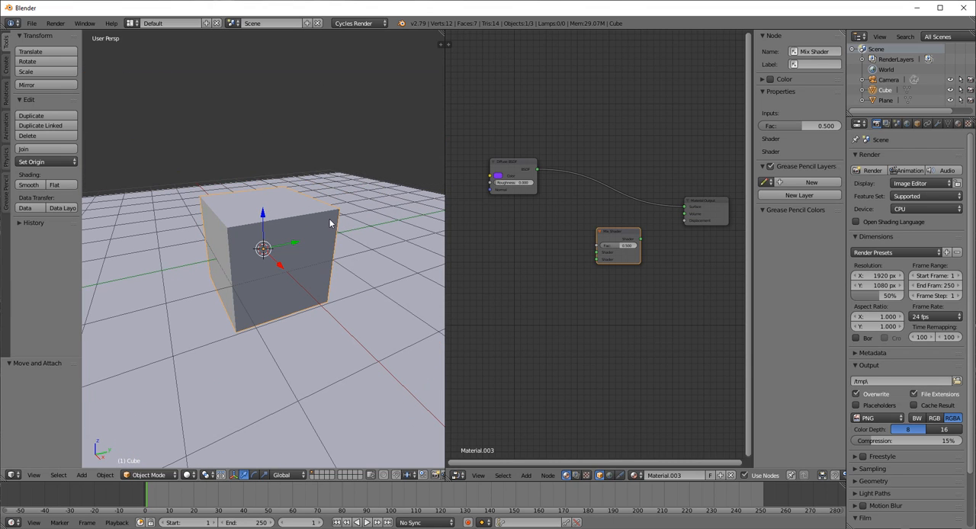
mouse_move(332, 221)
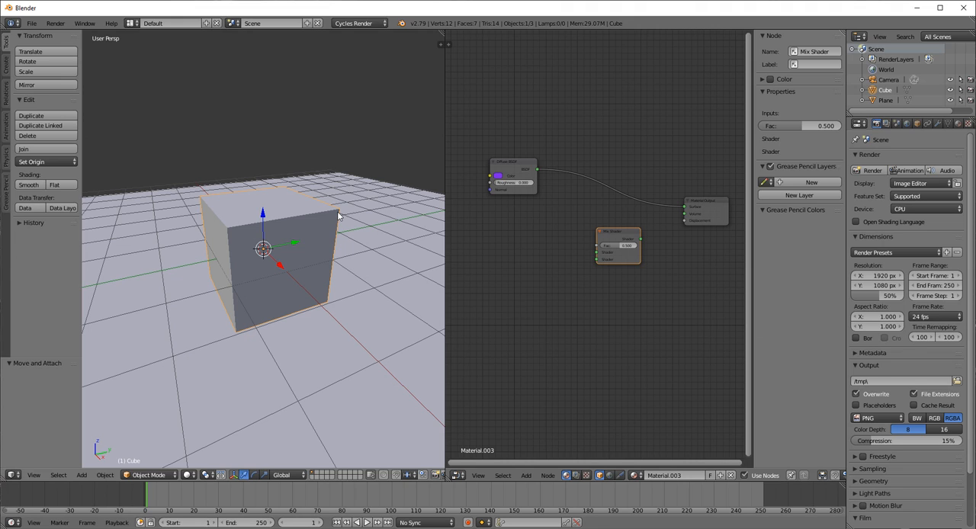
mouse_move(760, 151)
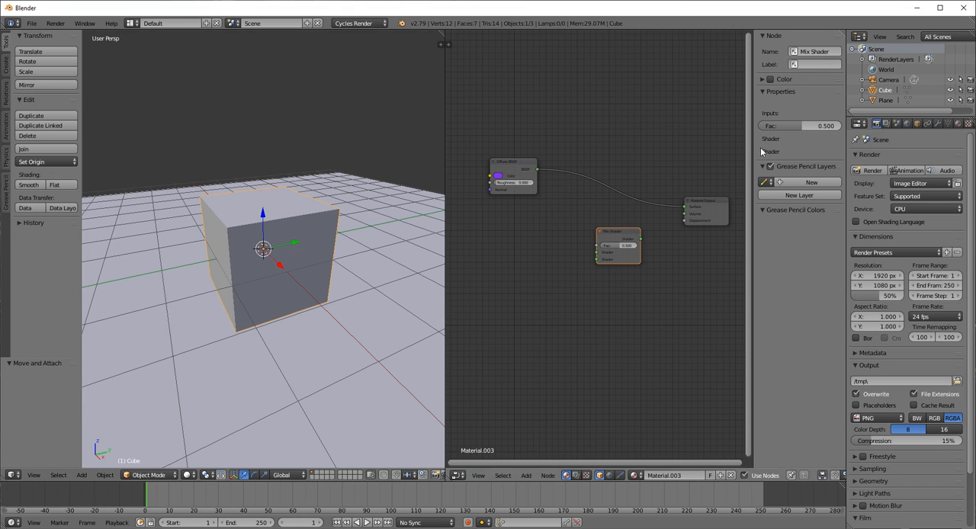
Drop the Mix Shader onto the Diffuse BSDF–Material Output link so it auto-connects.
click(871, 170)
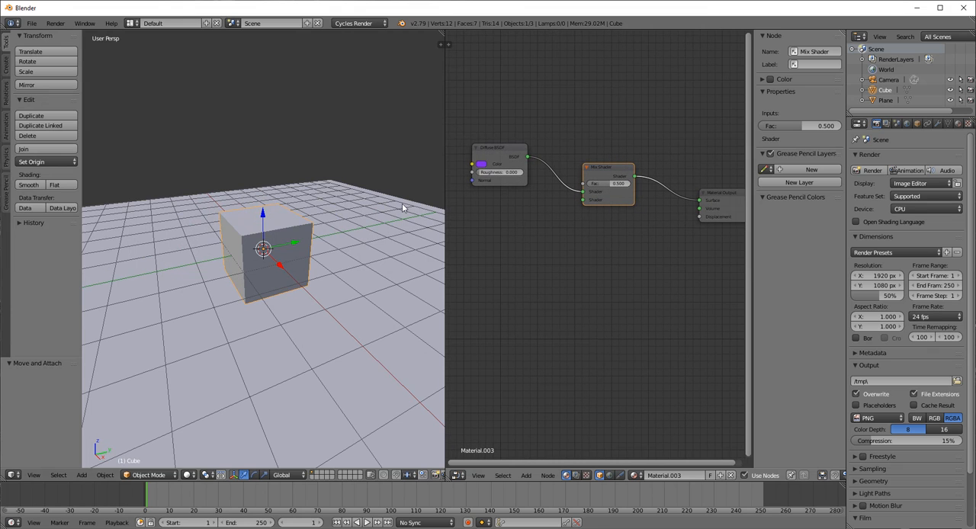
mouse_move(323, 245)
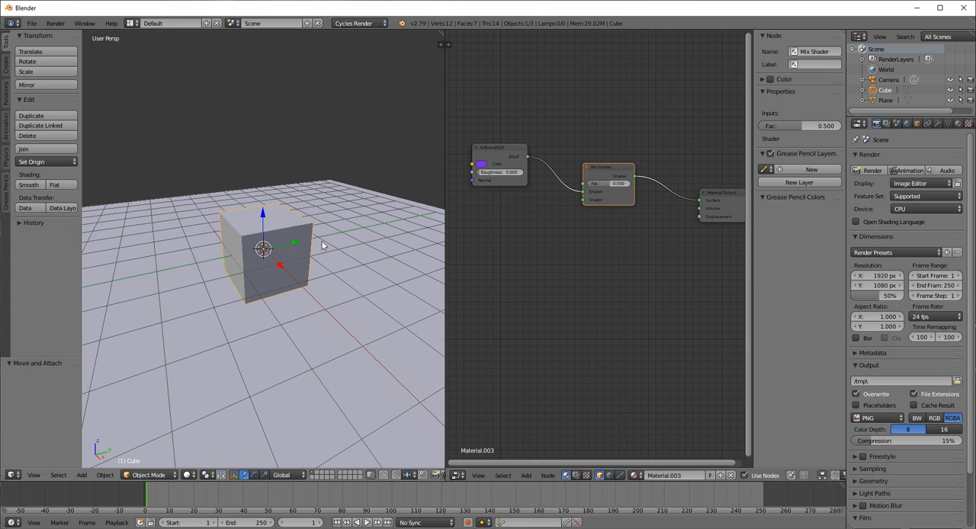
mouse_move(404, 212)
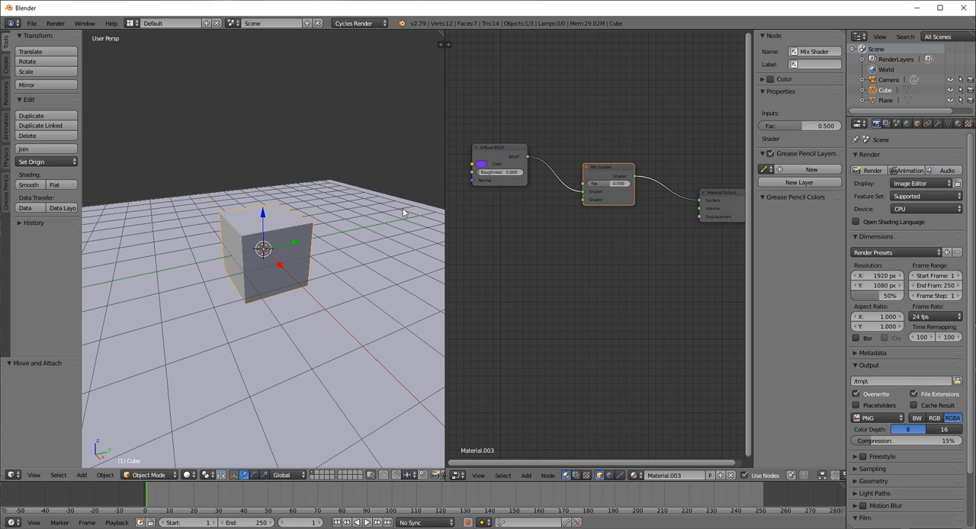
Replace the cube Mix Shader's Fac value with 0.150.
scroll(up, 3)
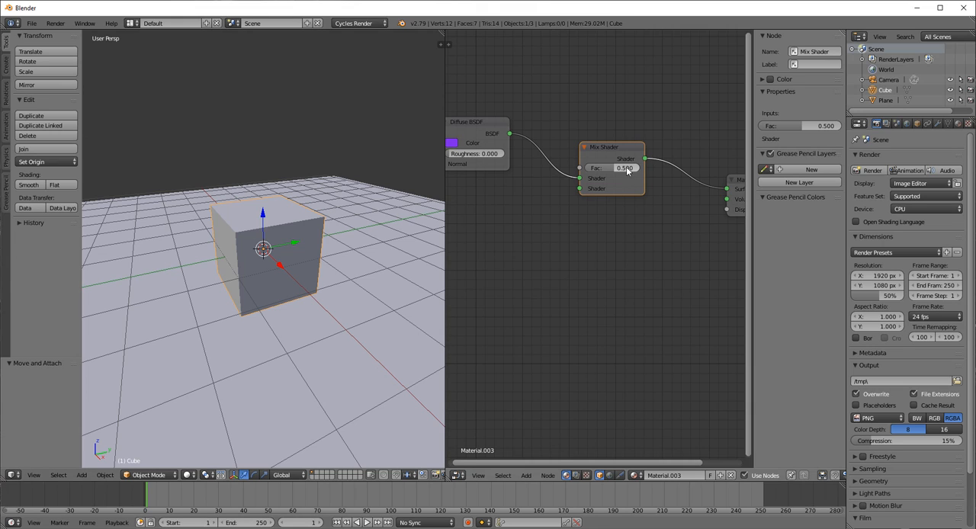
click(610, 168)
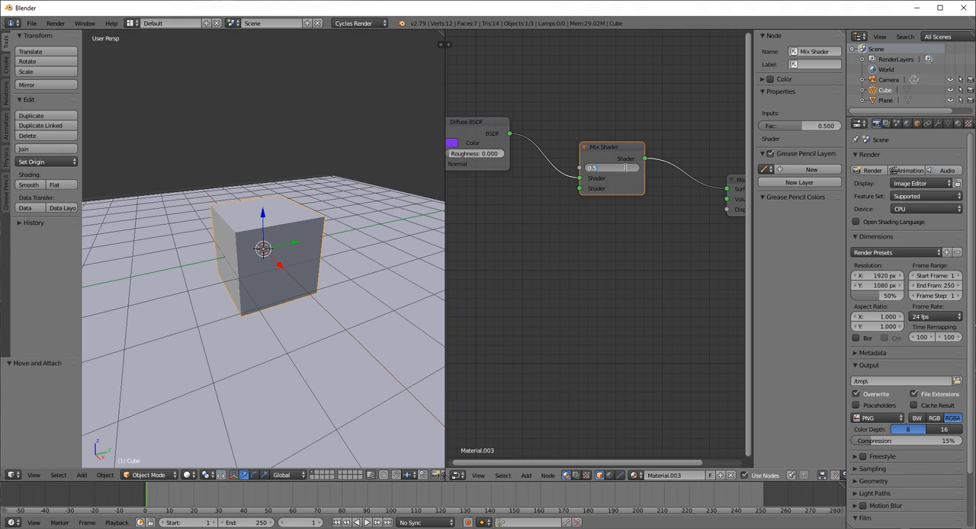
drag(625, 168, 587, 167)
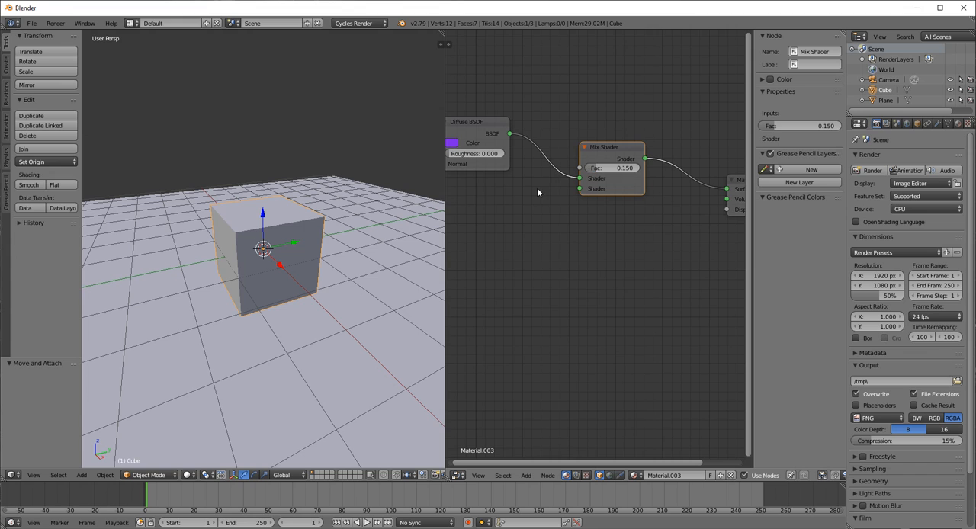
click(870, 169)
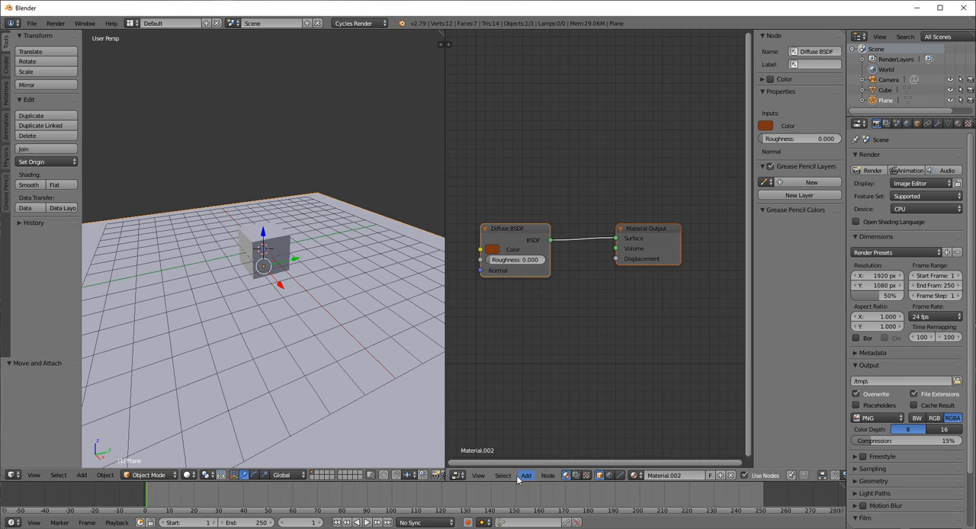
Add a Mix Shader to the plane's material and set its Fac to 0.000.
click(525, 475)
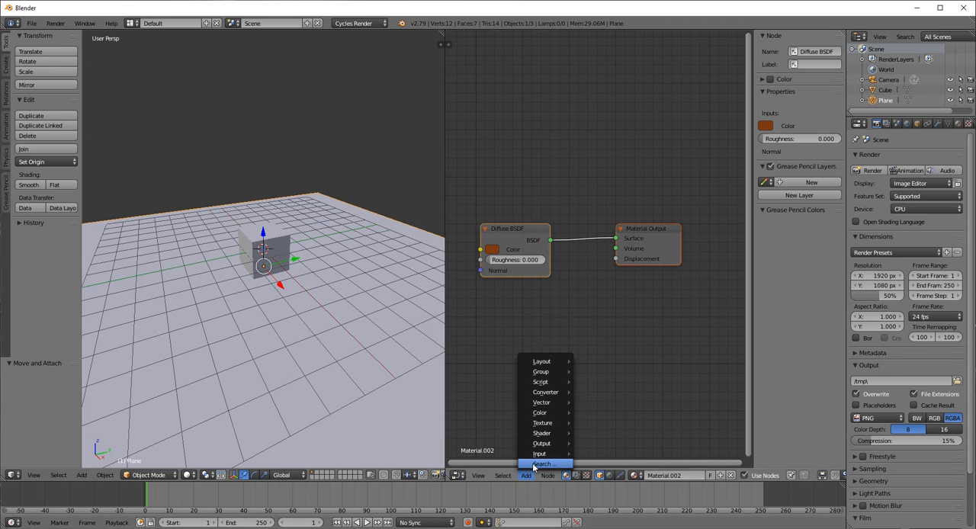
click(542, 433)
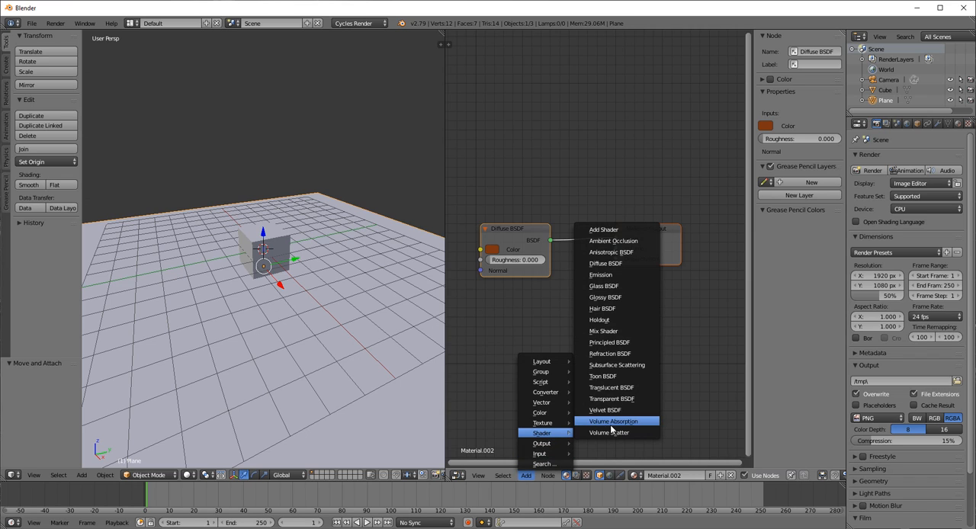
mouse_move(599, 320)
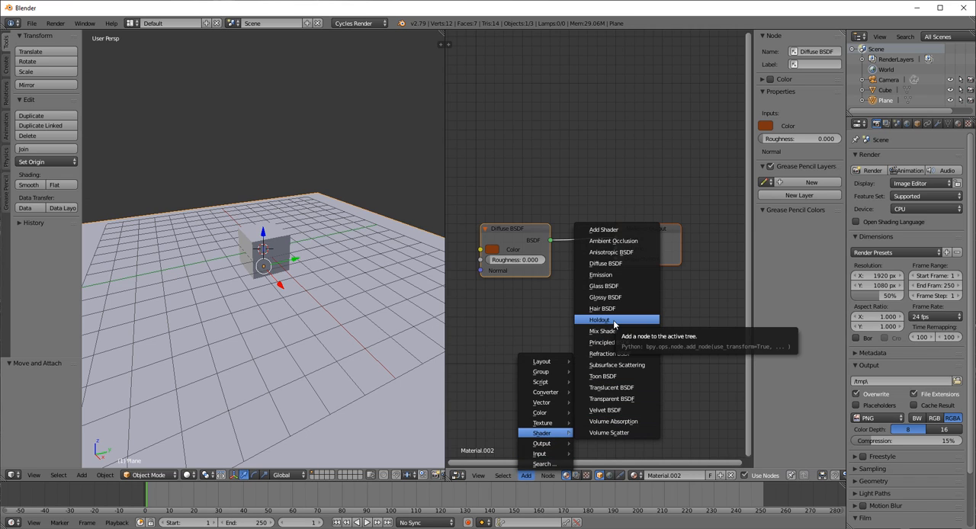
mouse_move(616, 364)
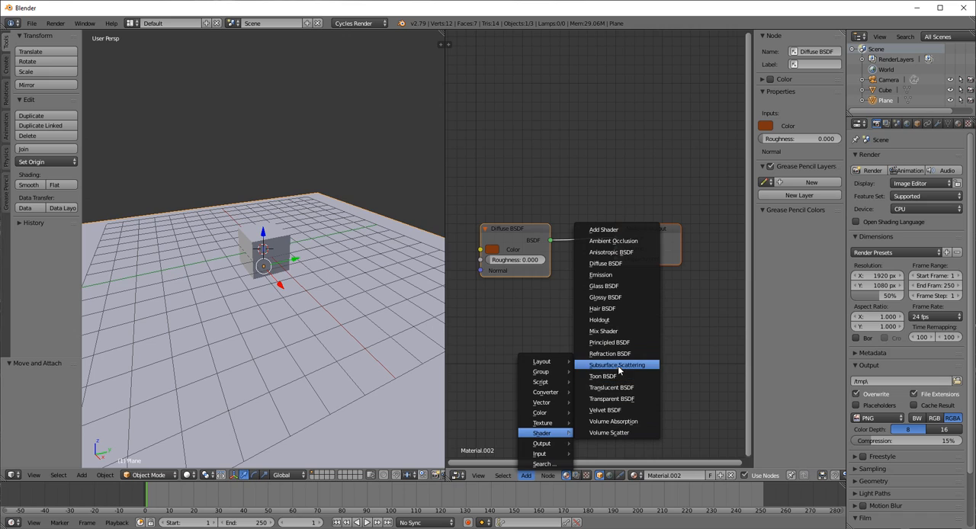
mouse_move(610, 342)
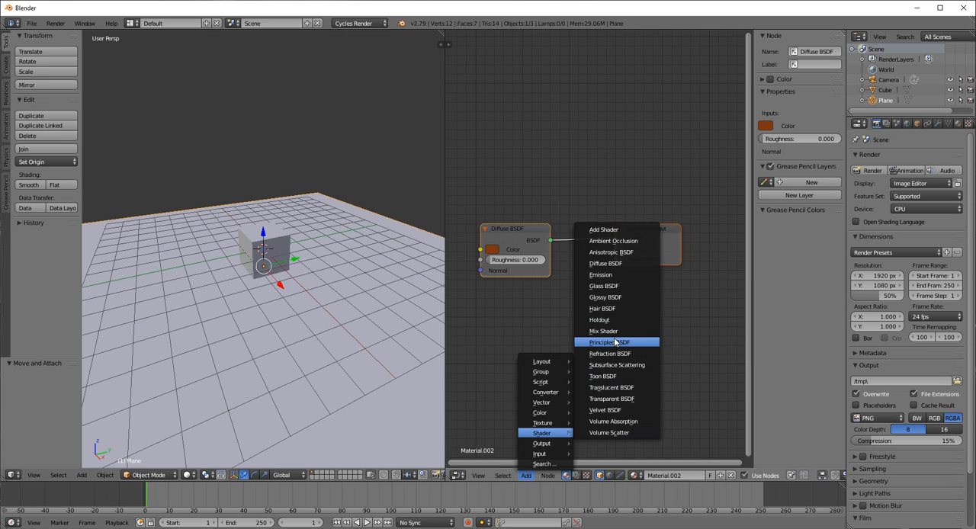
click(604, 331)
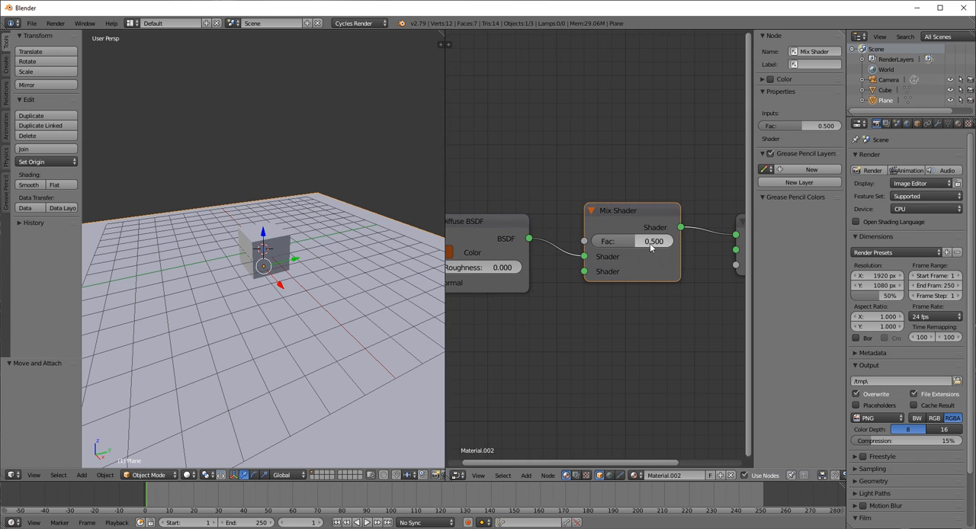
click(632, 241)
text(0.200)
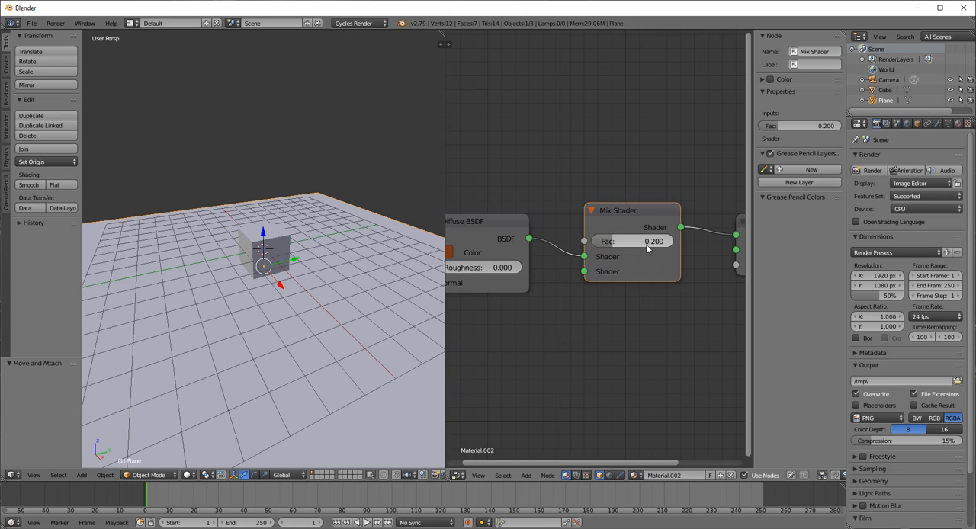
click(872, 170)
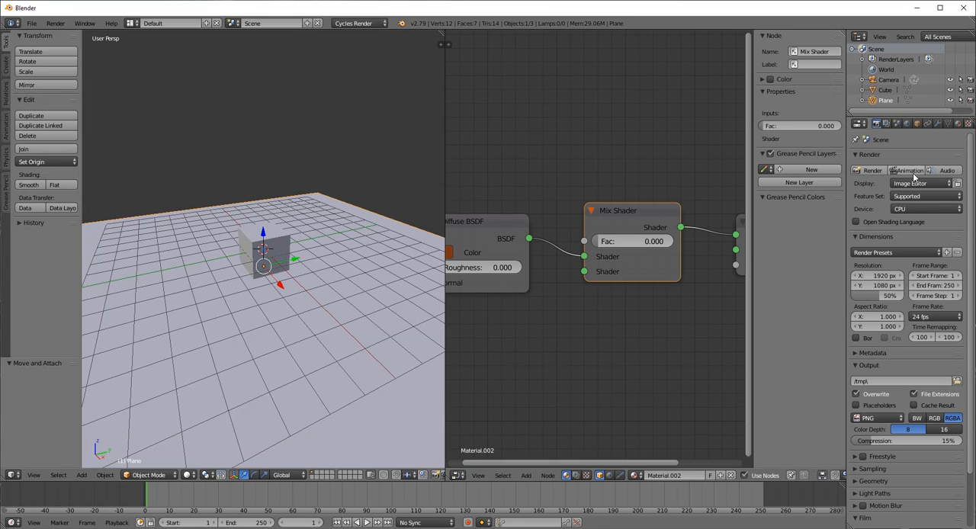
Adjust the plane Mix Shader's Fac from 1.000 back down to 0.150.
click(872, 169)
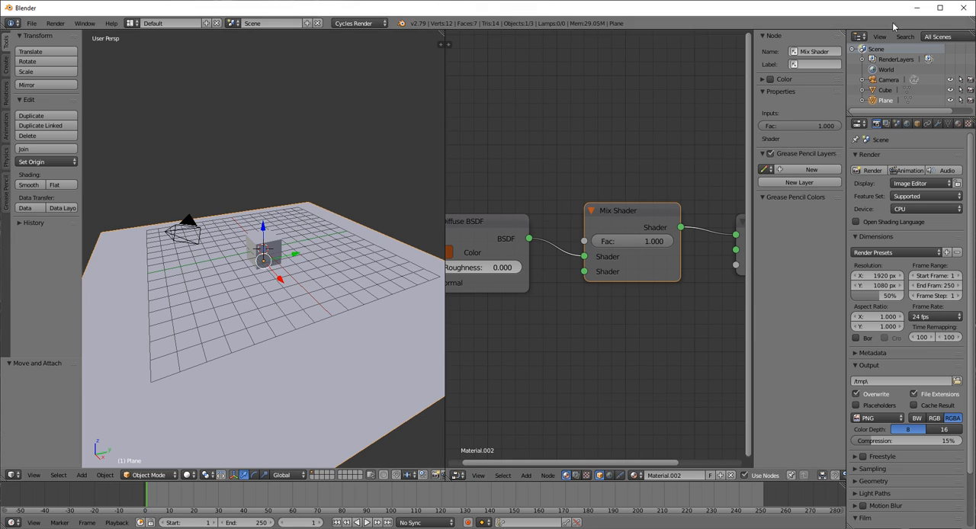
click(872, 169)
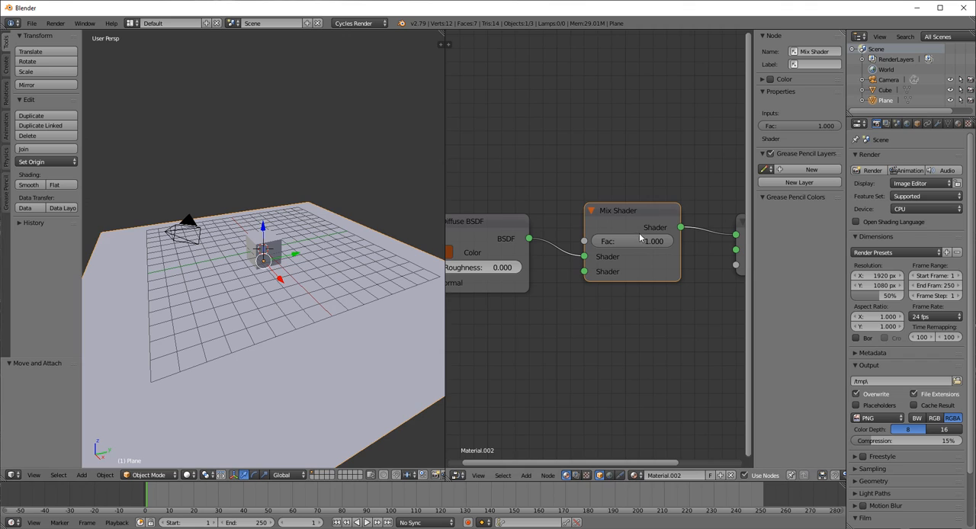
click(631, 241)
text(0.150)
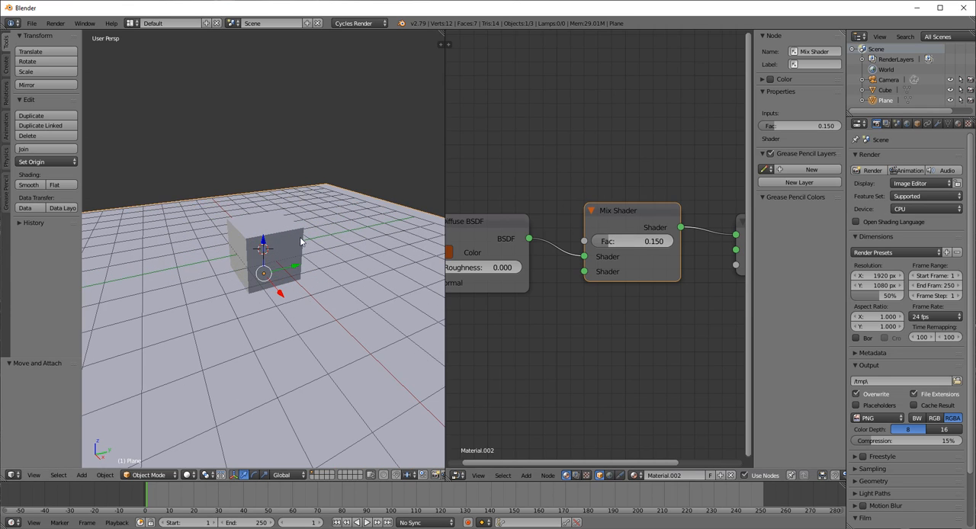
mouse_move(348, 276)
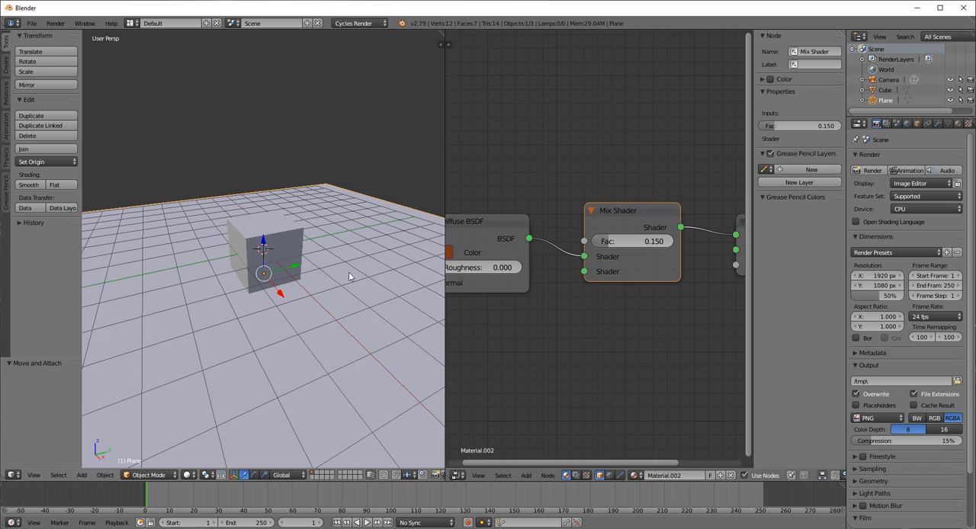
mouse_move(326, 246)
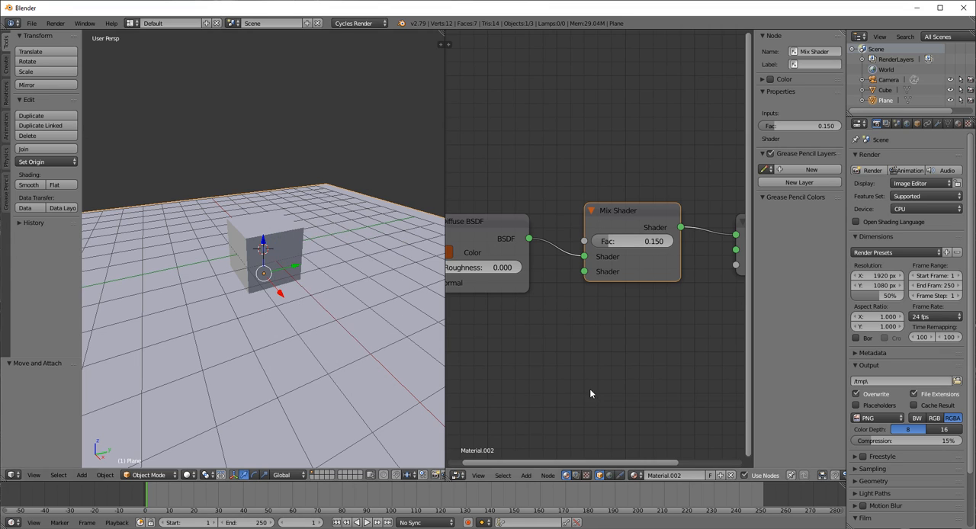
Add a Glossy BSDF node (roughness 0.200) to the plane's material.
click(526, 476)
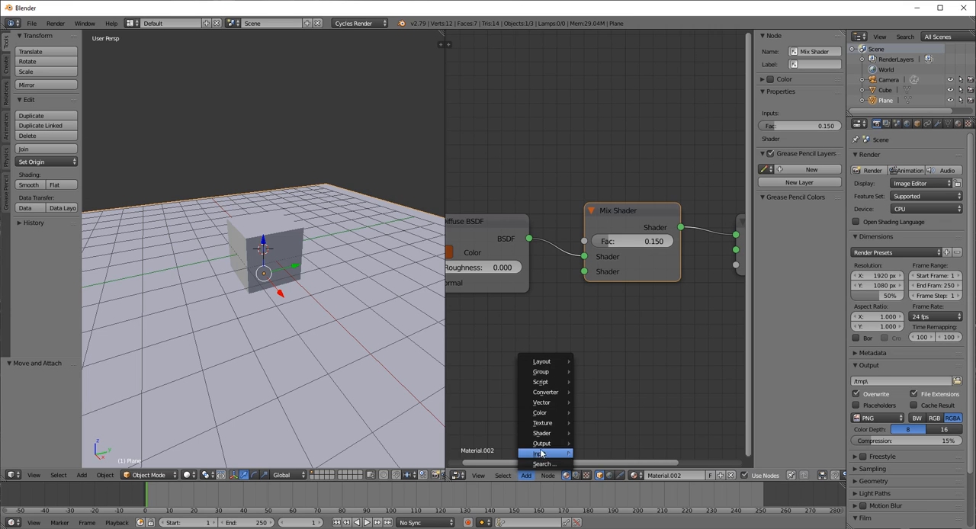
click(541, 433)
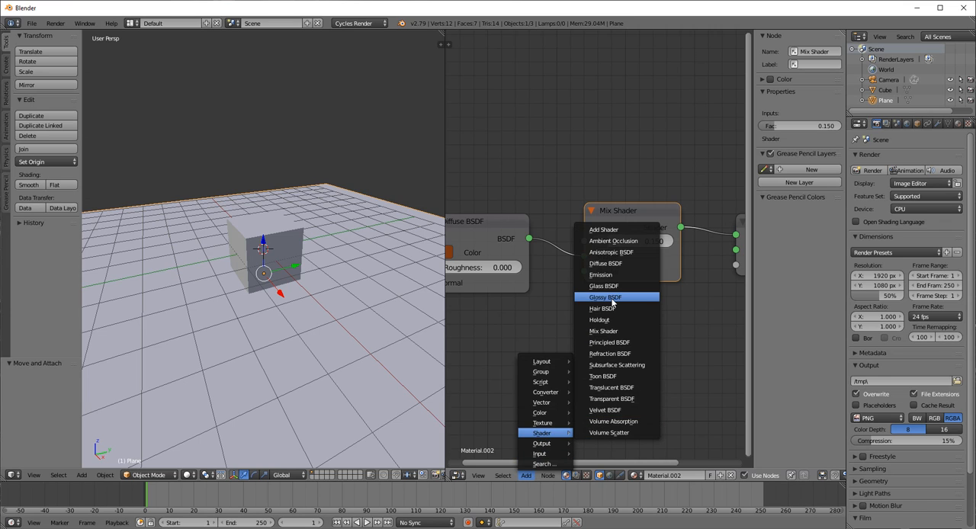
click(603, 297)
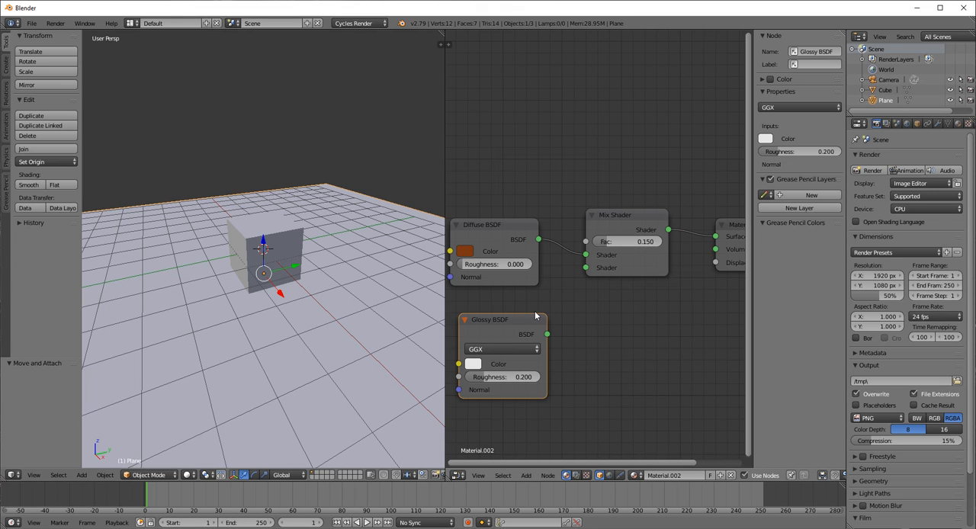
mouse_move(597, 266)
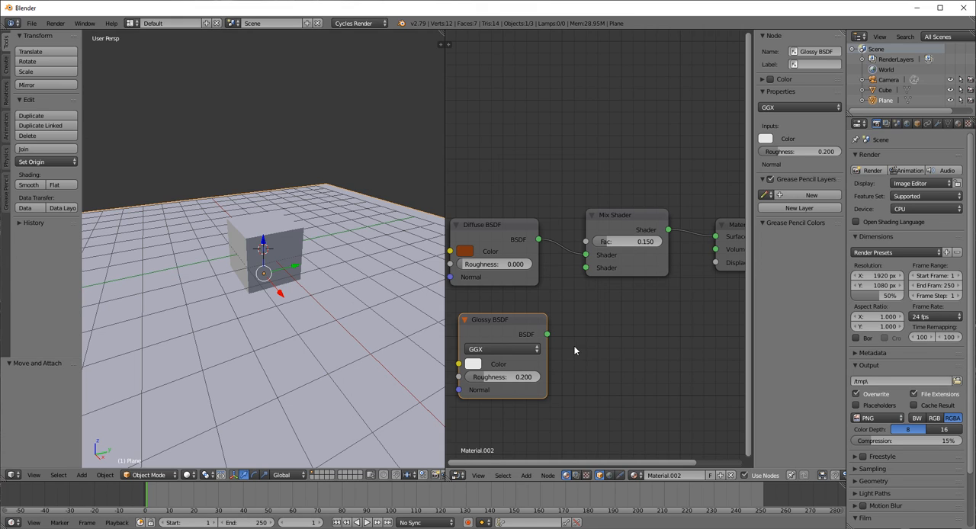
mouse_move(578, 348)
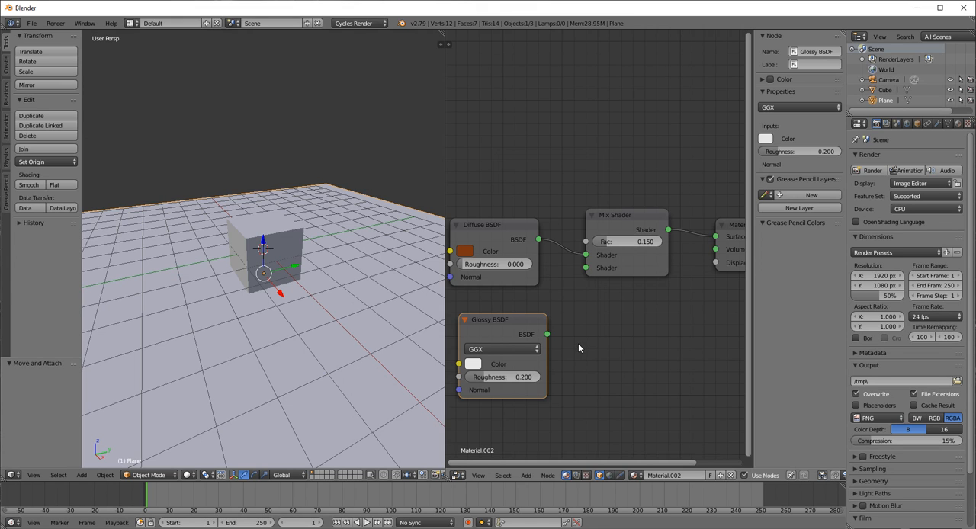
mouse_move(552, 338)
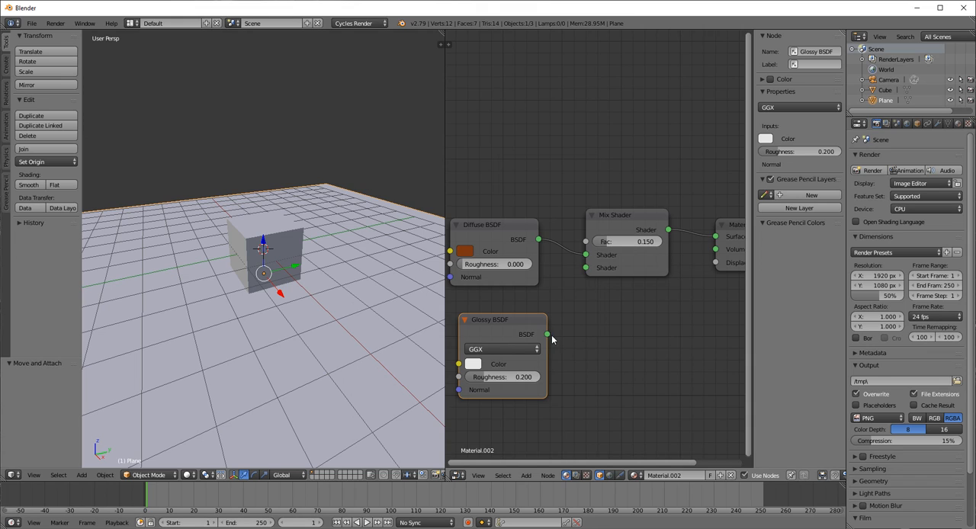
Link the Glossy BSDF output to the Mix Shader's second shader input.
drag(546, 334, 567, 308)
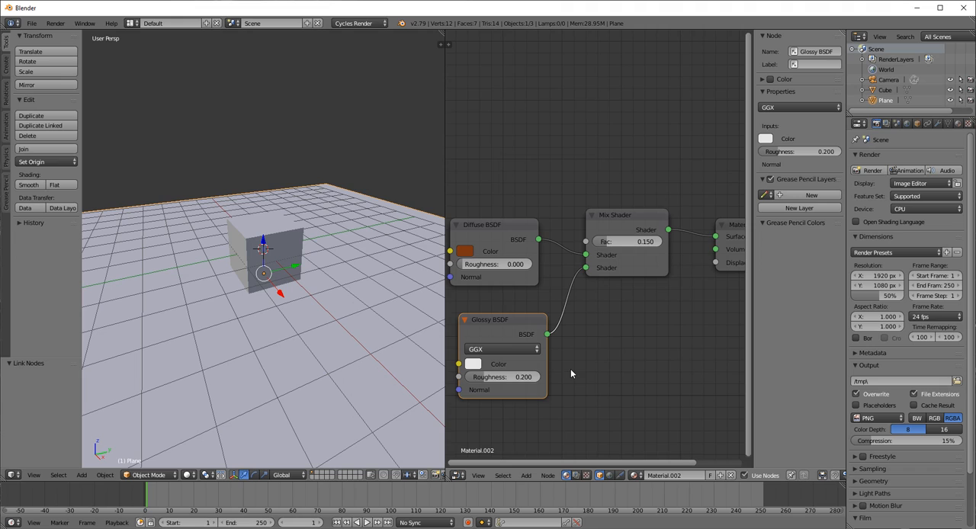
mouse_move(616, 308)
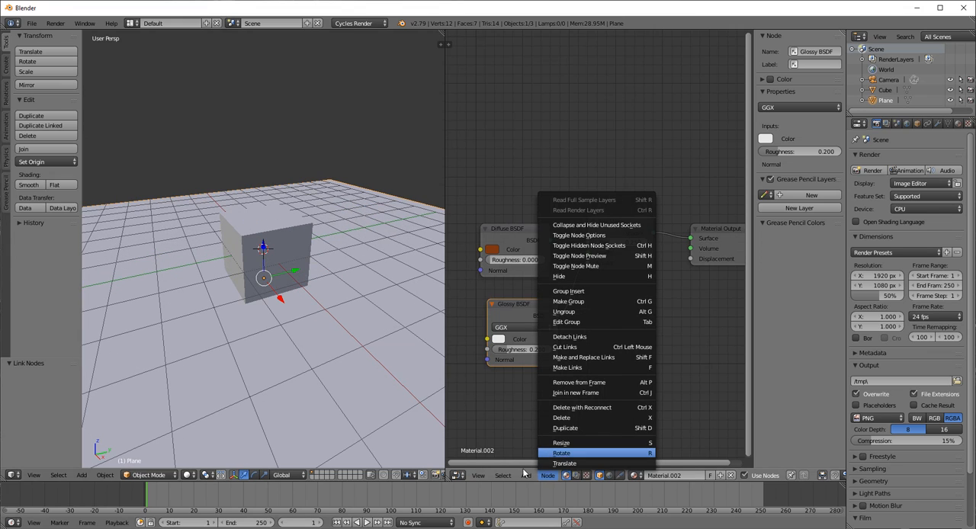
Add a Checker Texture node (scale 5.000) below the Glossy BSDF.
click(524, 476)
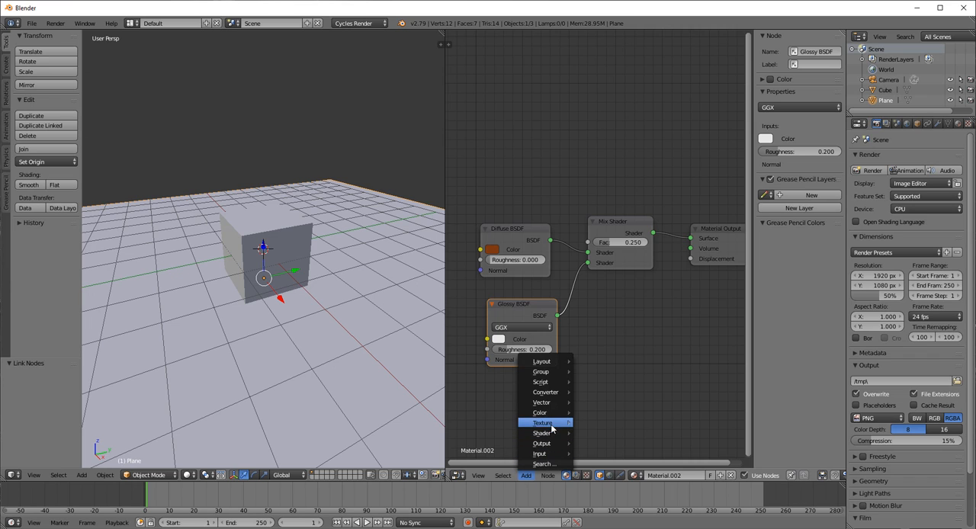
mouse_move(541, 433)
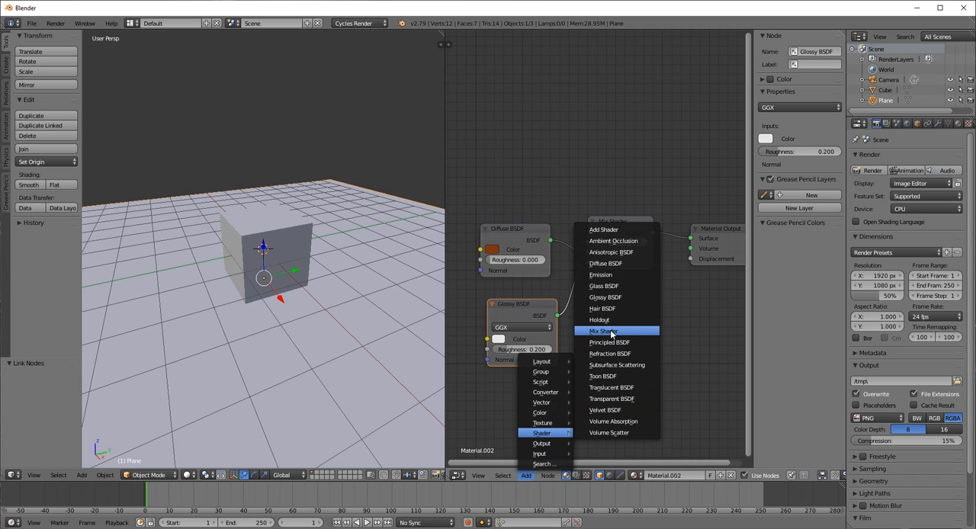
mouse_move(610, 331)
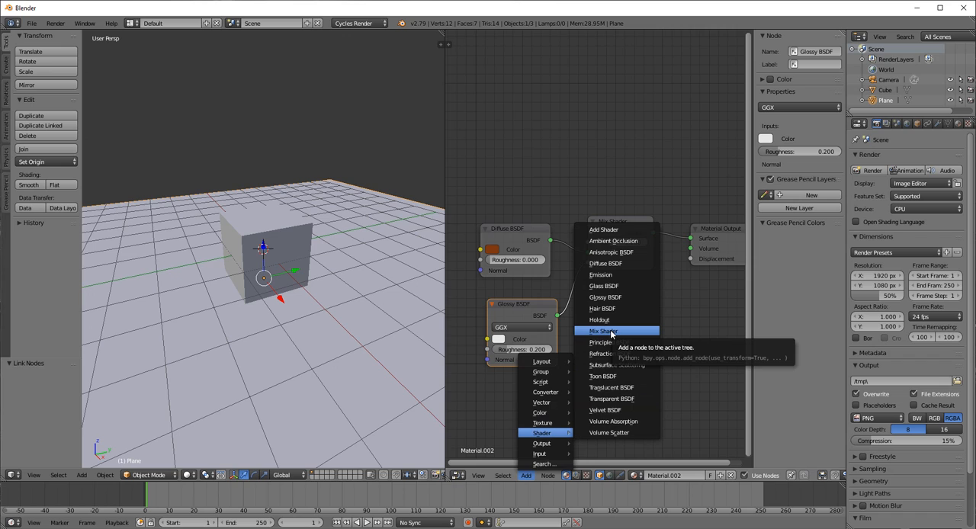
click(604, 331)
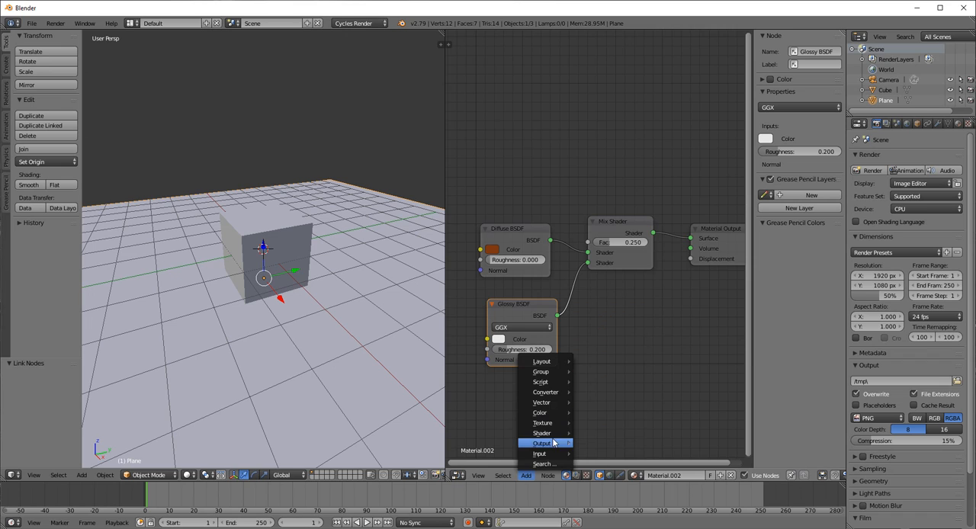
mouse_move(543, 422)
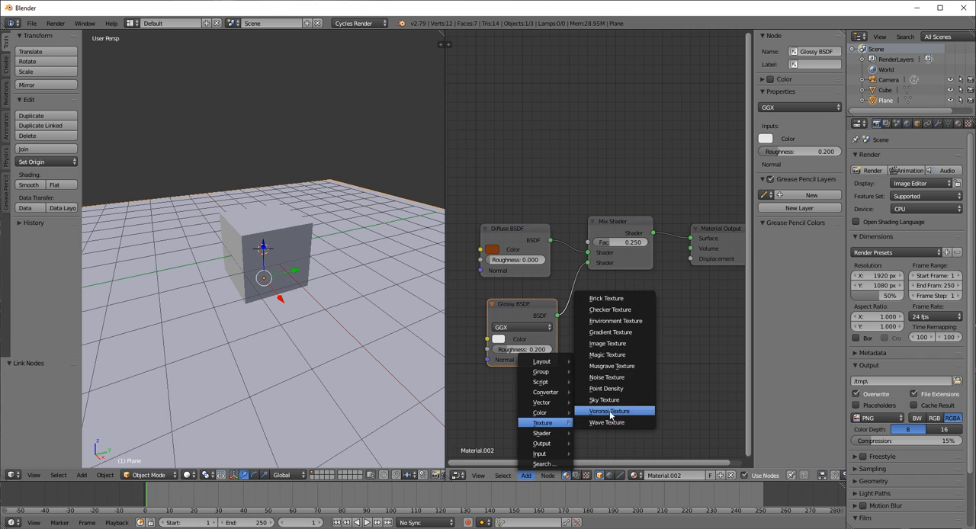
mouse_move(616, 320)
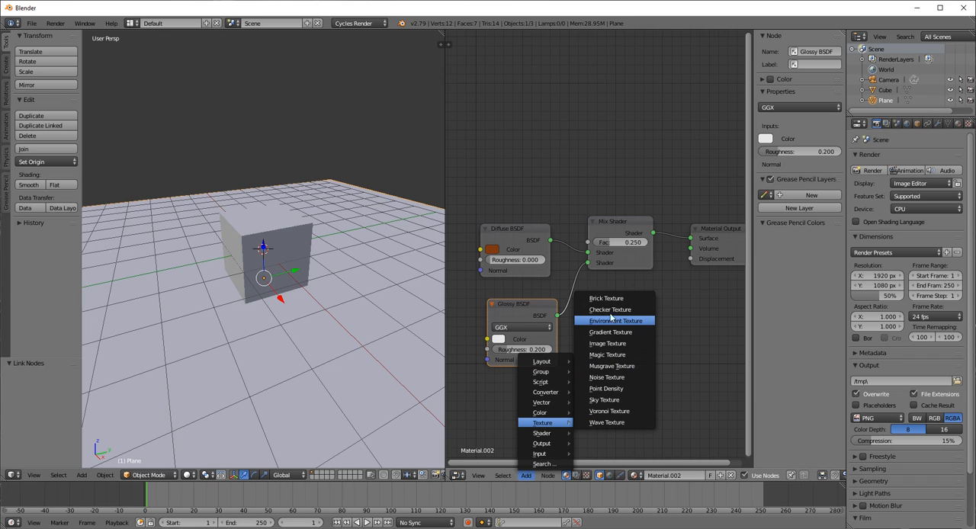
click(610, 308)
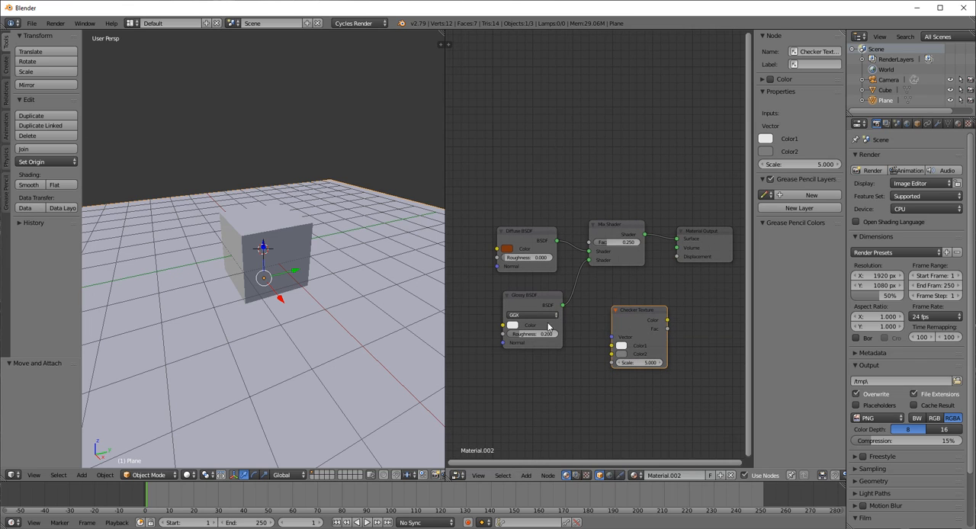
mouse_move(570, 317)
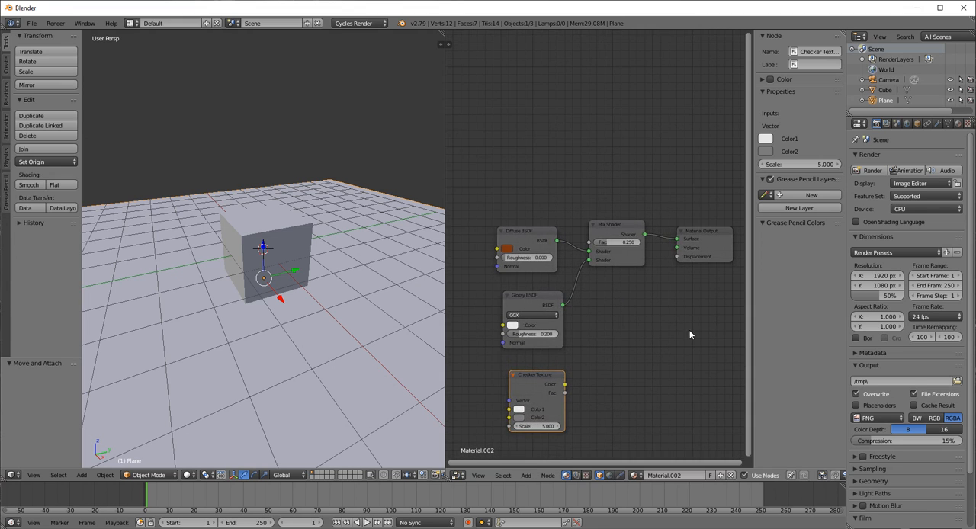
mouse_move(601, 354)
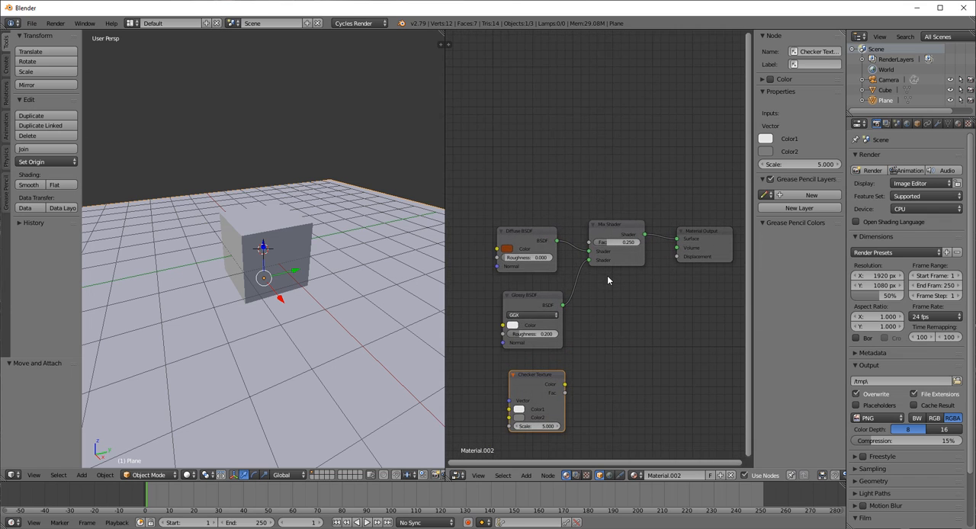
mouse_move(596, 303)
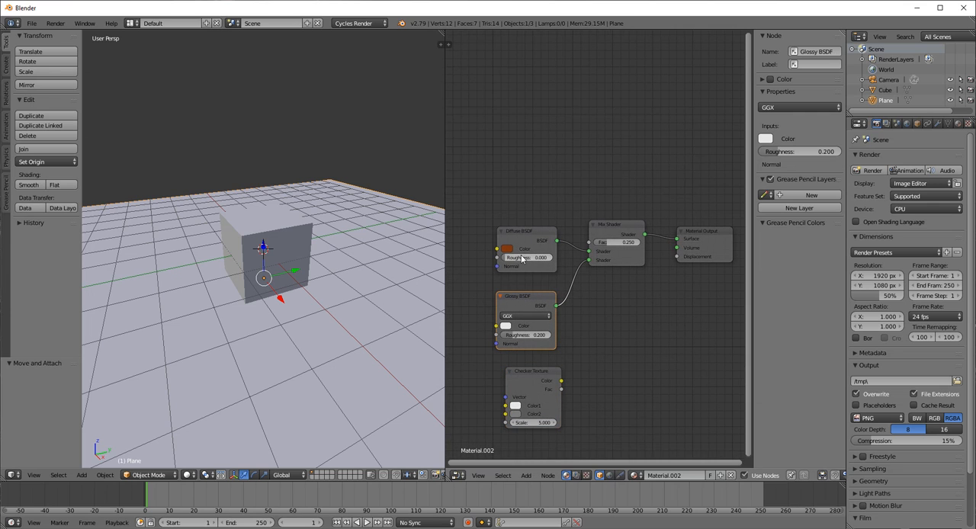
Select the Diffuse BSDF node, then the node beneath it in the plane material.
click(525, 229)
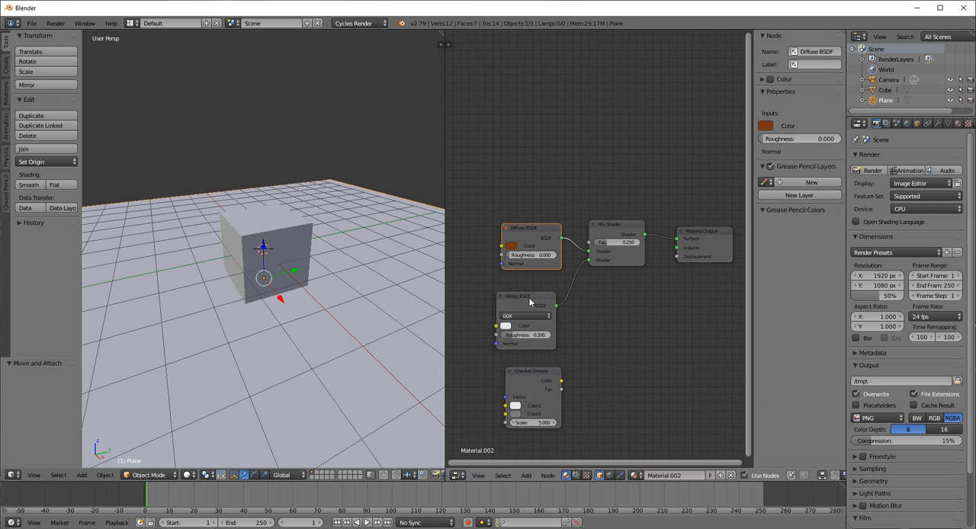
click(527, 292)
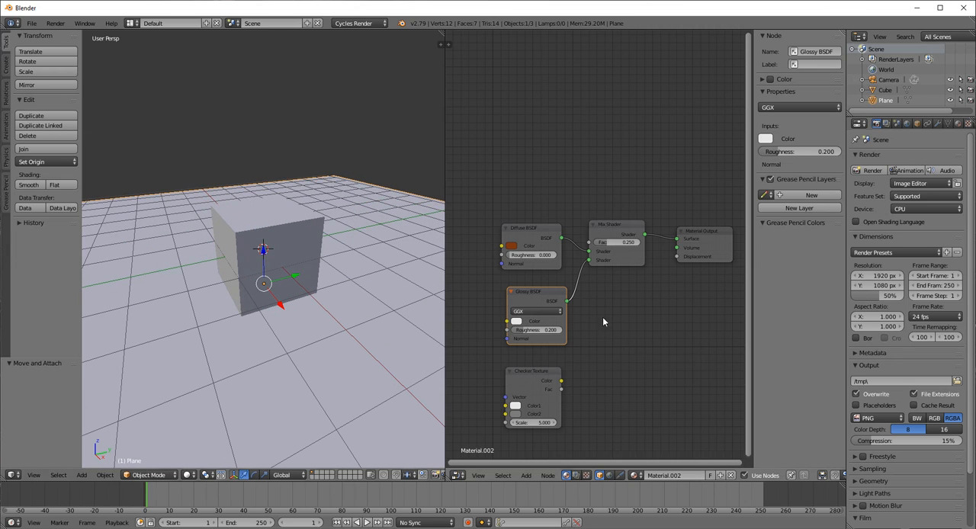
mouse_move(561, 375)
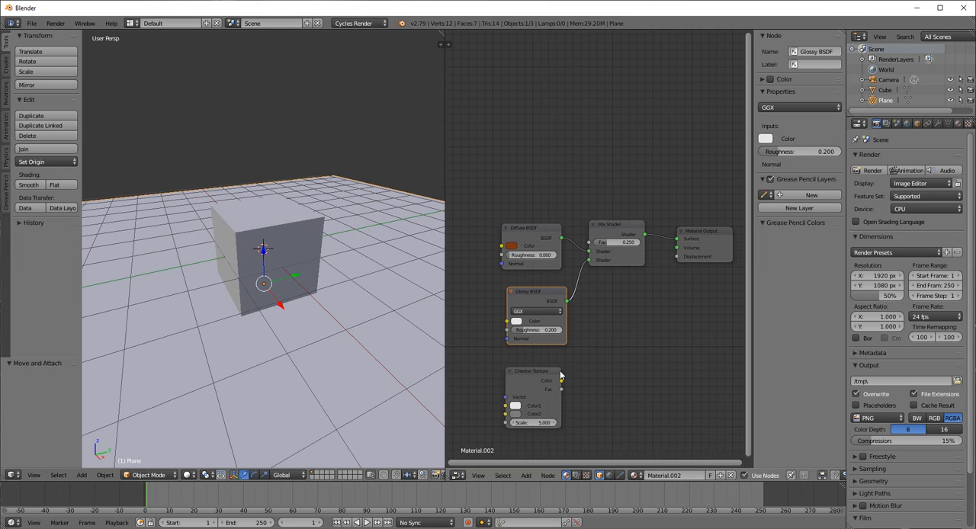
mouse_move(570, 271)
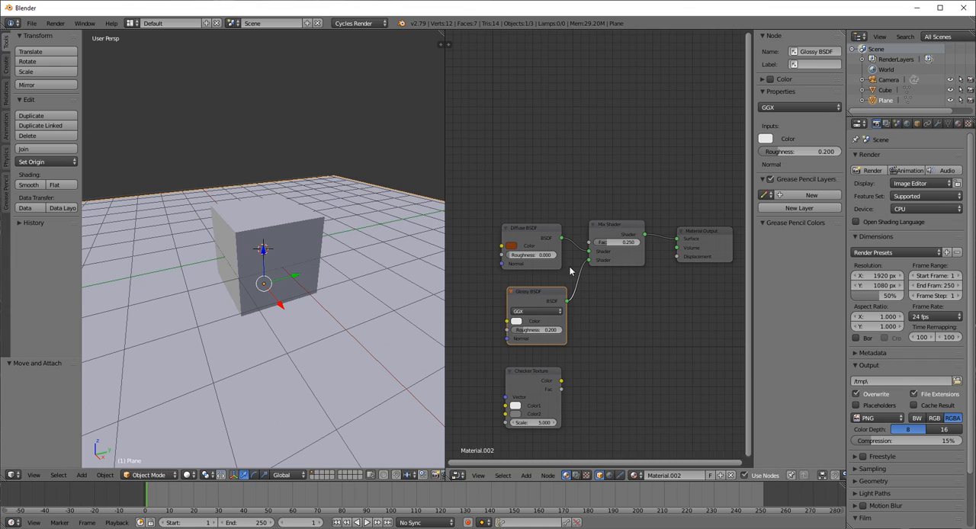
mouse_move(606, 299)
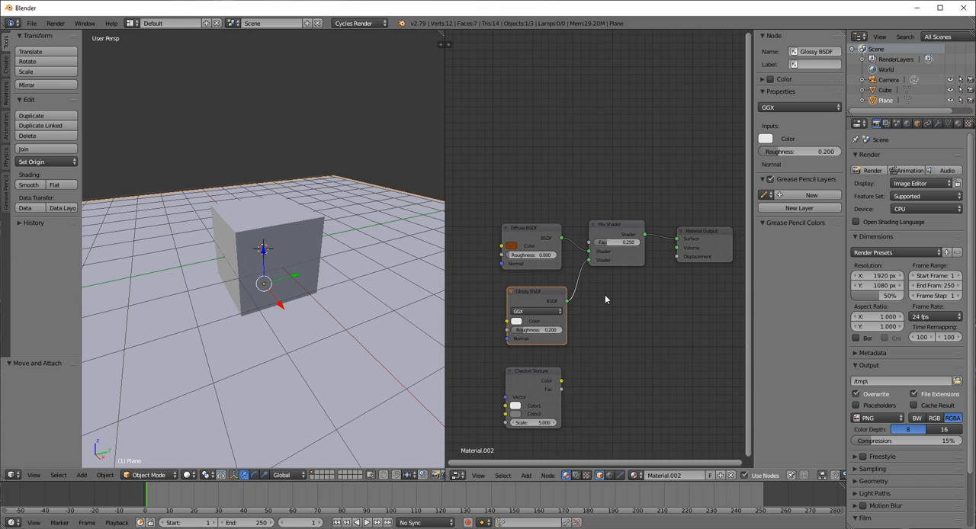
mouse_move(580, 322)
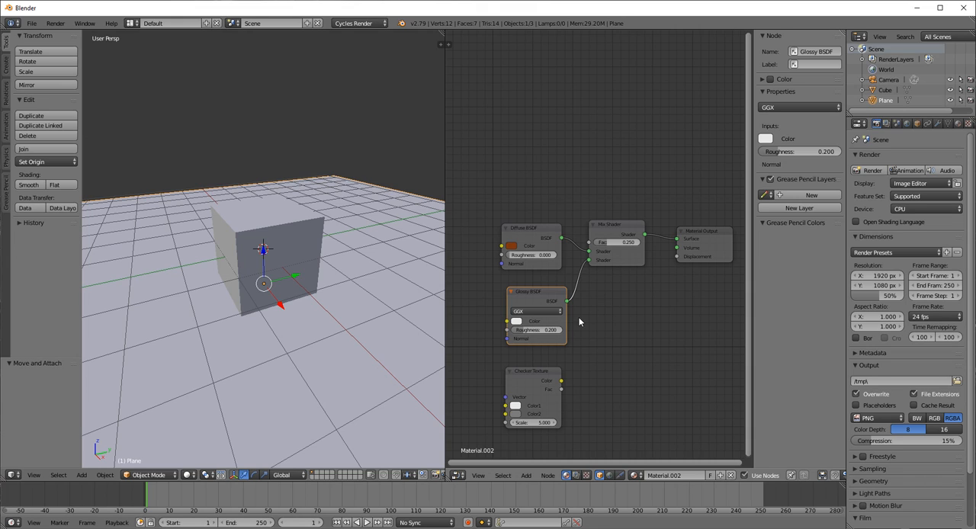
mouse_move(582, 327)
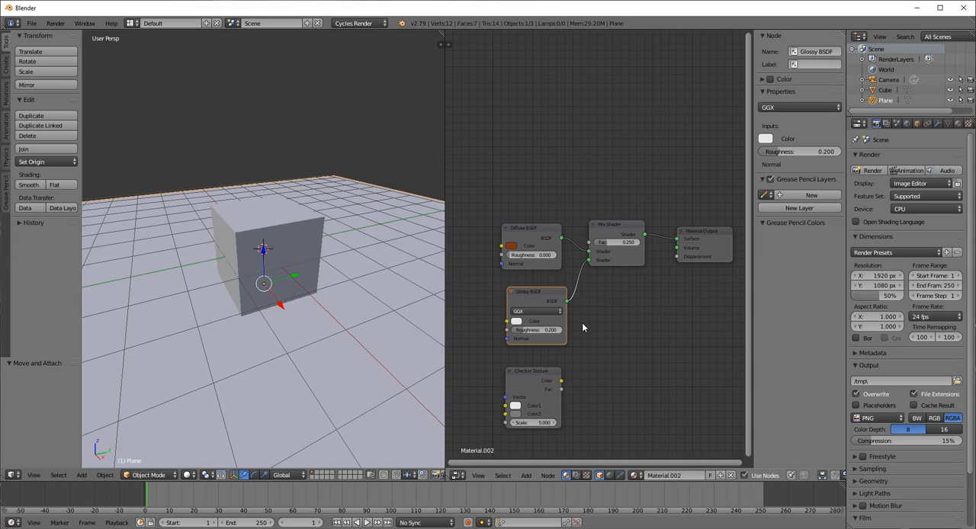
mouse_move(564, 394)
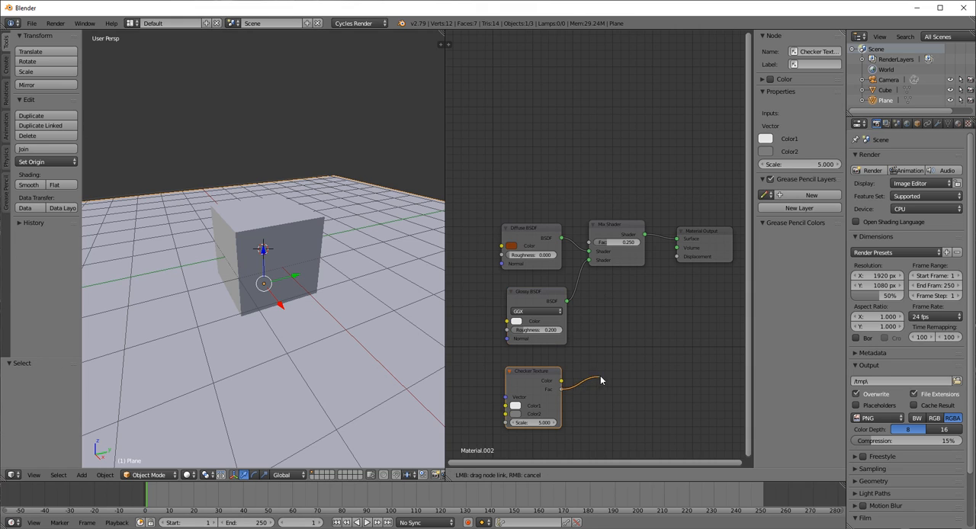
mouse_move(609, 375)
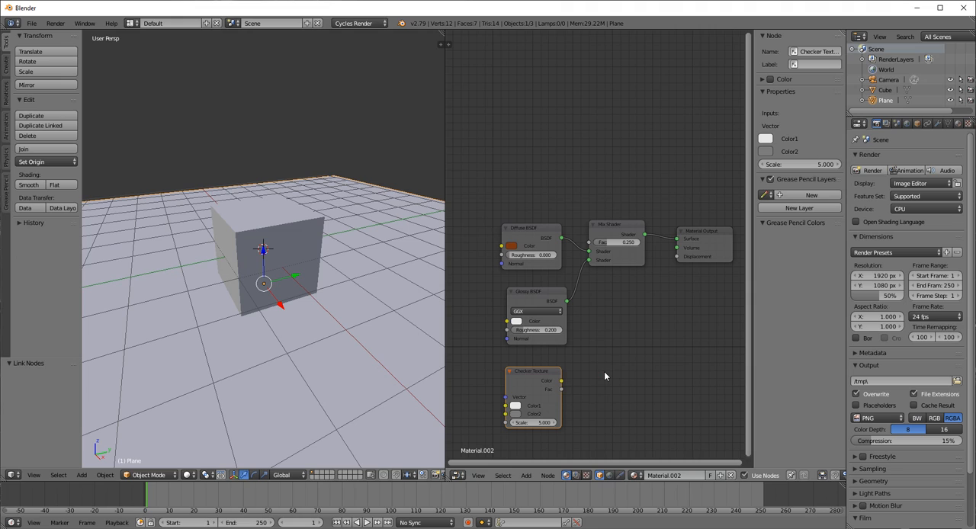
mouse_move(561, 396)
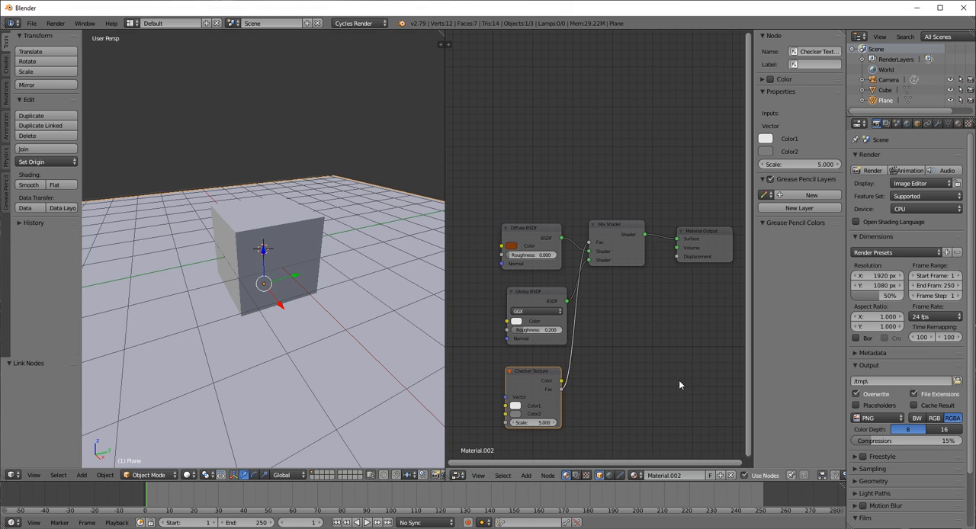
mouse_move(692, 389)
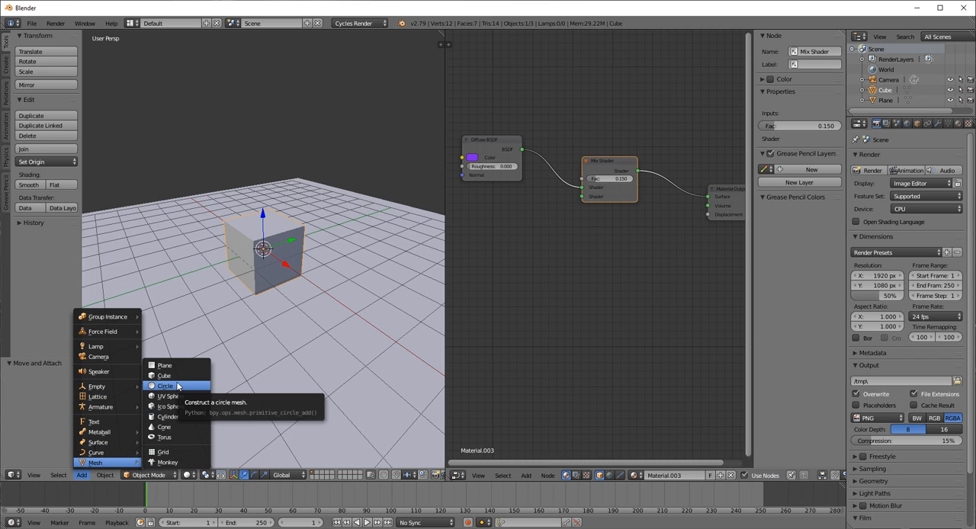
mouse_move(165, 436)
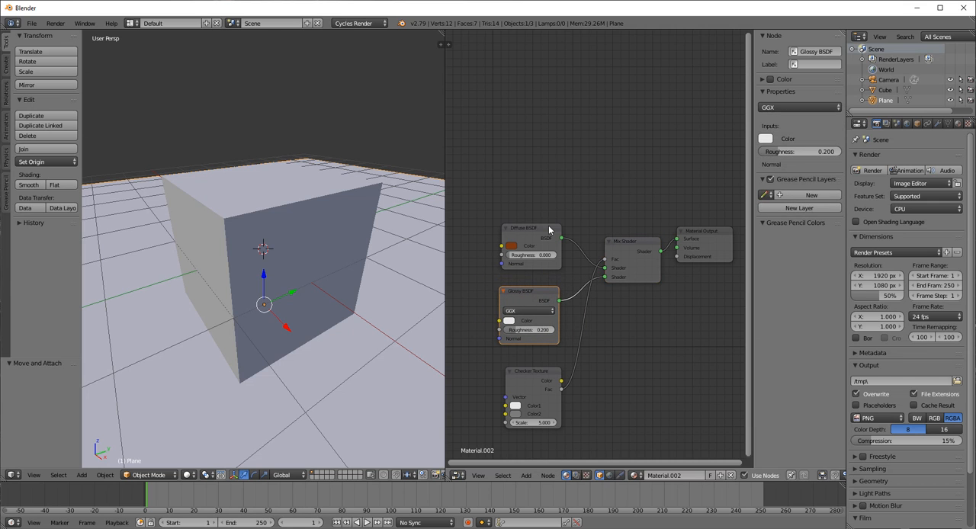
Add a Sun lamp and move it up along Z above the ground plane.
click(625, 228)
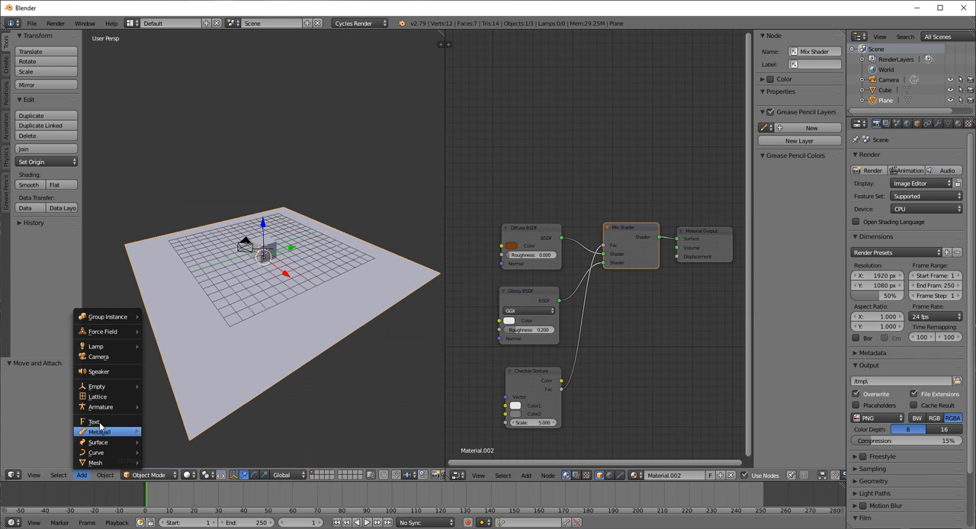
mouse_move(95, 346)
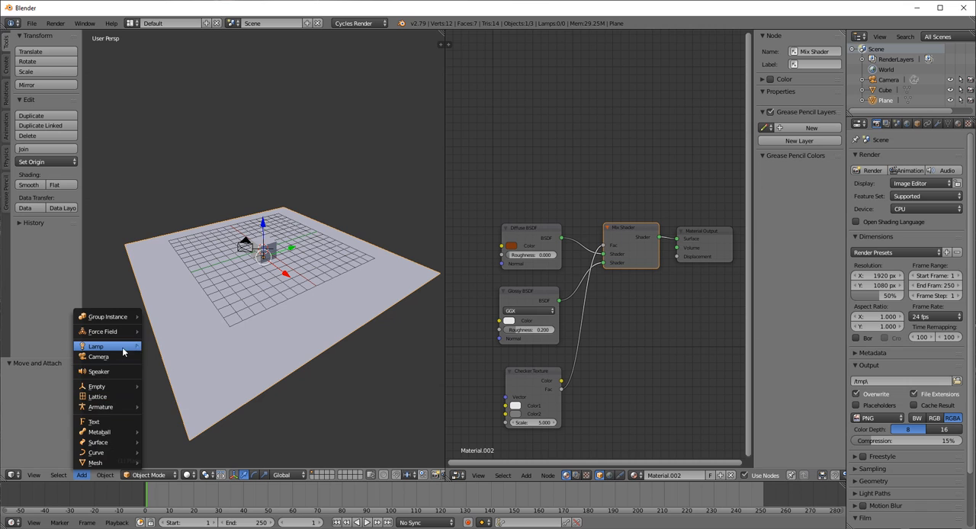
click(95, 346)
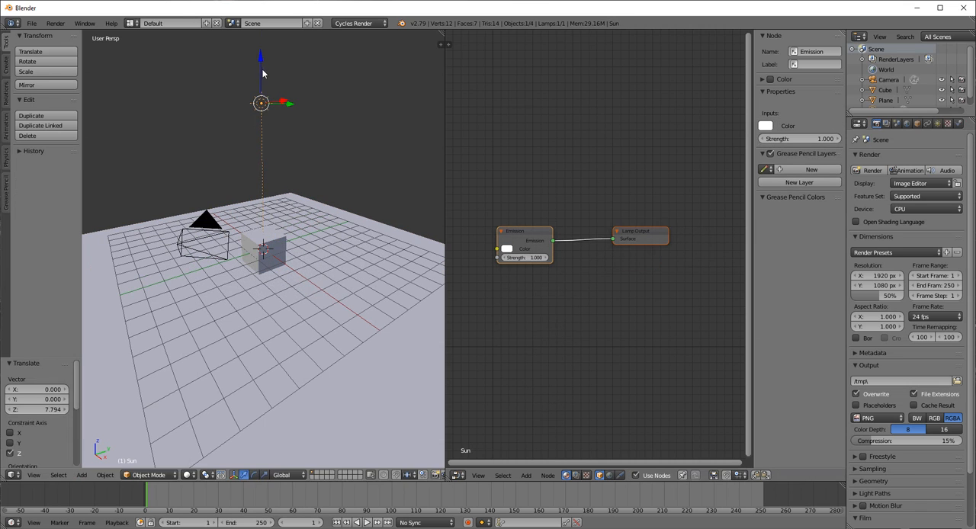
mouse_move(411, 72)
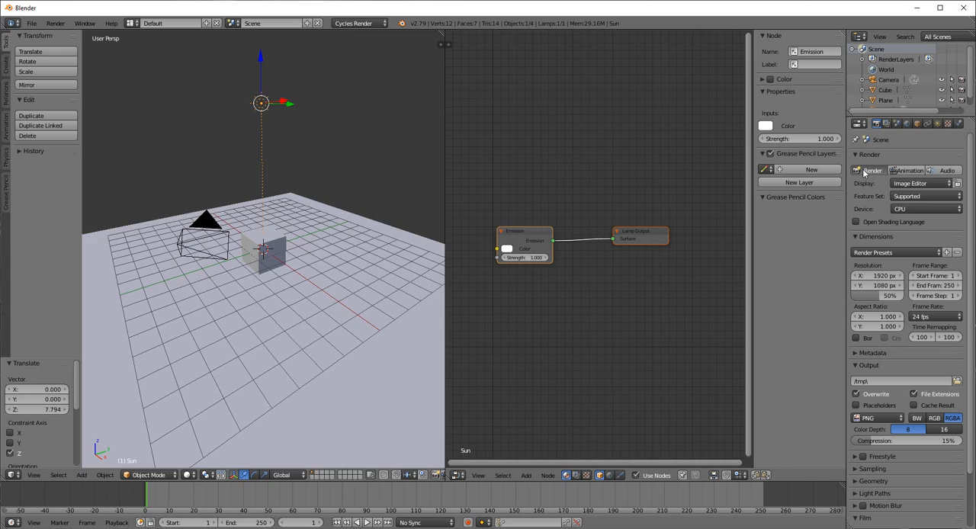
click(869, 169)
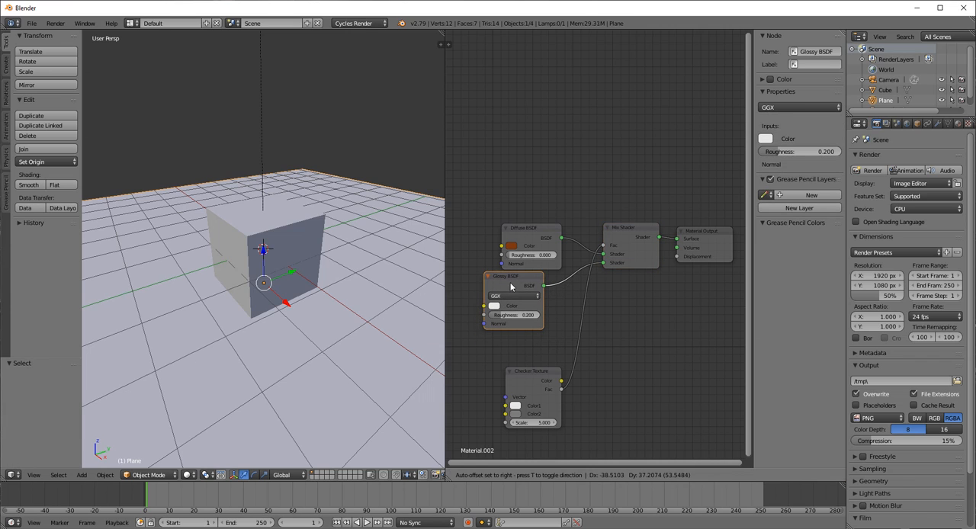
Reposition the plane's Glossy BSDF node, then select the cube to show its material nodes.
click(622, 244)
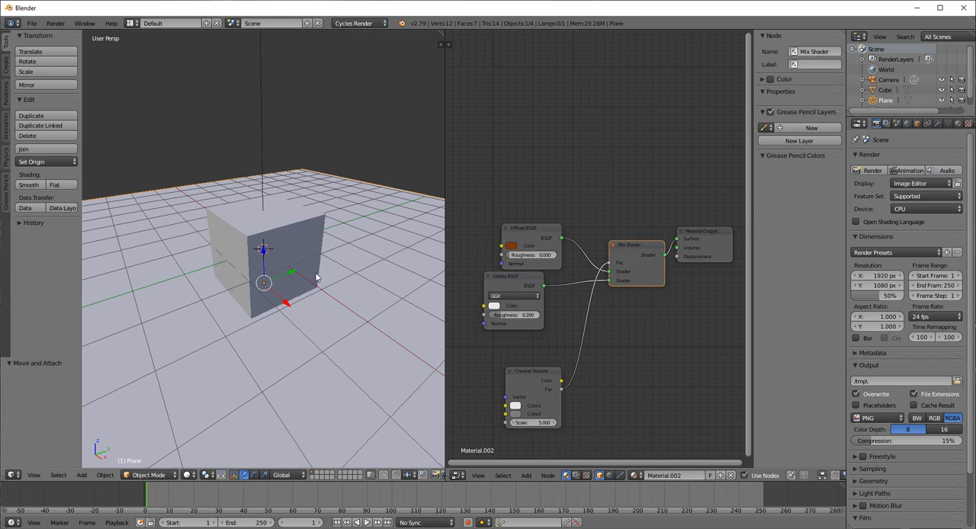
mouse_move(362, 299)
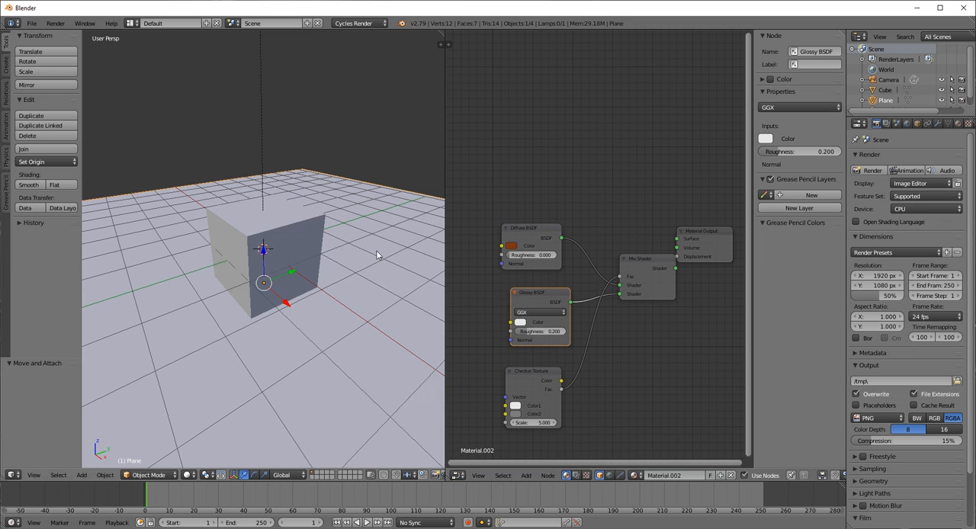
click(262, 252)
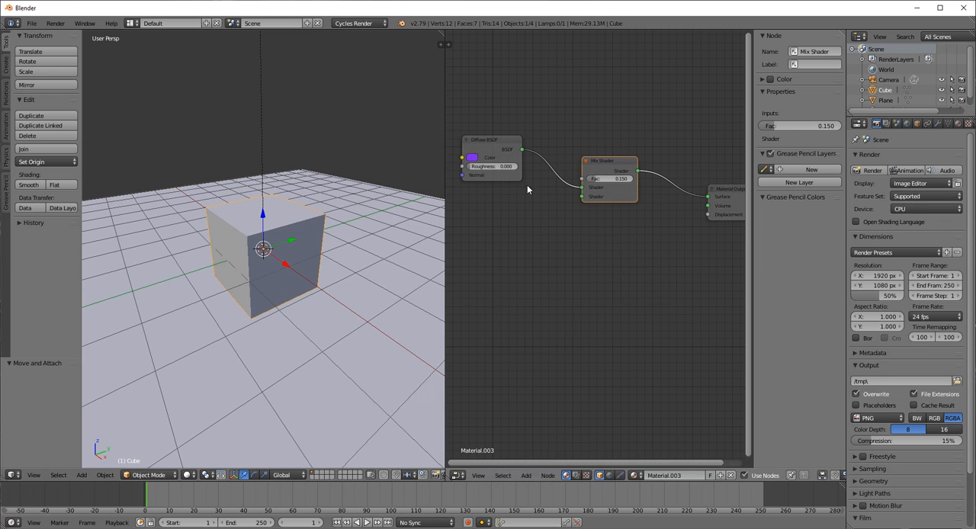
click(884, 101)
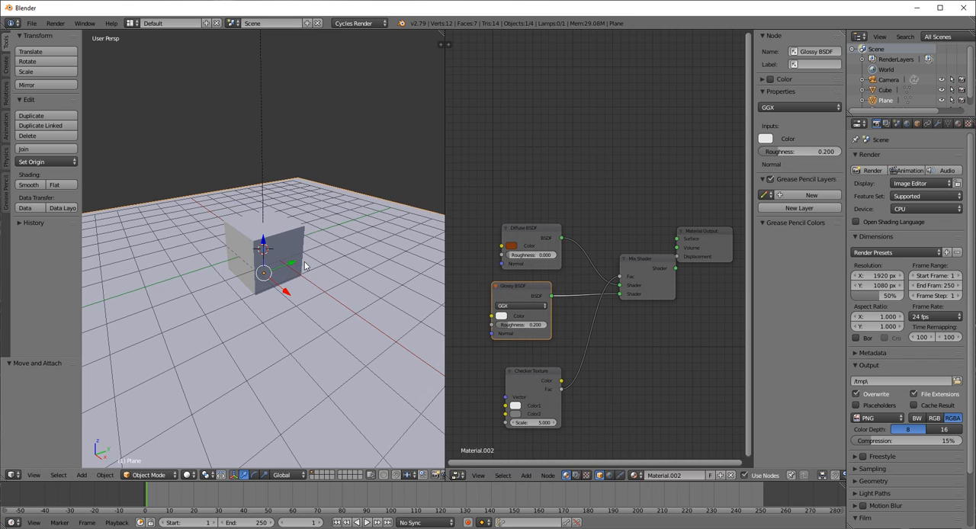
click(262, 252)
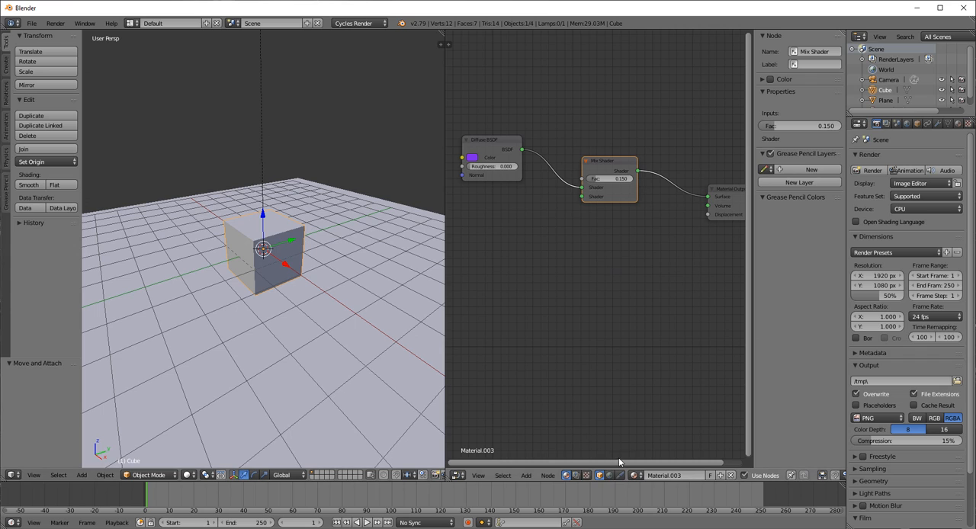
Add a Glossy BSDF (roughness 0.000) and wire it into the cube's Mix Shader with the purple Diffuse.
right_click(602, 180)
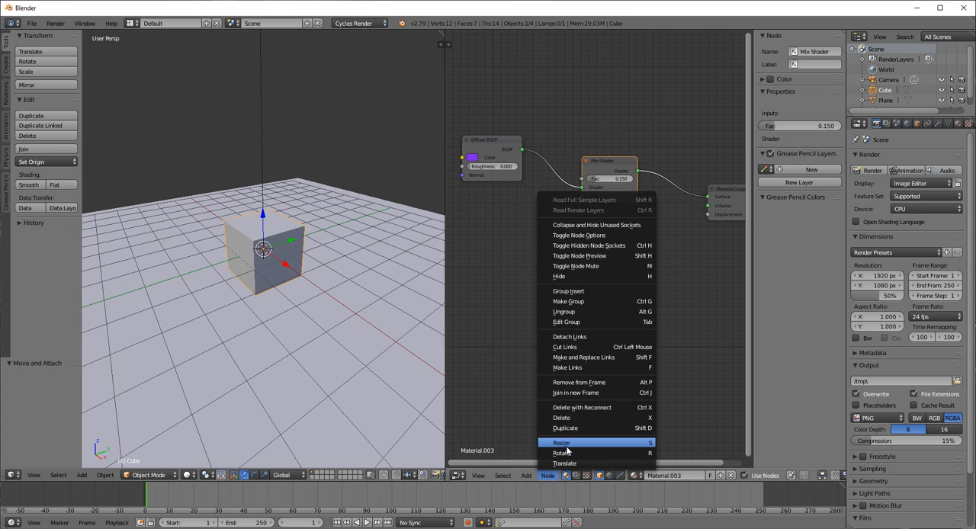
mouse_move(564, 463)
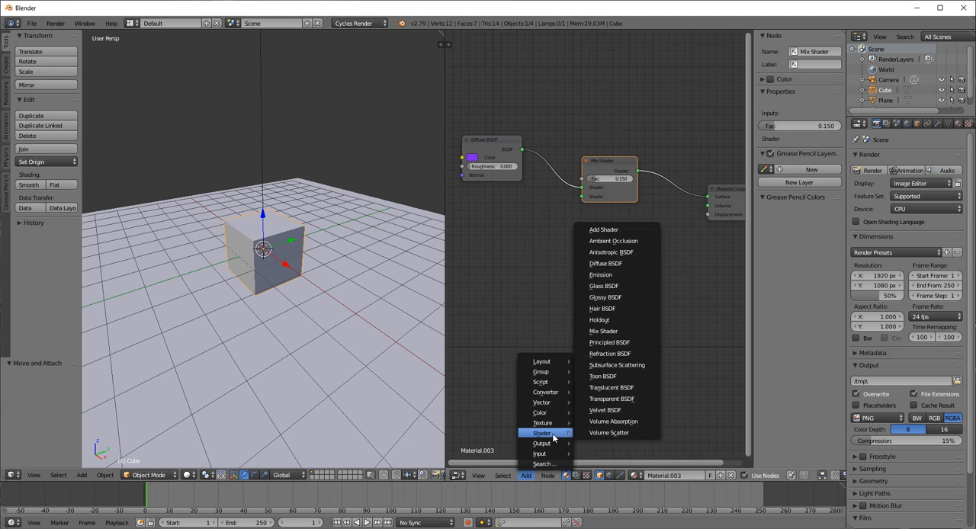
mouse_move(603, 410)
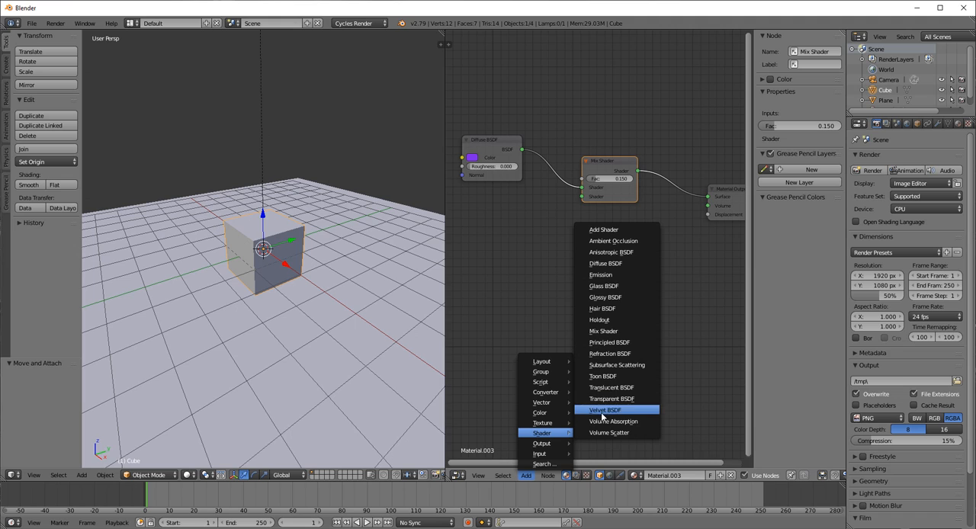
mouse_move(610, 342)
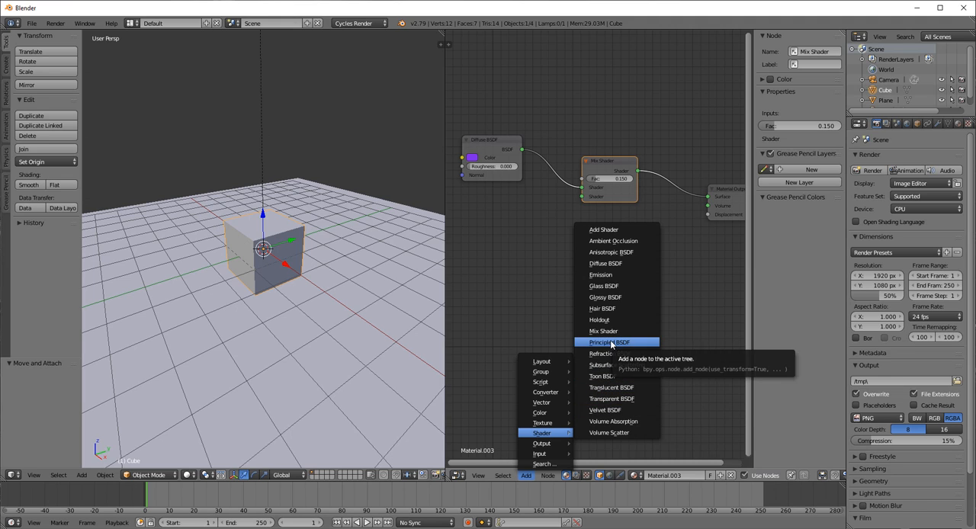
click(604, 295)
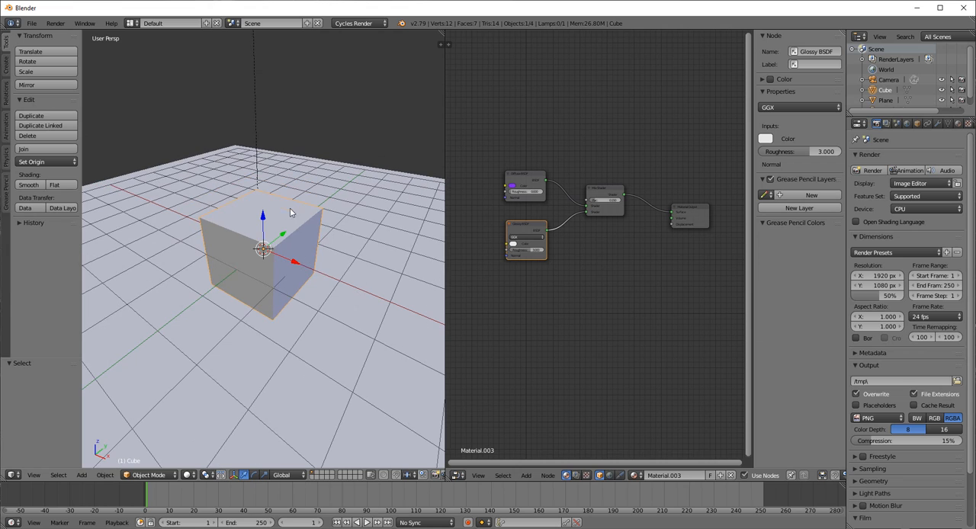
mouse_move(301, 229)
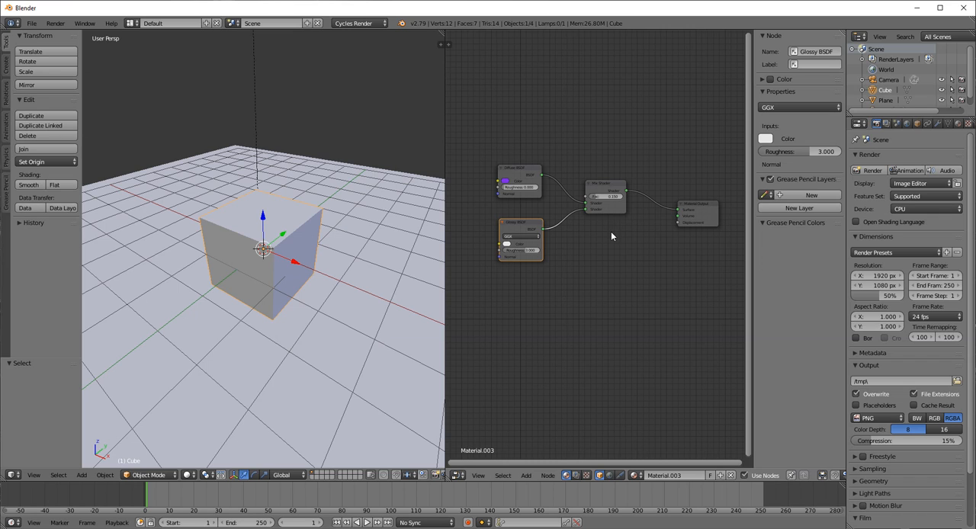
Save the scene as shaderdemo.blend in the Documents folder.
click(31, 23)
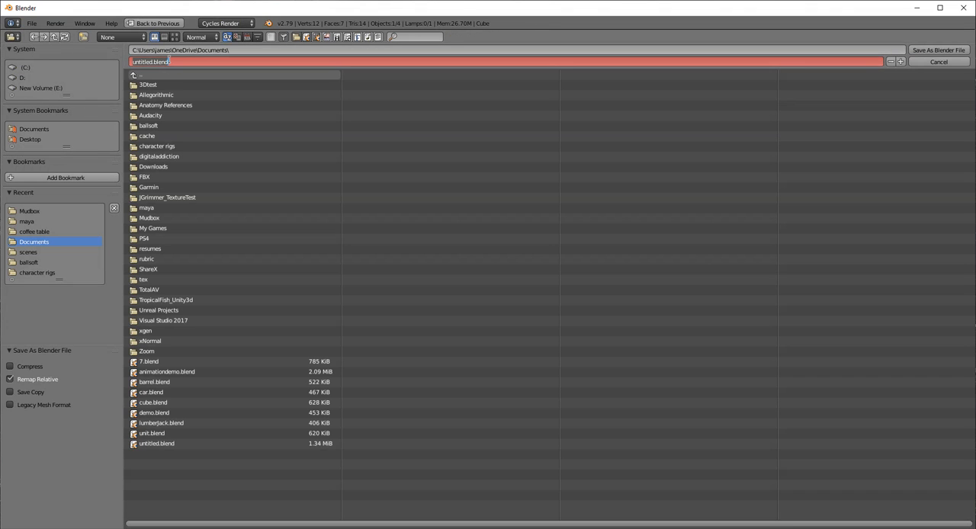
text(shaderdemo)
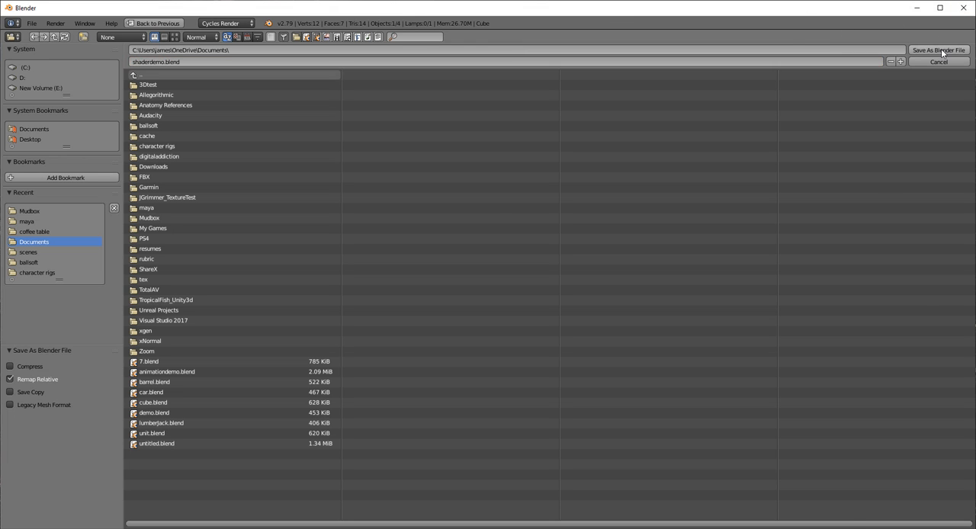
click(939, 48)
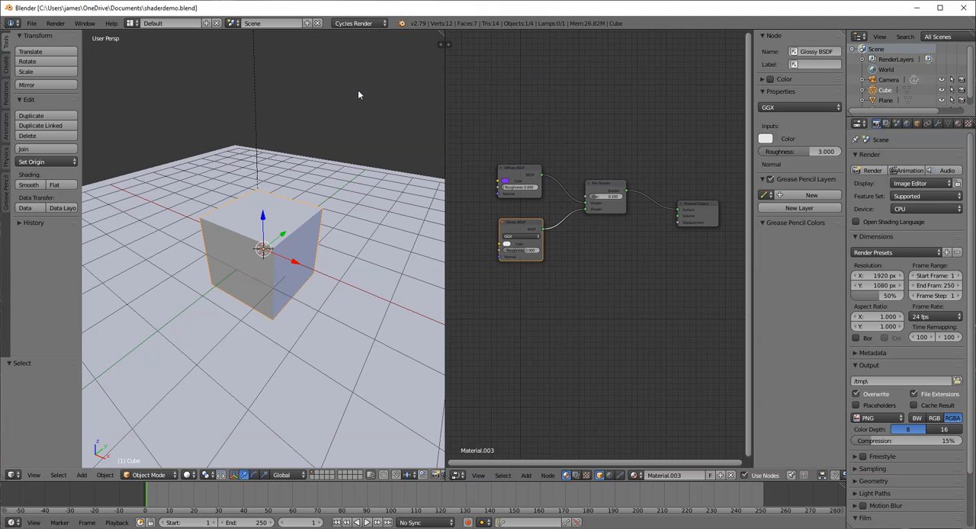